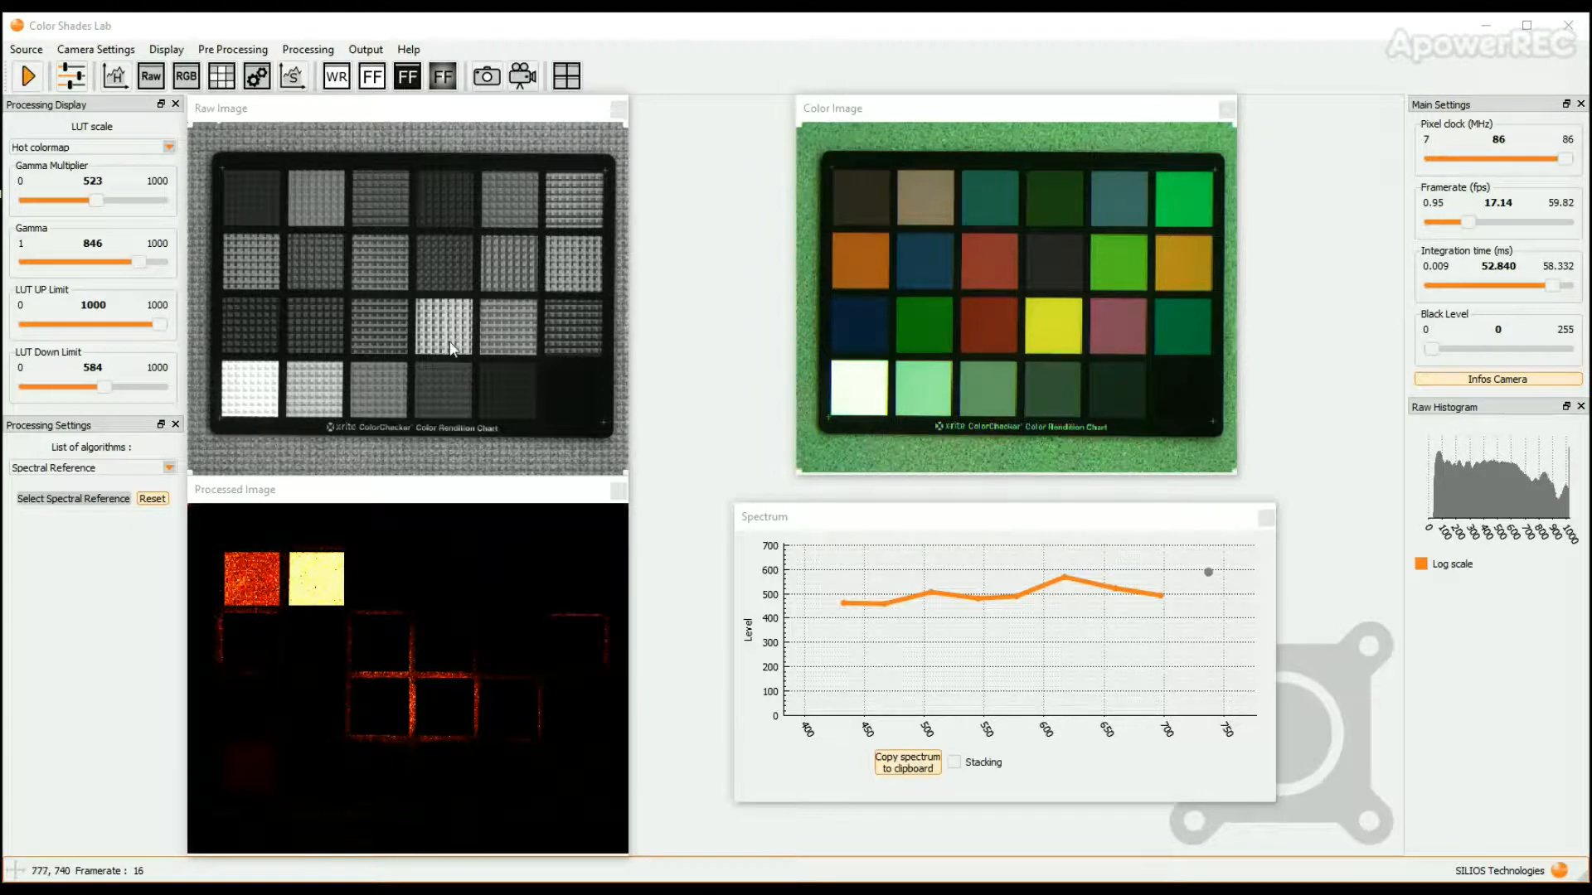
Bring up the Image Output settings from the Output menu.
{"action": "left_click", "coordinate": [365, 48]}
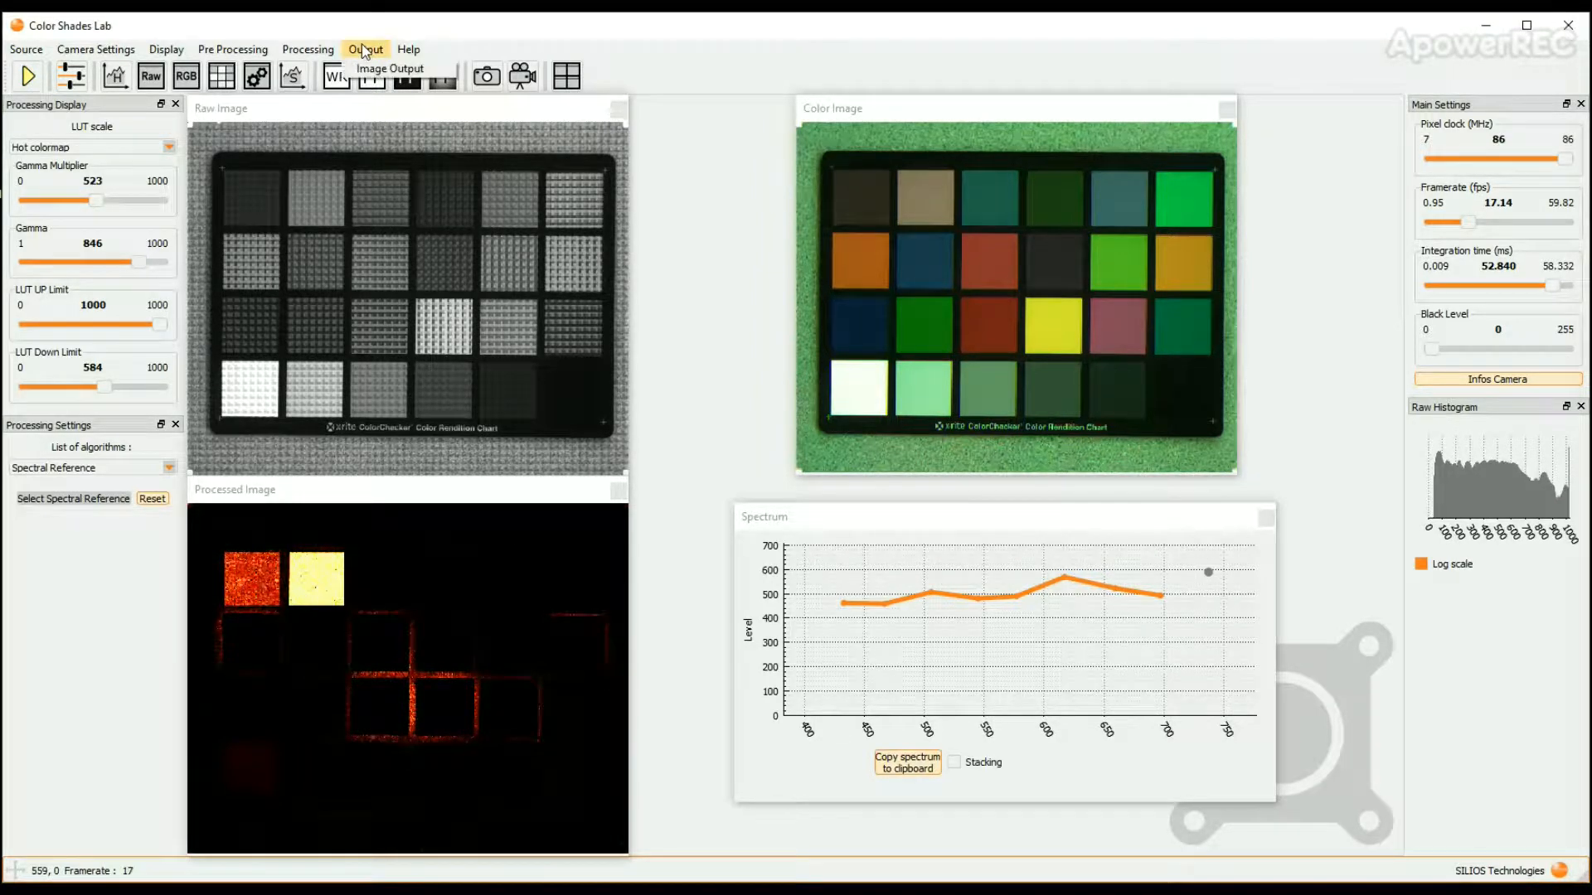
{"action": "left_click", "coordinate": [390, 68]}
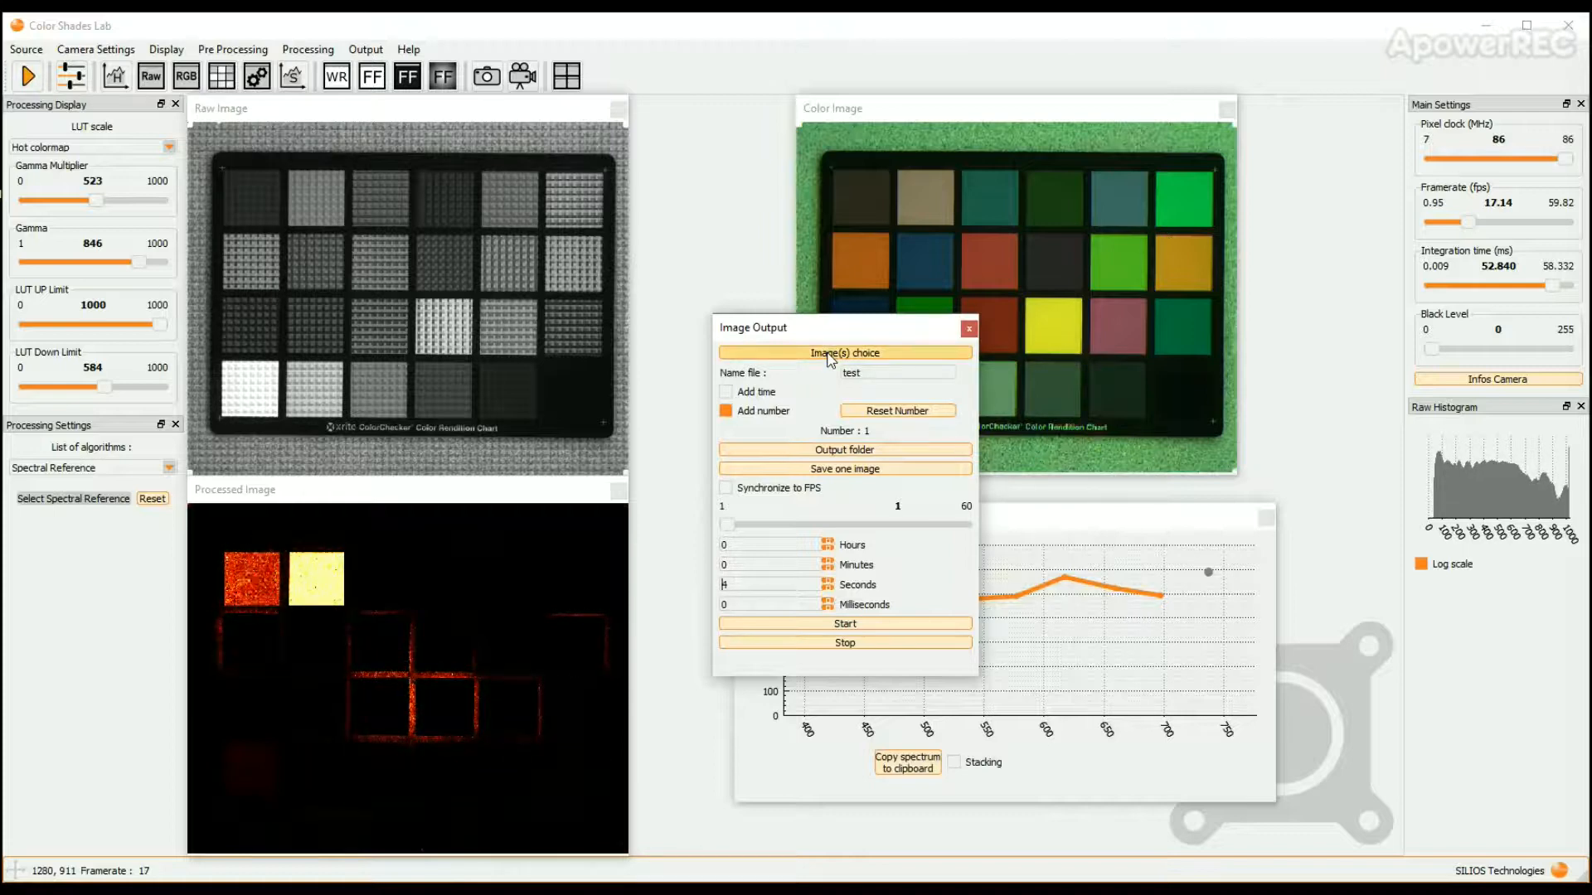
Set Raw, Color and Processed images to PNG, leaving Single band and Flat field at None.
{"action": "left_click", "coordinate": [844, 351]}
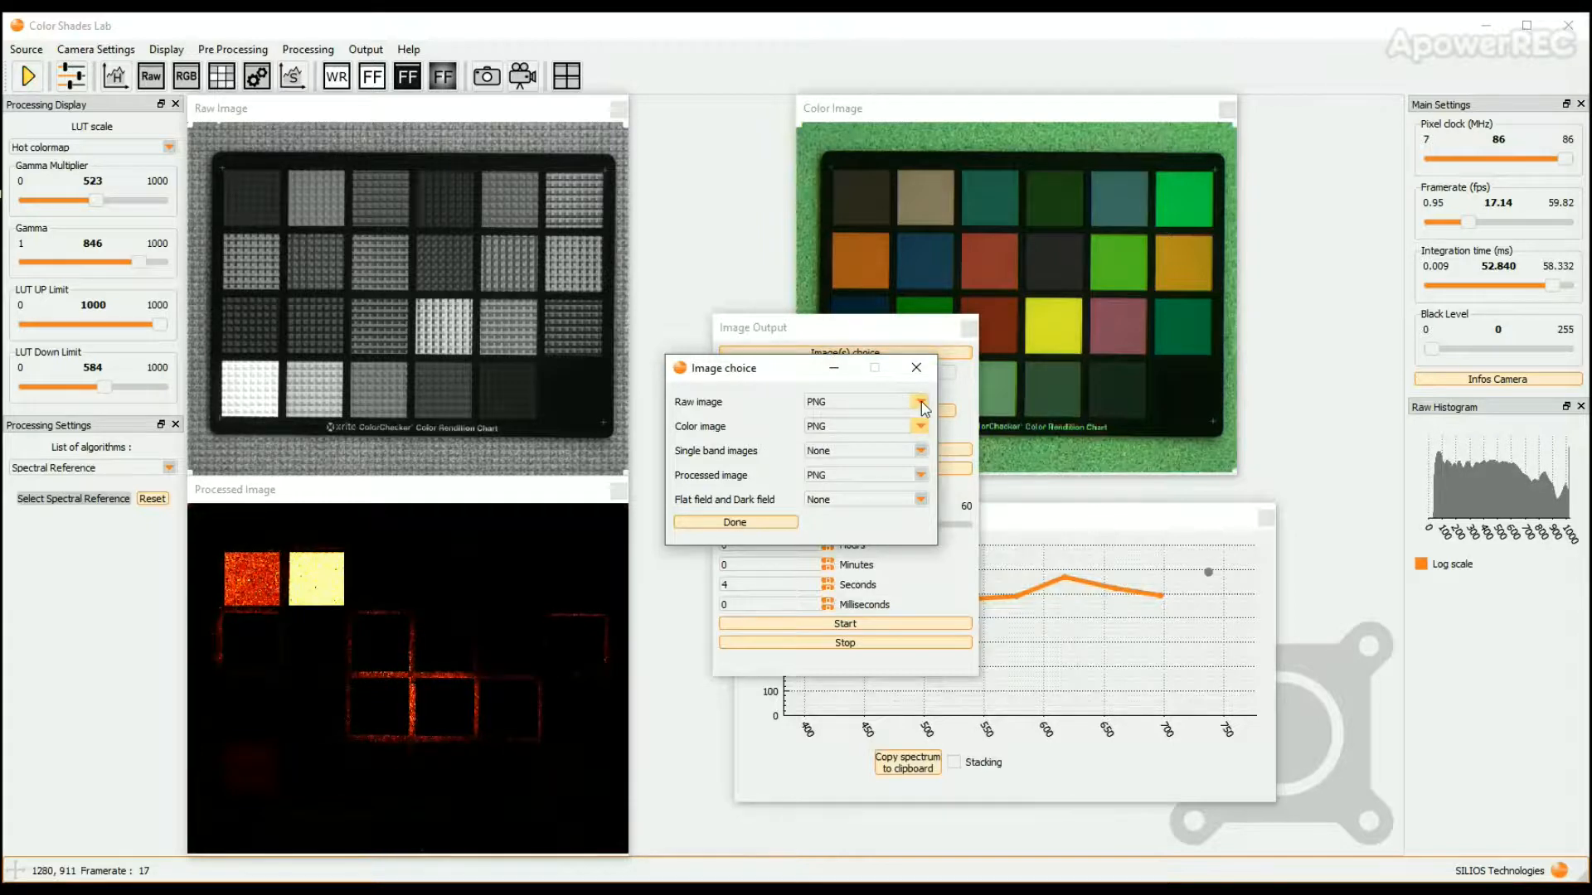
{"action": "left_click", "coordinate": [920, 401]}
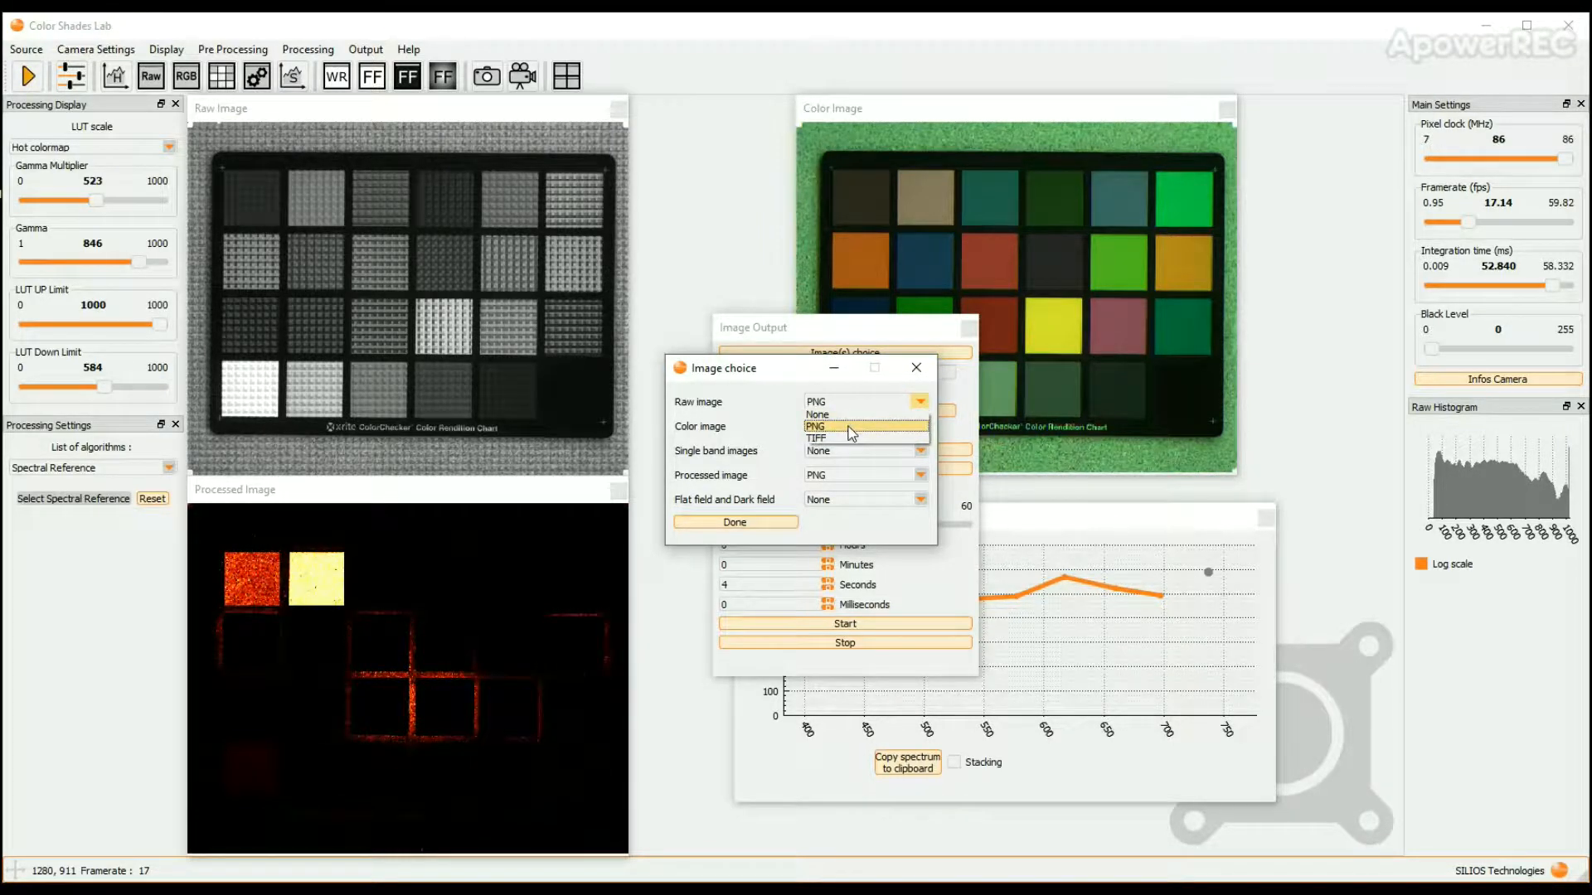
{"action": "left_click", "coordinate": [815, 426]}
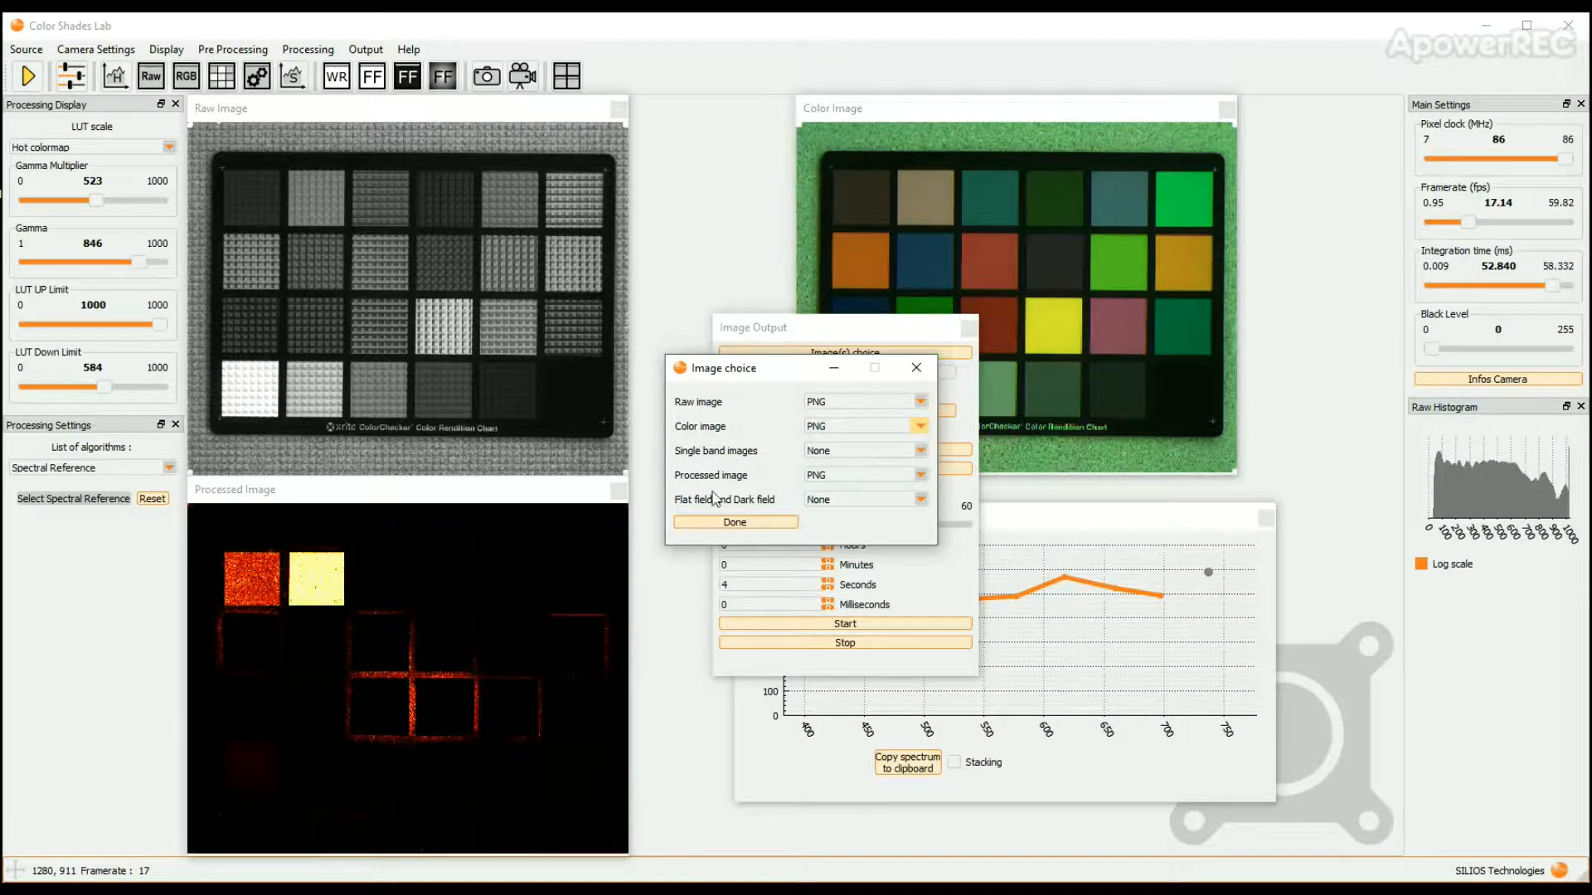
{"action": "left_click", "coordinate": [920, 475]}
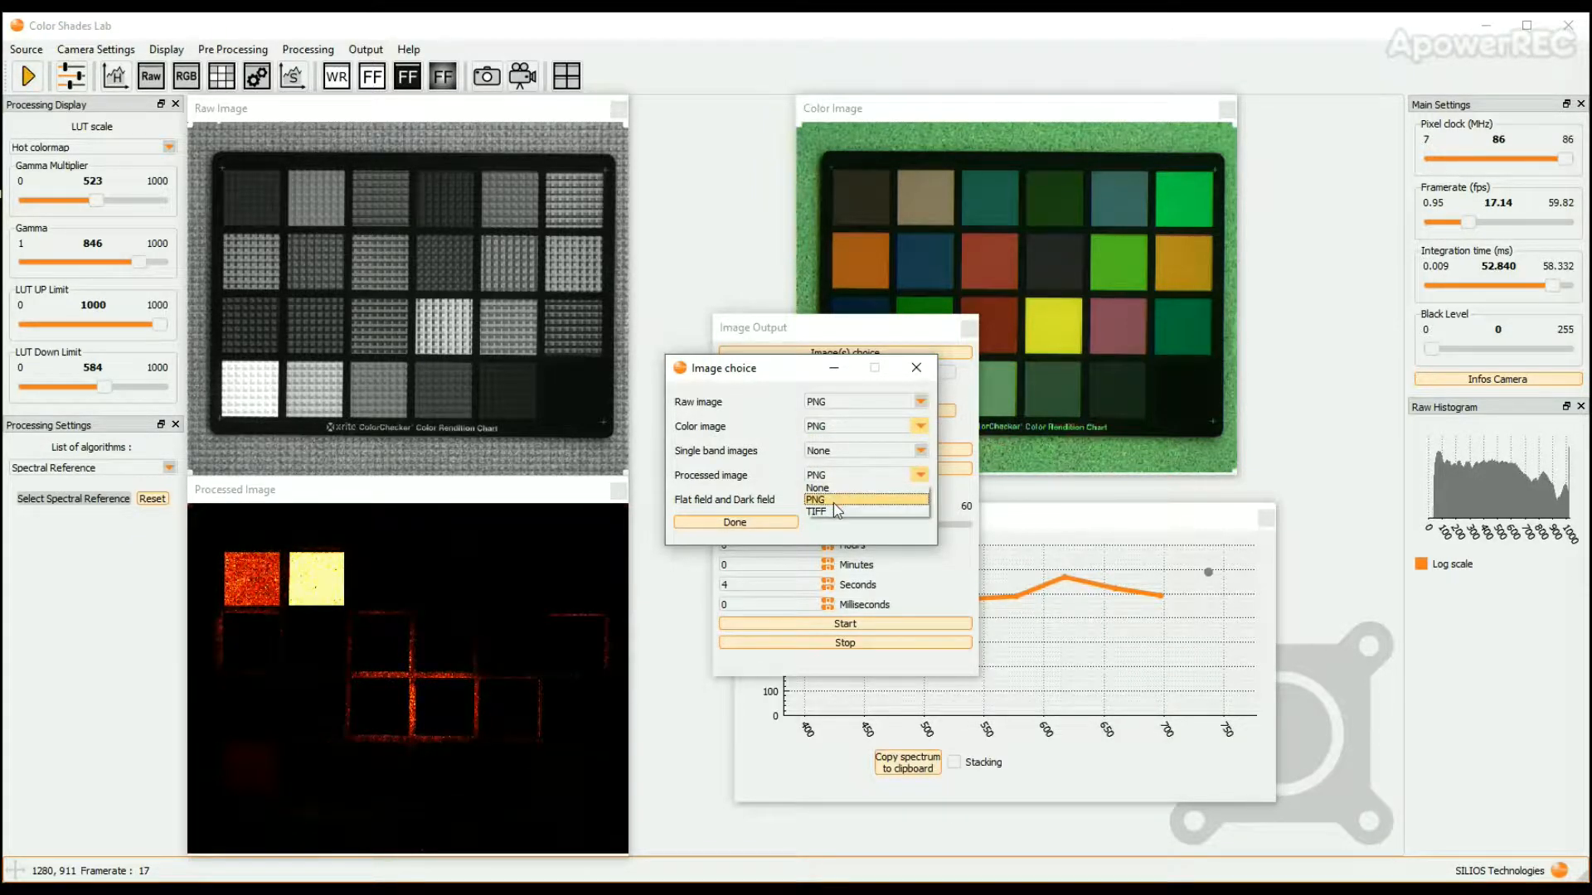
{"action": "left_click", "coordinate": [815, 488]}
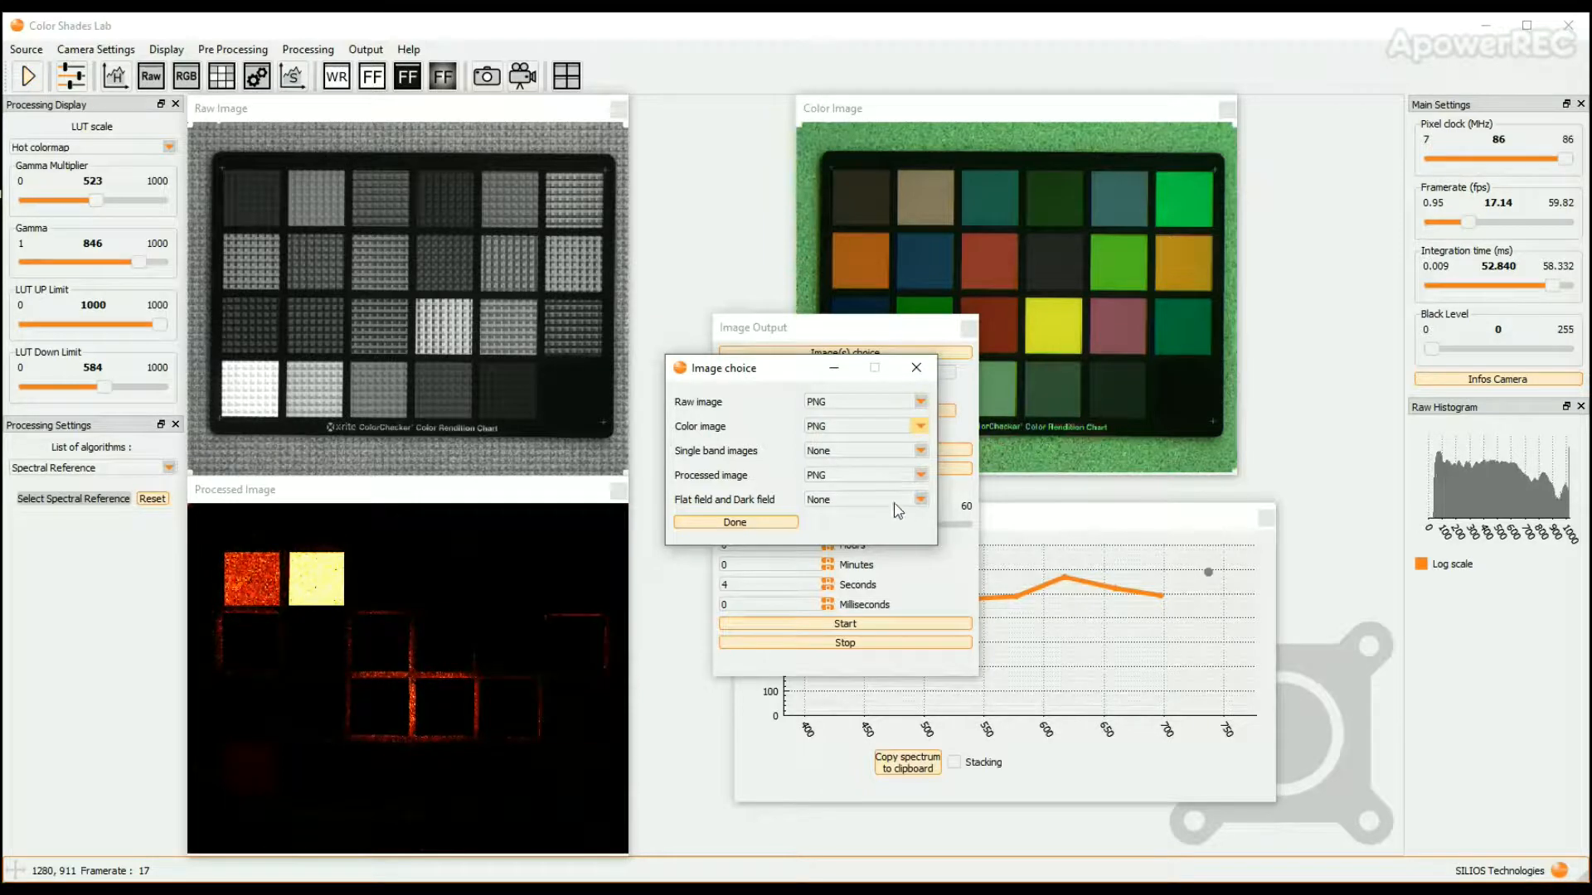
{"action": "left_click", "coordinate": [921, 499]}
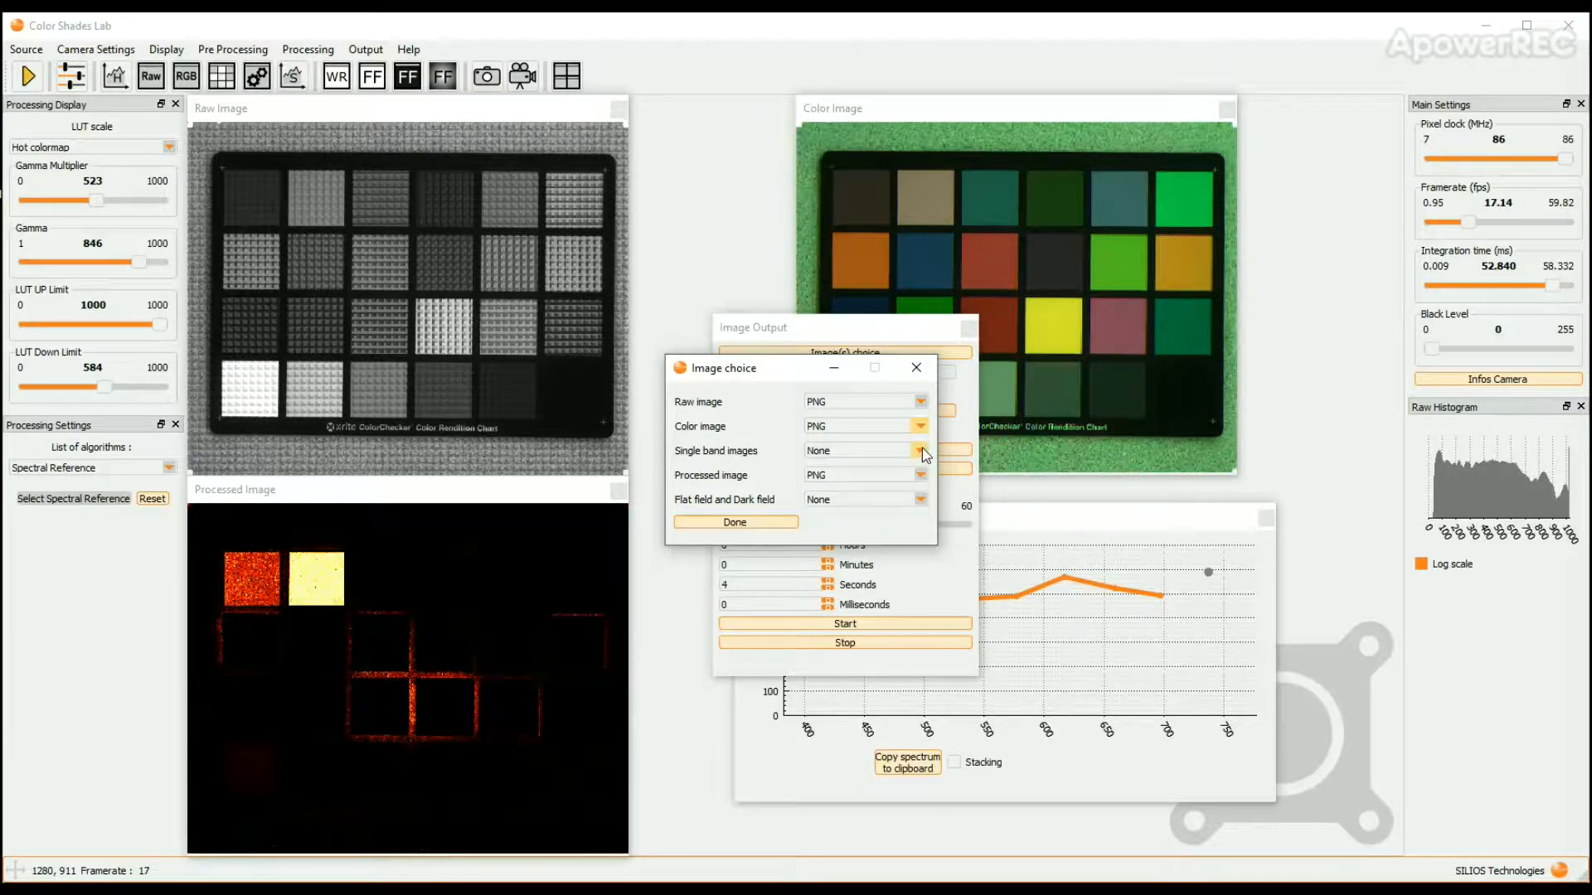
{"action": "left_click", "coordinate": [919, 451]}
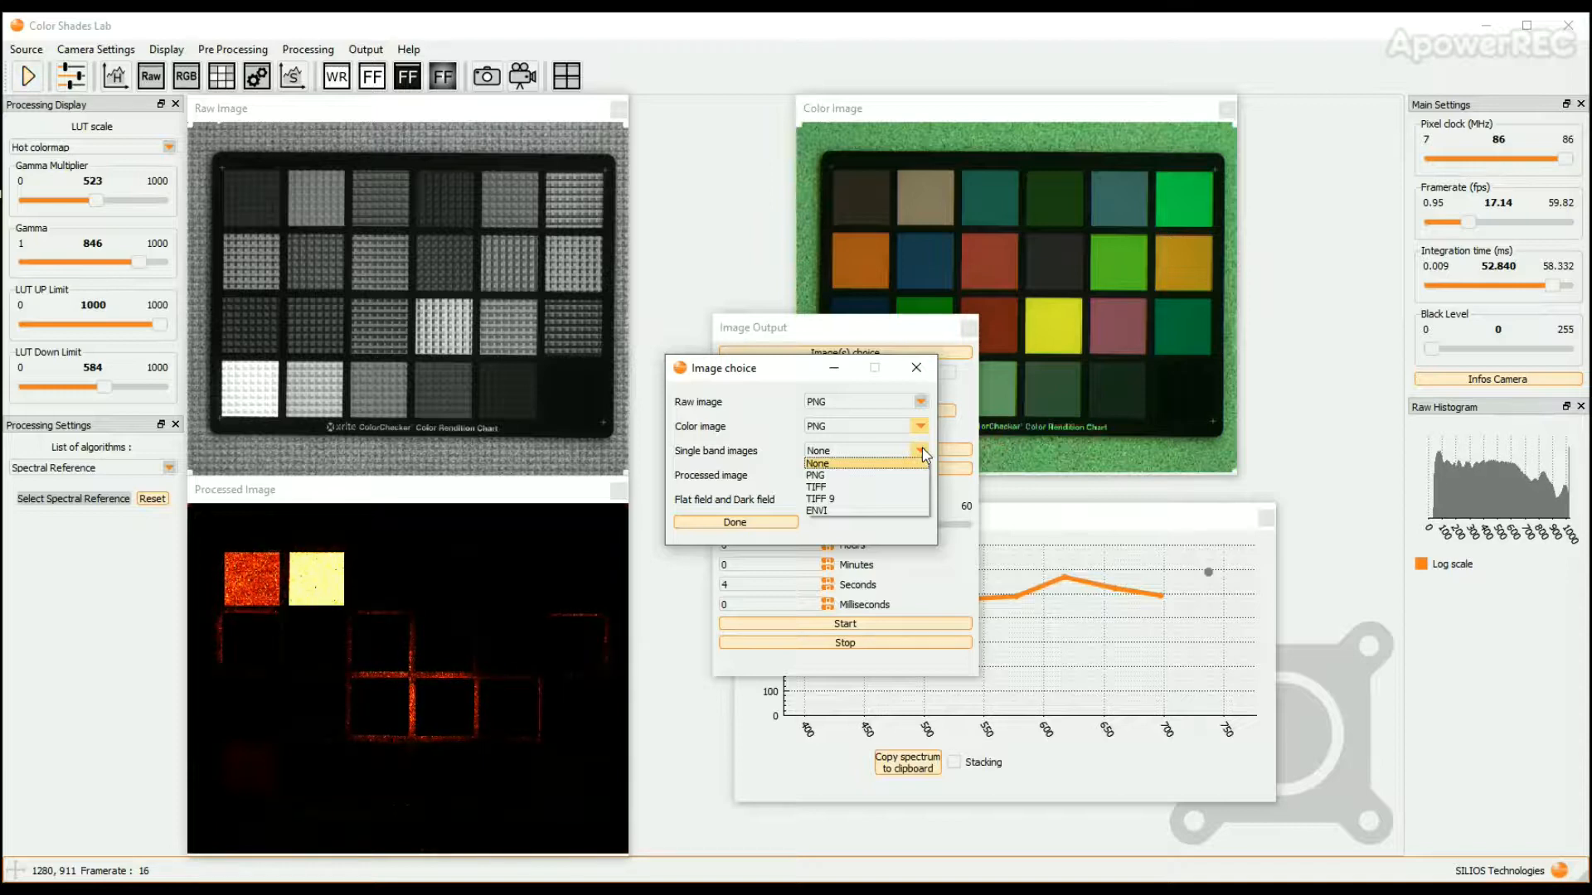
{"action": "left_click", "coordinate": [816, 462]}
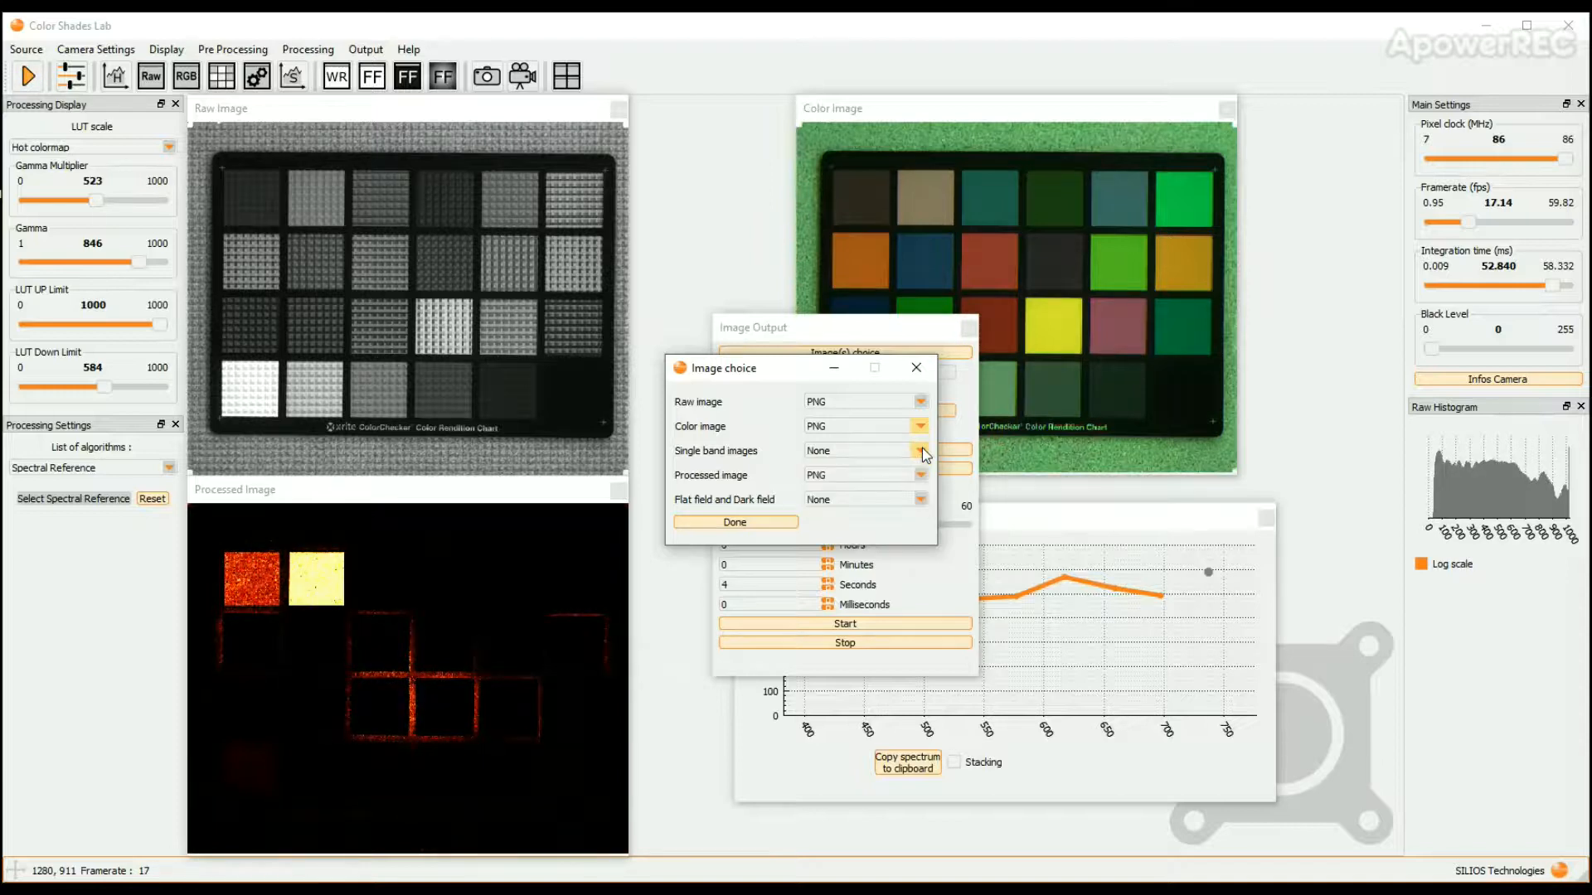
Confirm the formats, name the output file 'hand' and reset the file numbering to 0.
{"action": "left_click", "coordinate": [732, 523]}
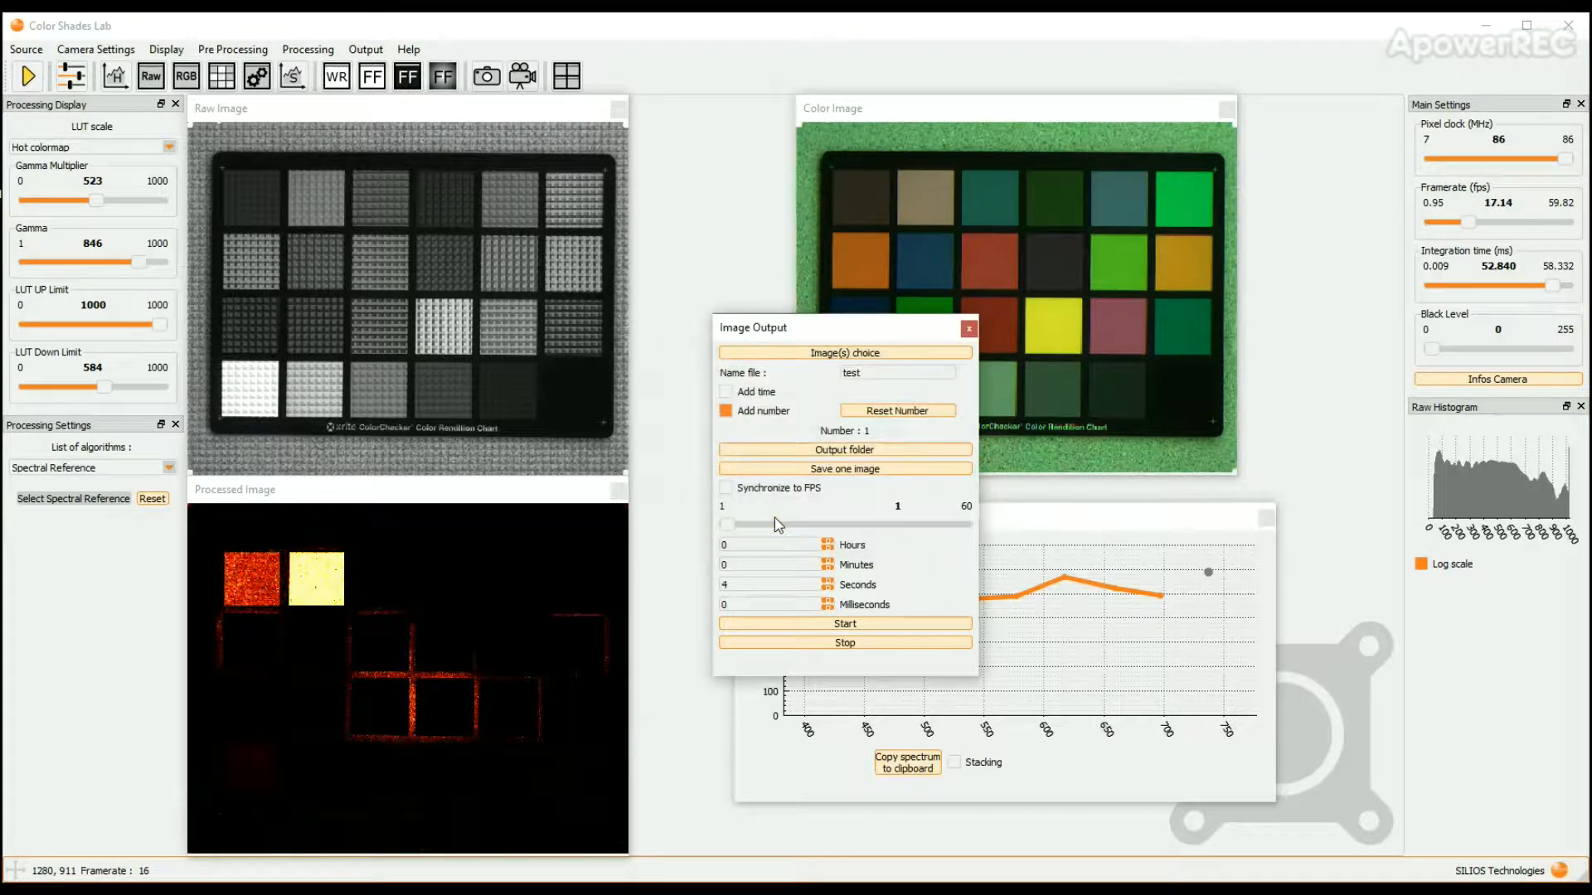
{"action": "triple_click", "coordinate": [897, 373]}
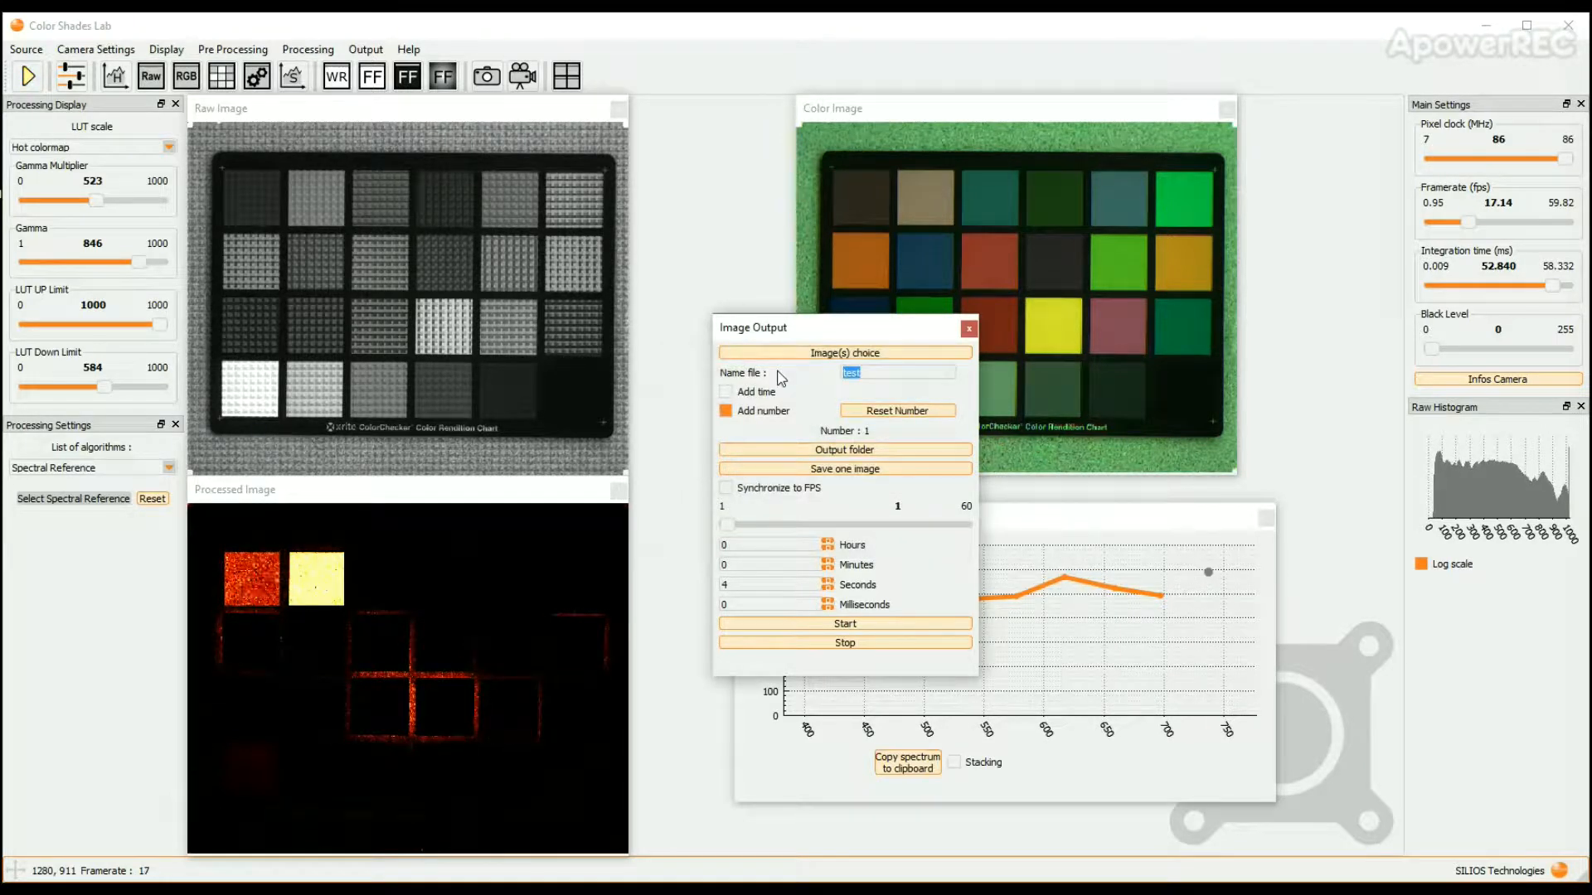
{"action": "type", "text": "hand"}
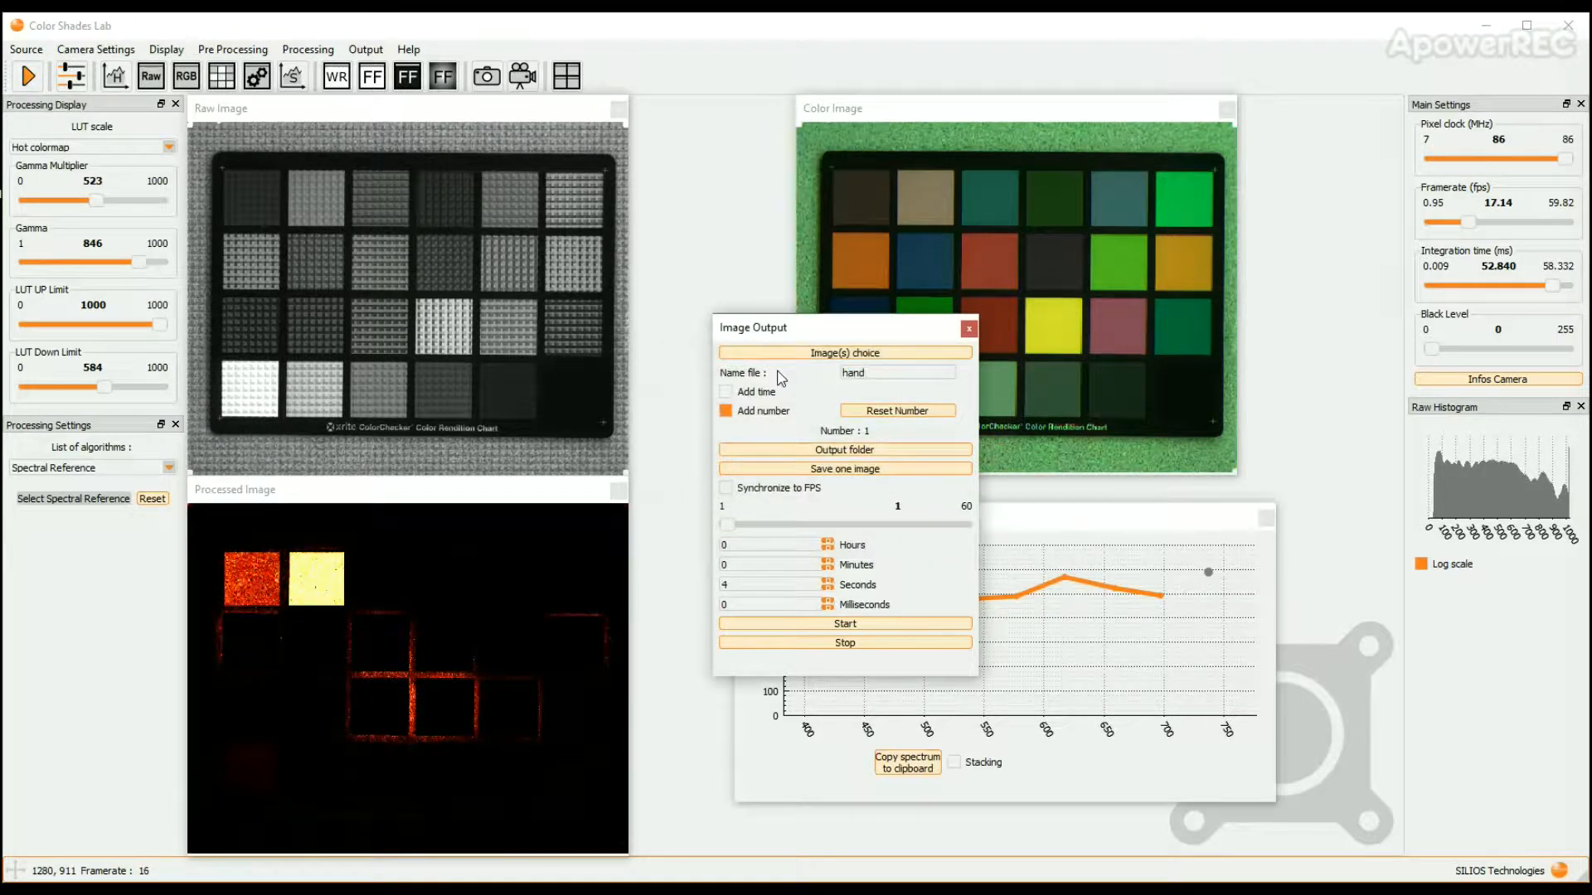
{"action": "left_click", "coordinate": [726, 409]}
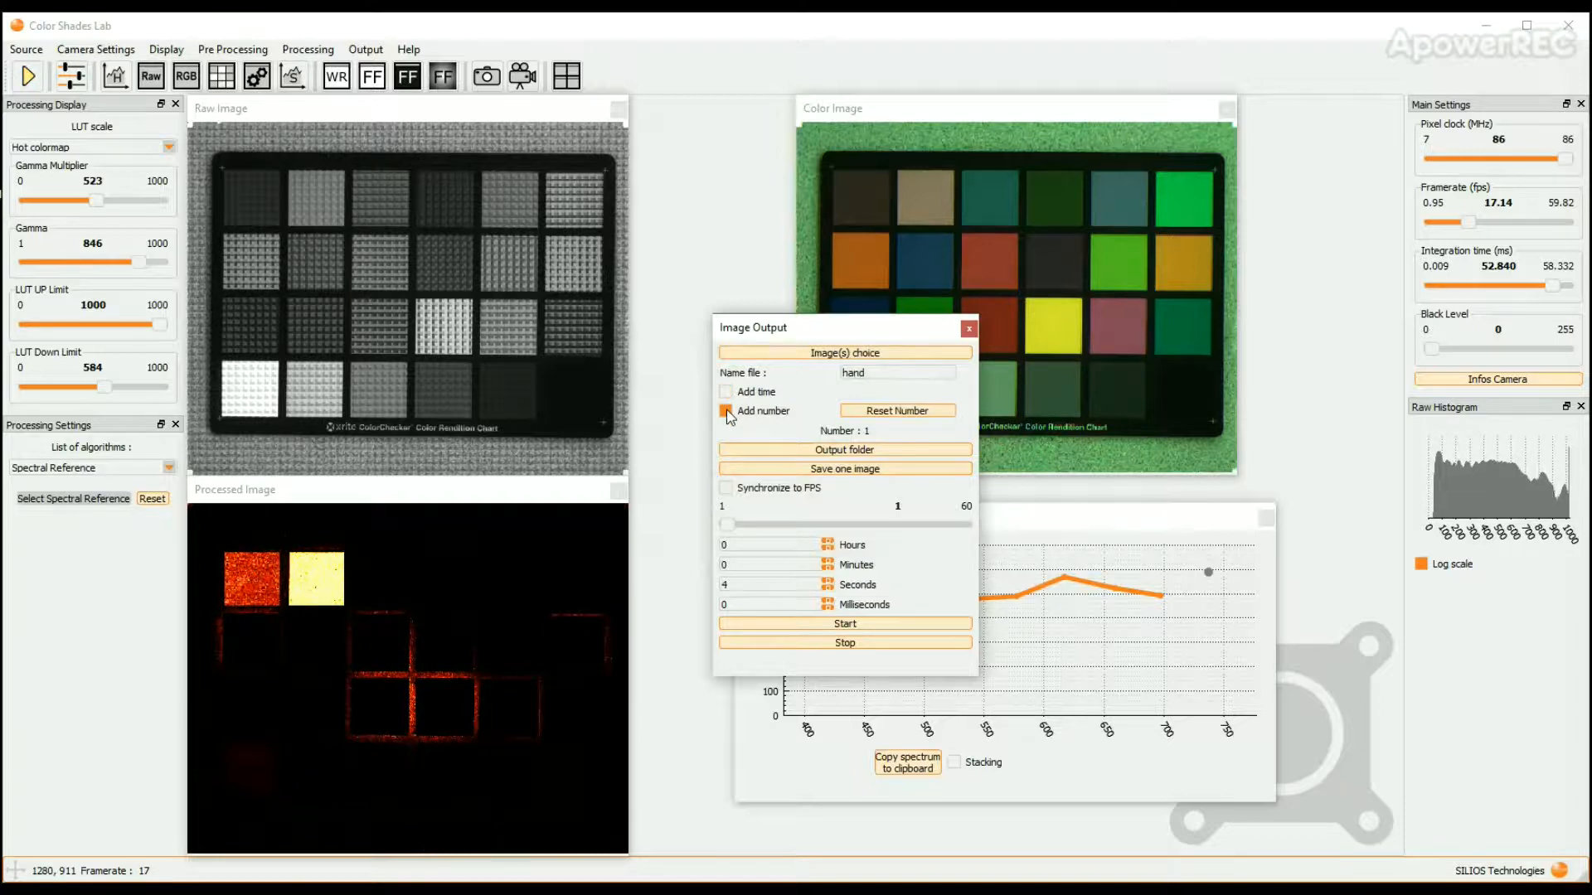
{"action": "left_click", "coordinate": [897, 409]}
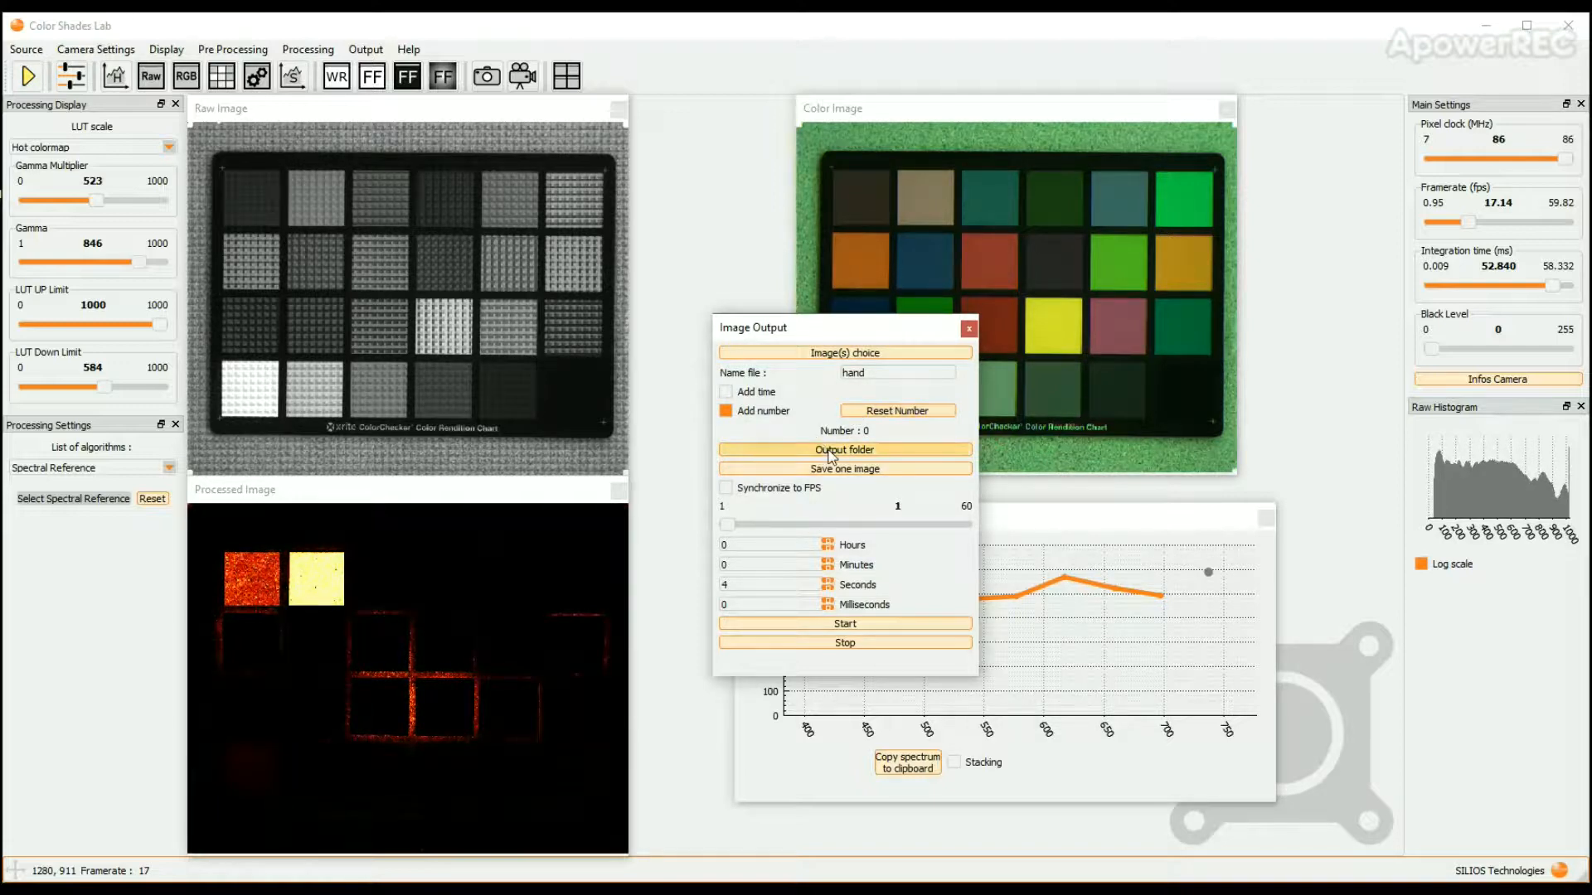
Save to the A - Tutorial folder and shorten the capture interval below 4 seconds.
{"action": "left_click", "coordinate": [844, 450]}
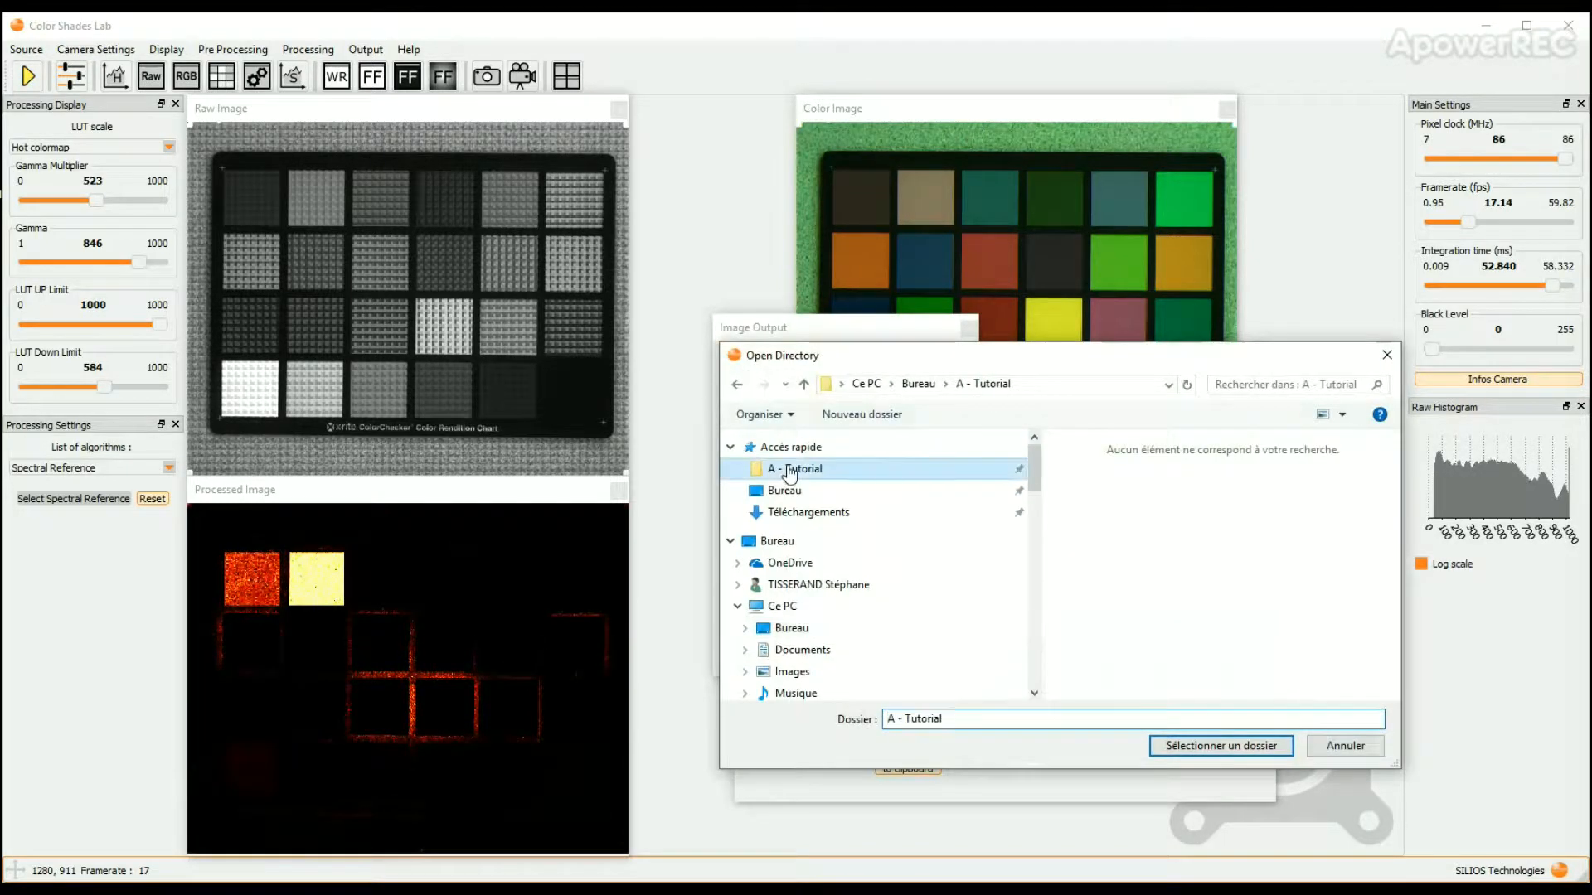
{"action": "left_click", "coordinate": [1219, 744]}
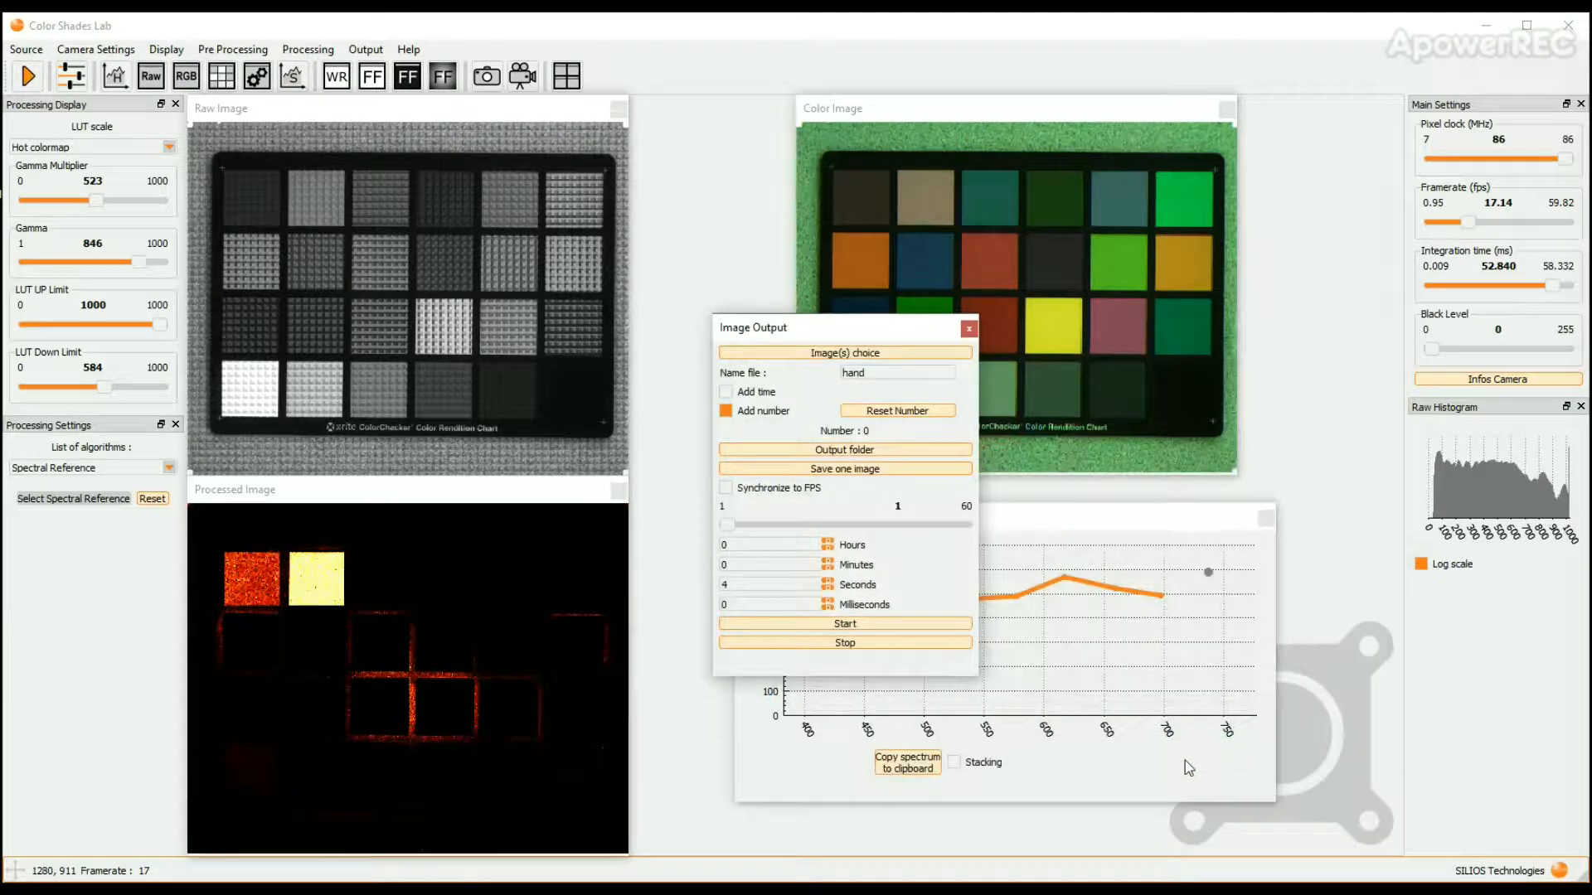
{"action": "mouse_move", "coordinate": [851, 504]}
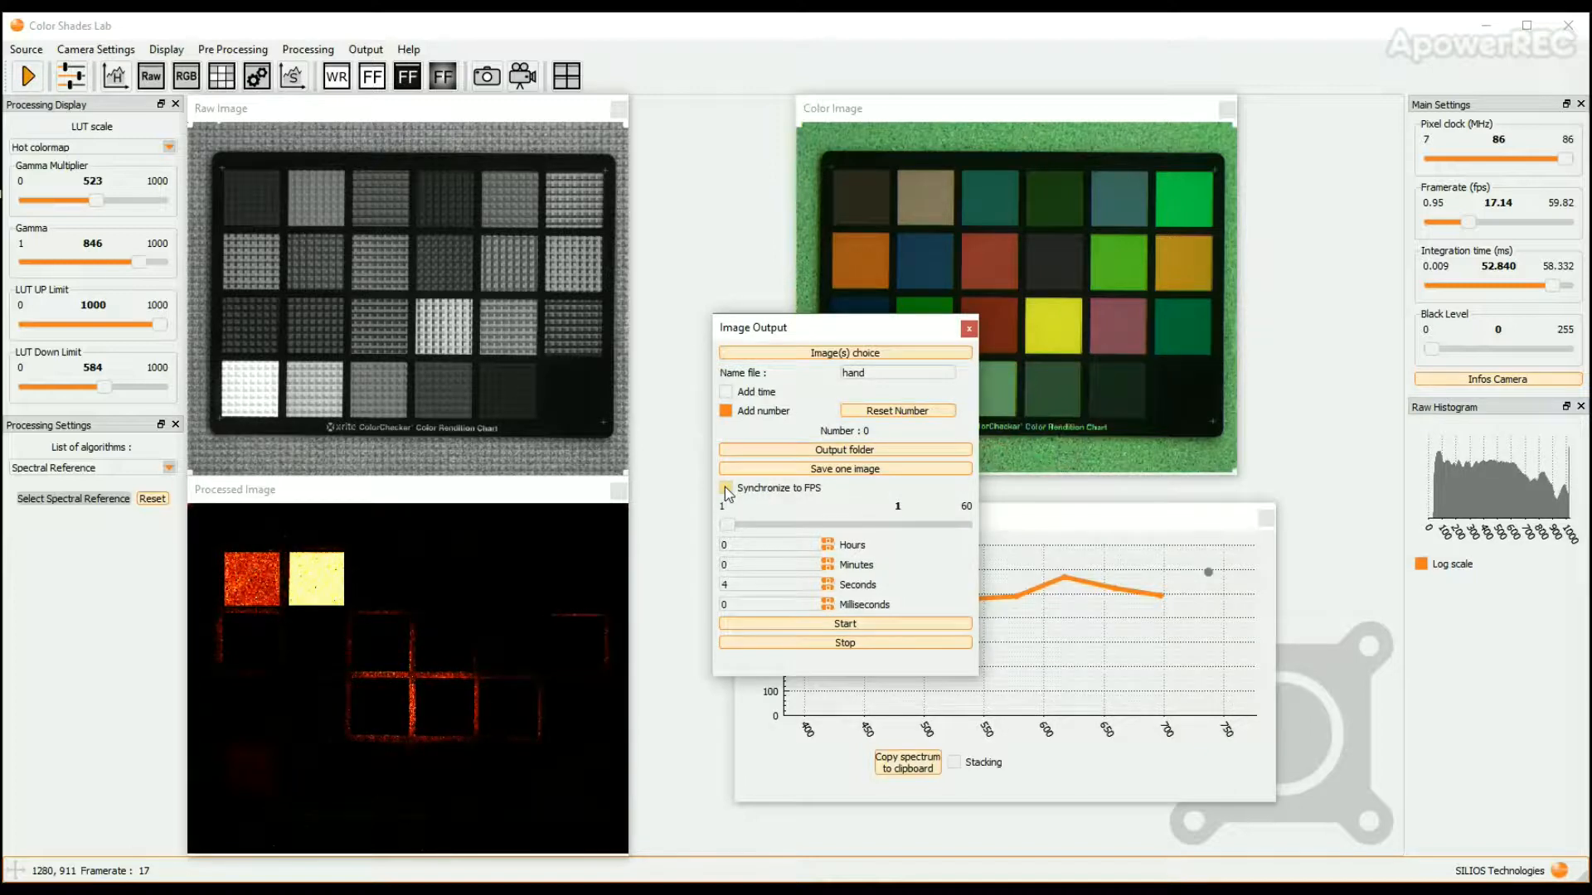
{"action": "left_click", "coordinate": [726, 487]}
{"action": "type", "text": "1"}
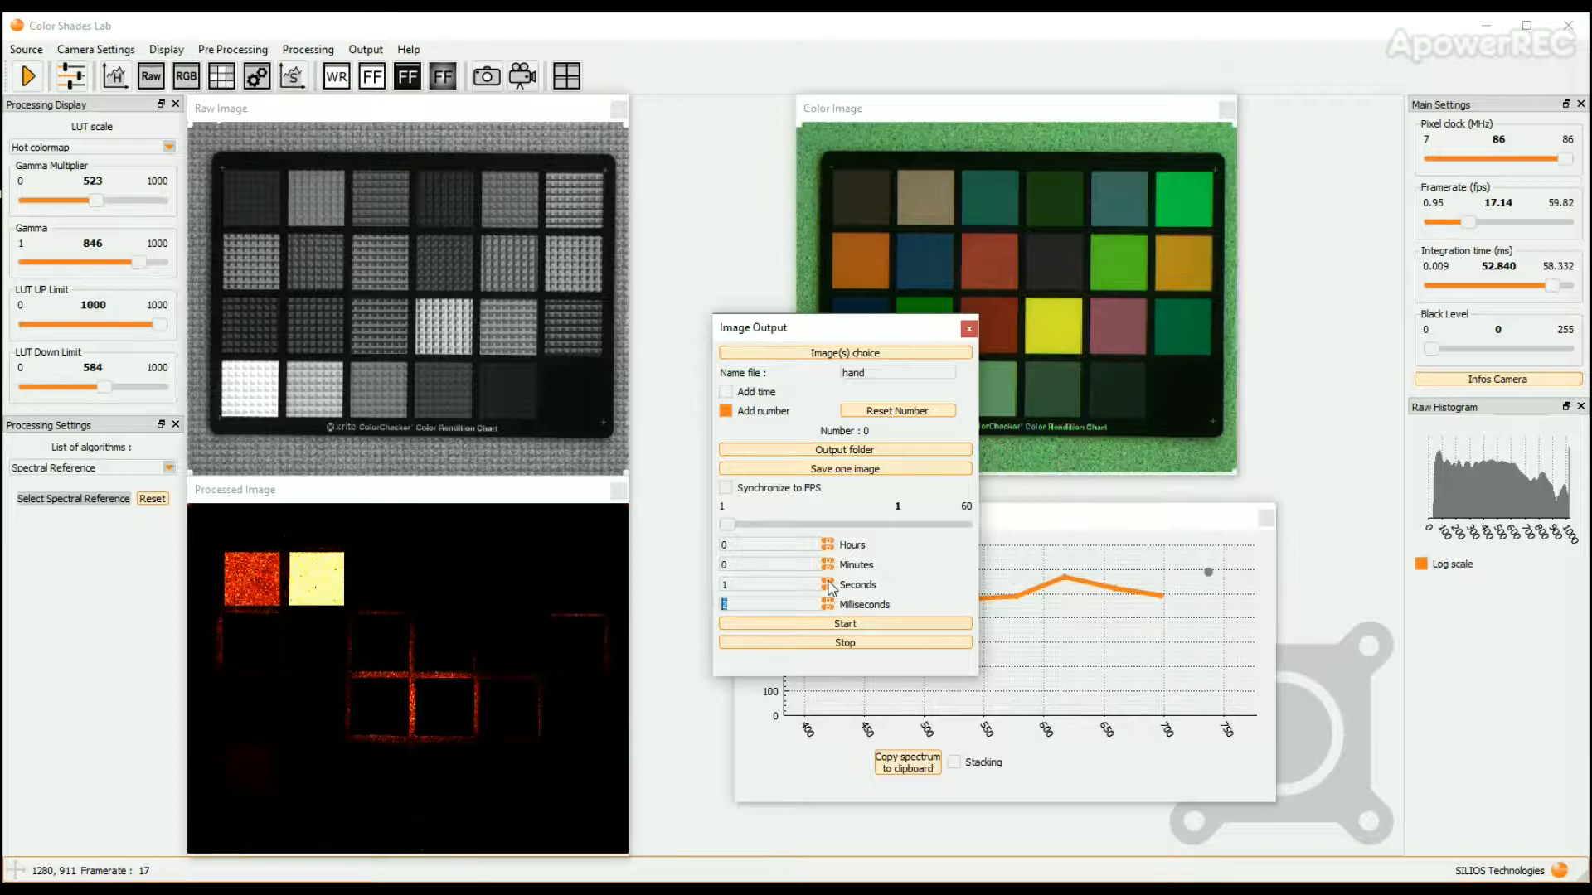
{"action": "left_click", "coordinate": [827, 581]}
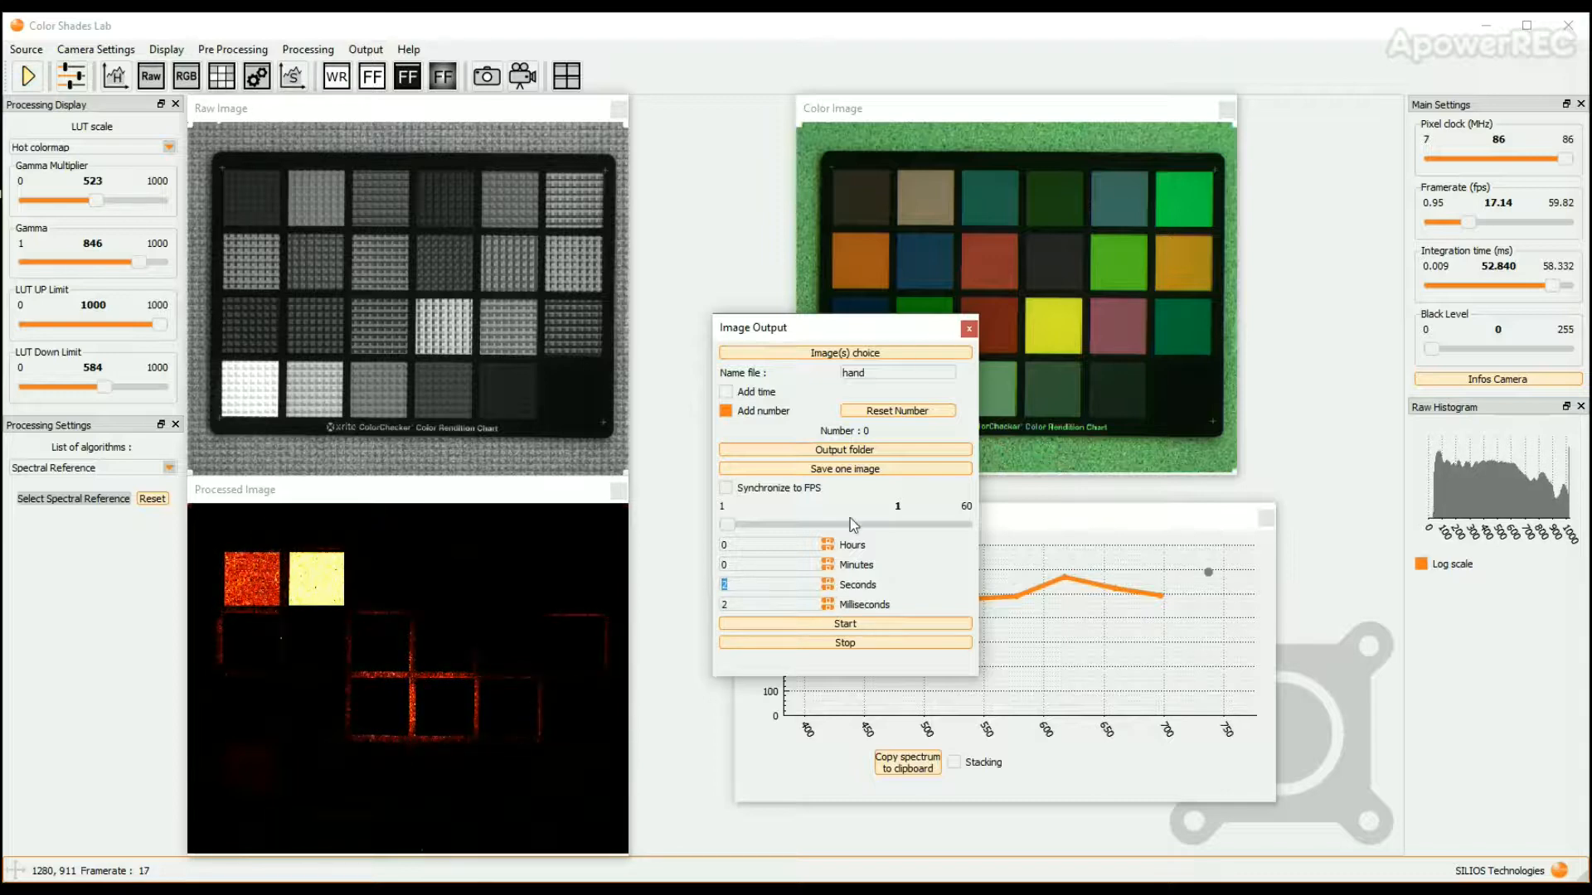
{"action": "mouse_move", "coordinate": [844, 467]}
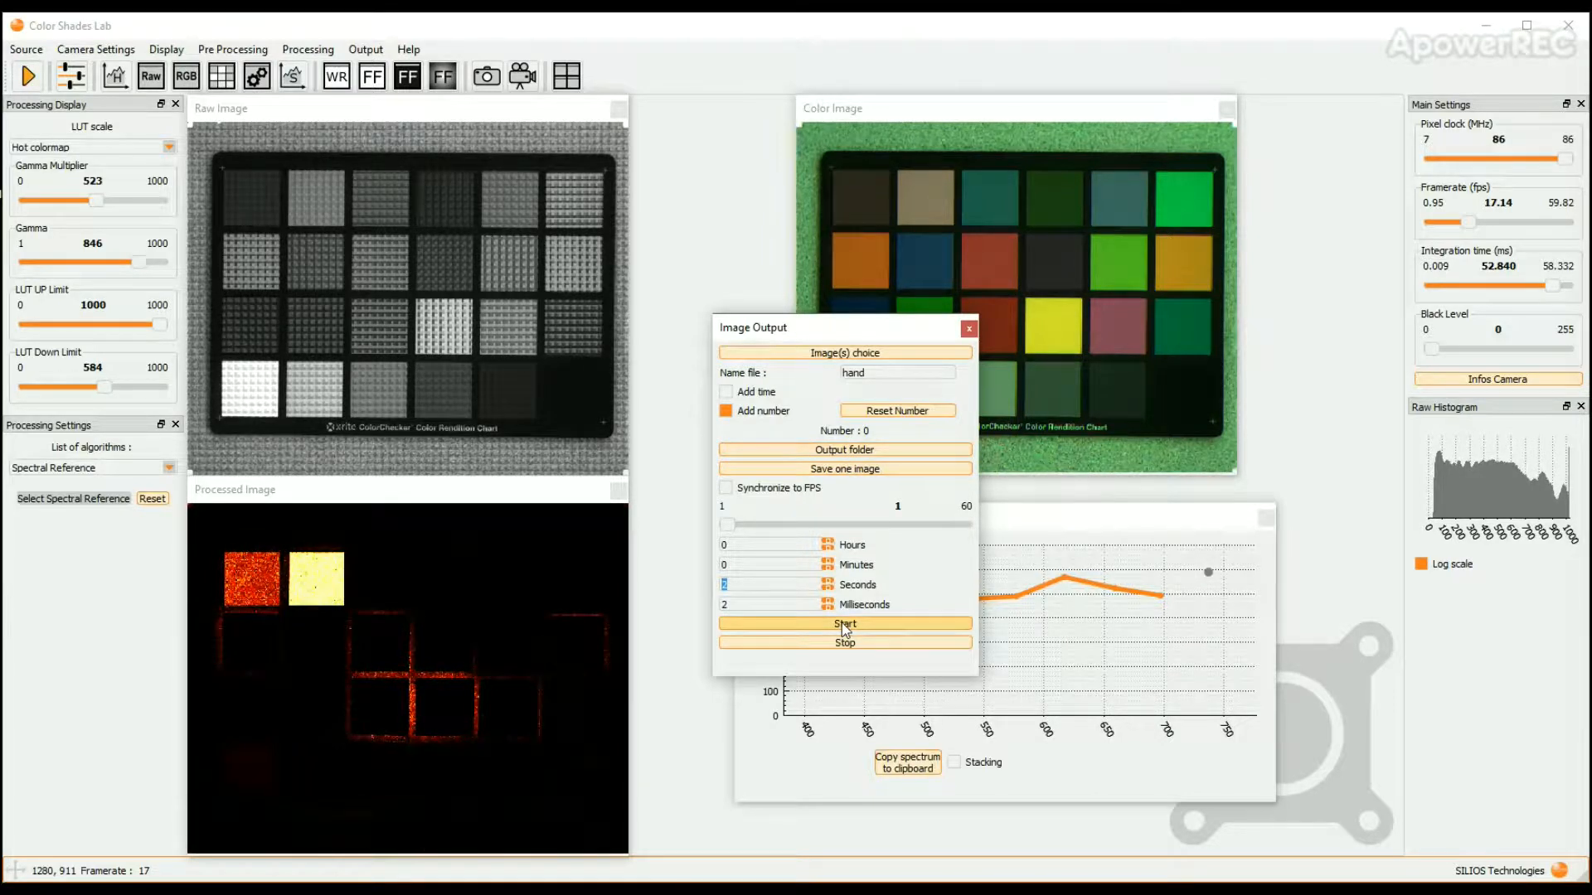
Start timed image saving at the set interval.
{"action": "left_click", "coordinate": [967, 328]}
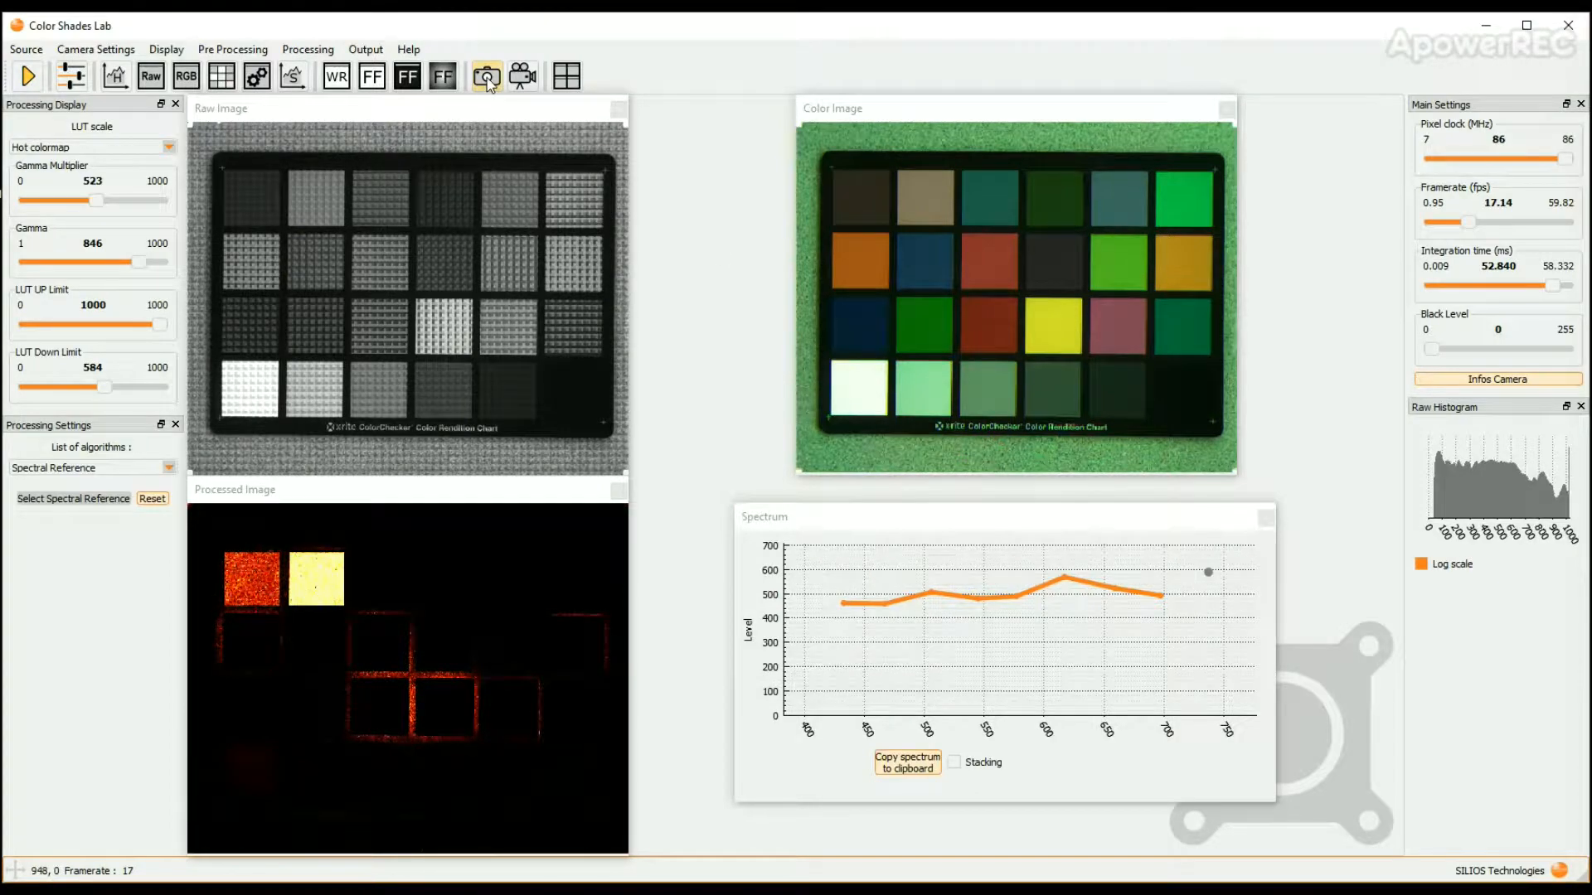
{"action": "mouse_move", "coordinate": [486, 76]}
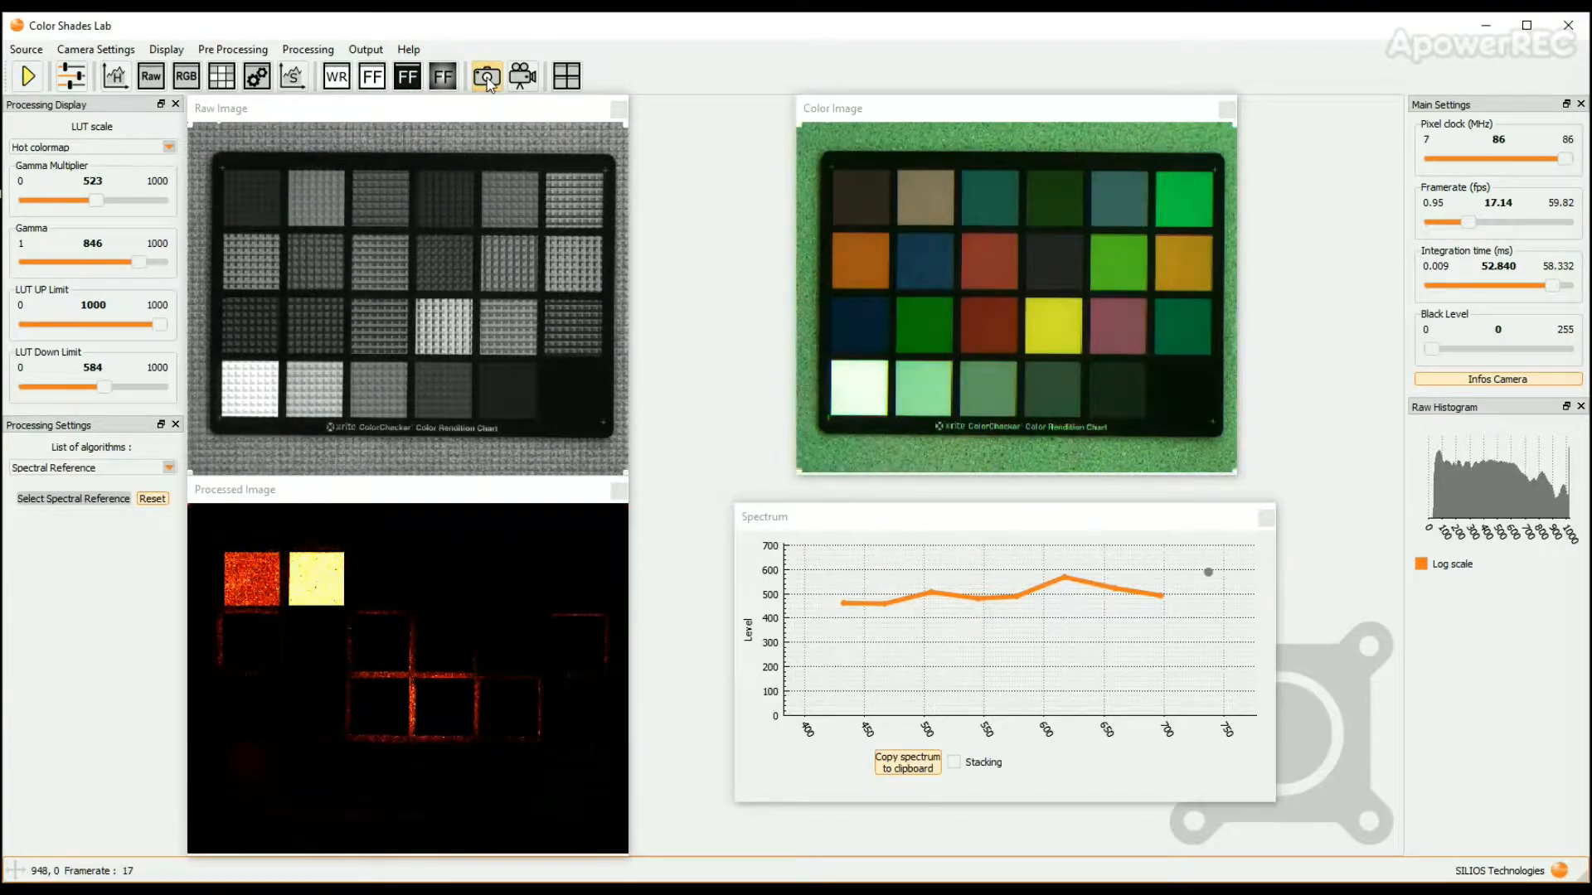
{"action": "mouse_move", "coordinate": [740, 376]}
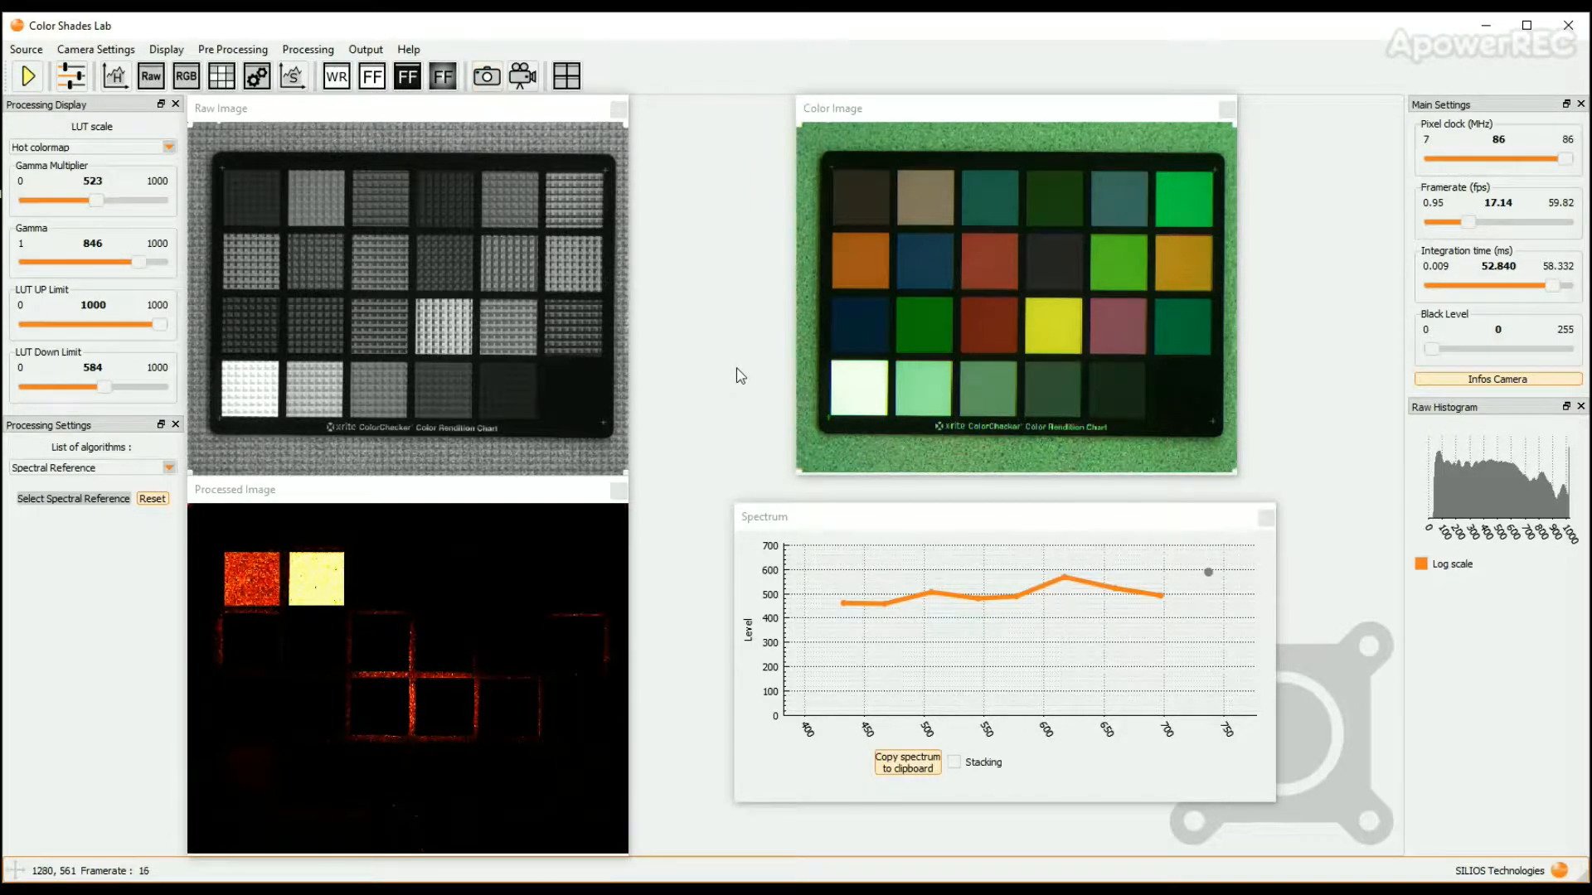
Disconnect live camera CMS17110054 and switch to the Replay panel for saved images.
{"action": "left_click", "coordinate": [24, 48]}
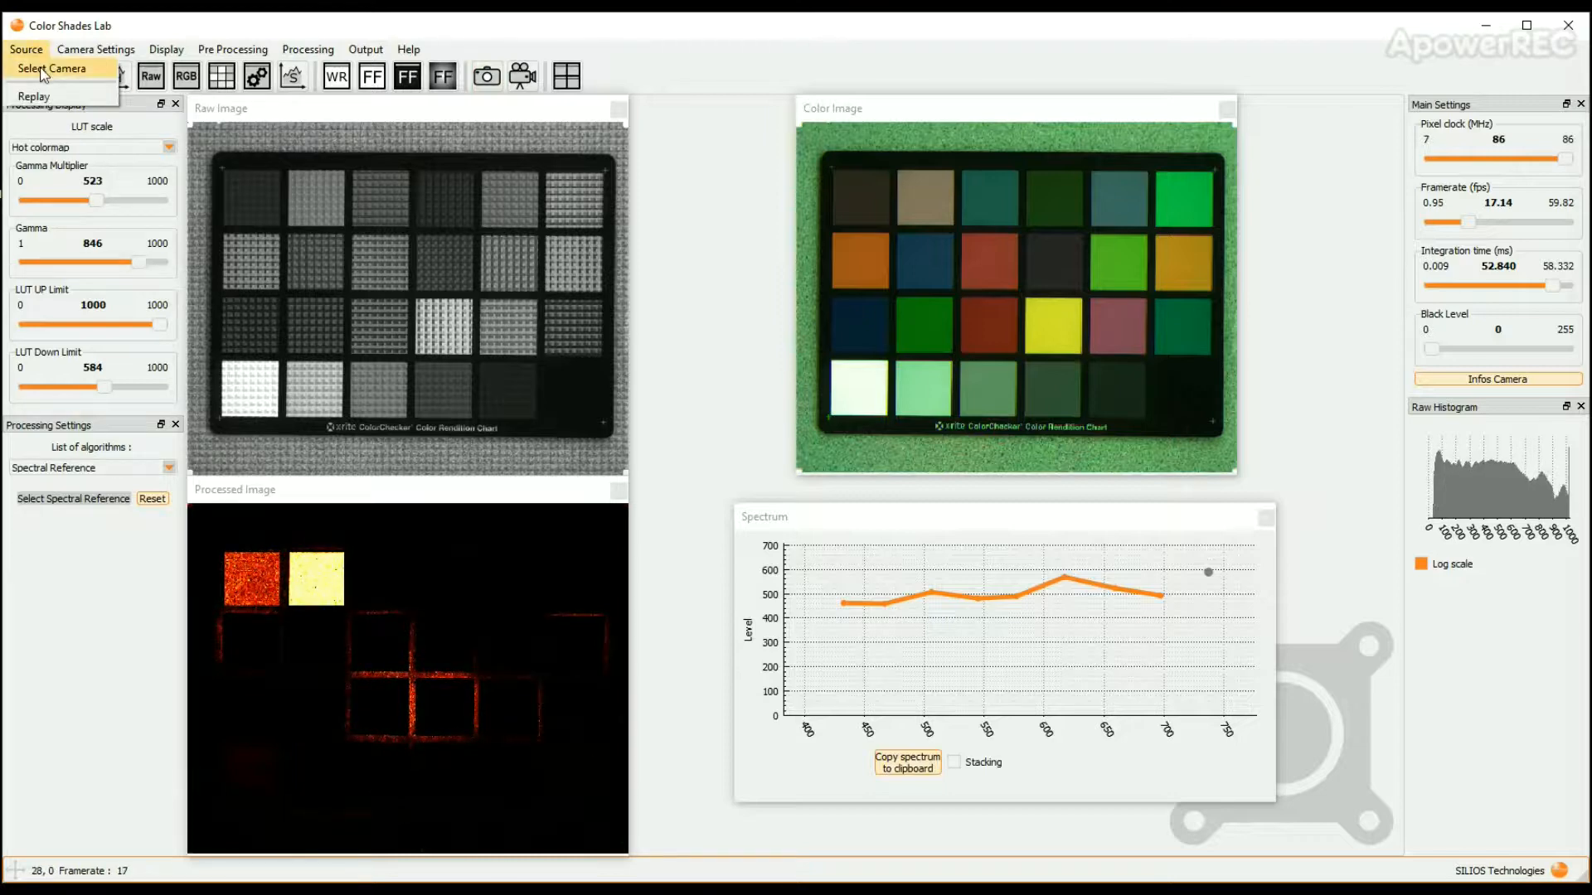
{"action": "left_click", "coordinate": [53, 68]}
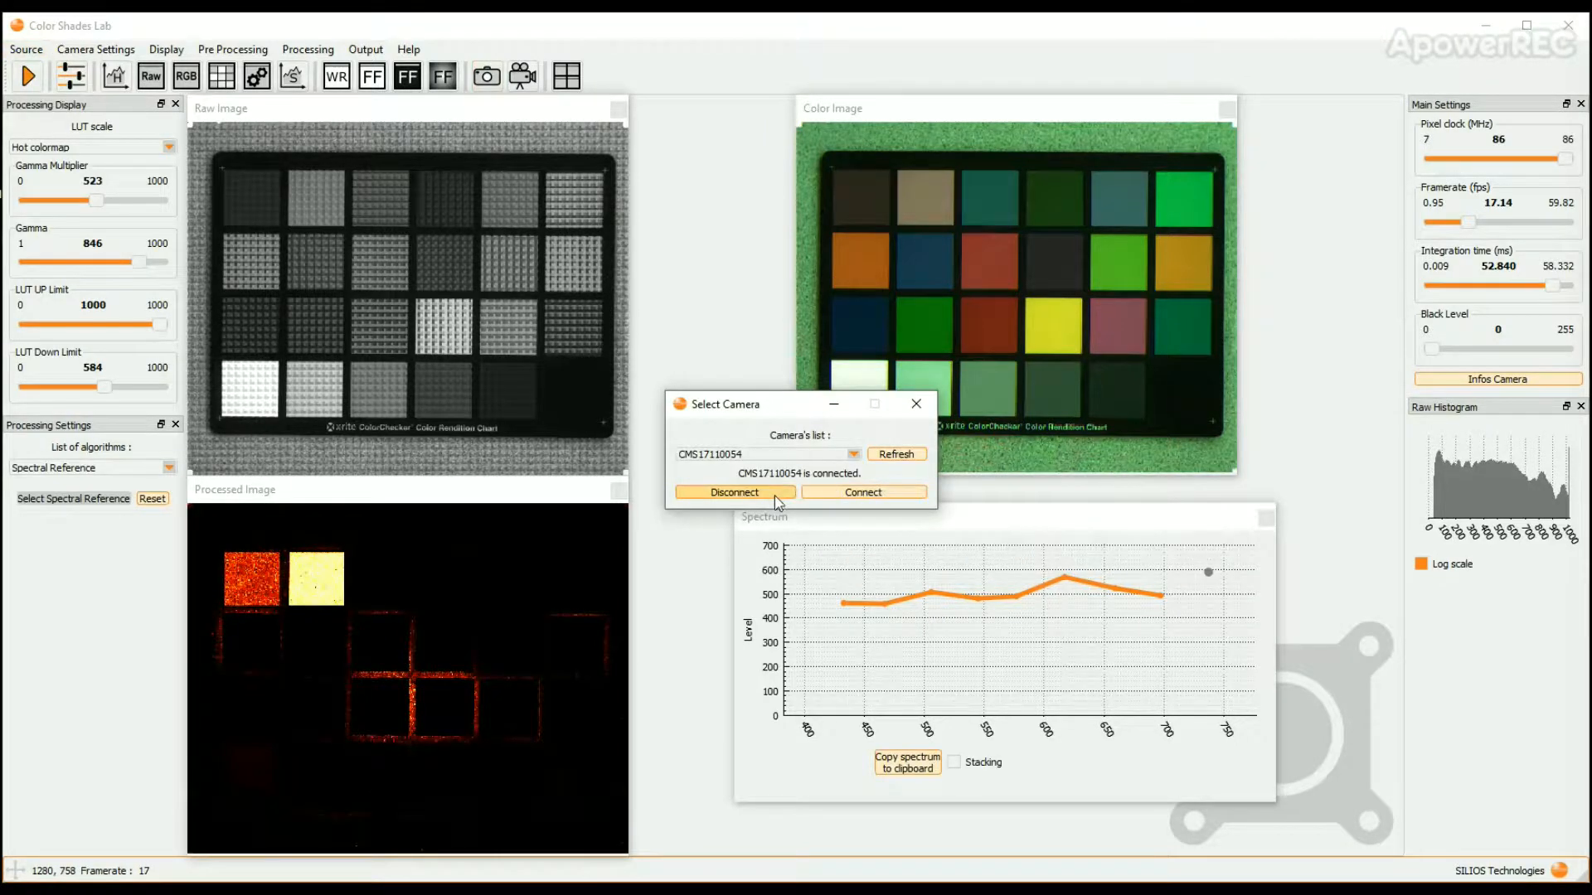
{"action": "left_click", "coordinate": [25, 48]}
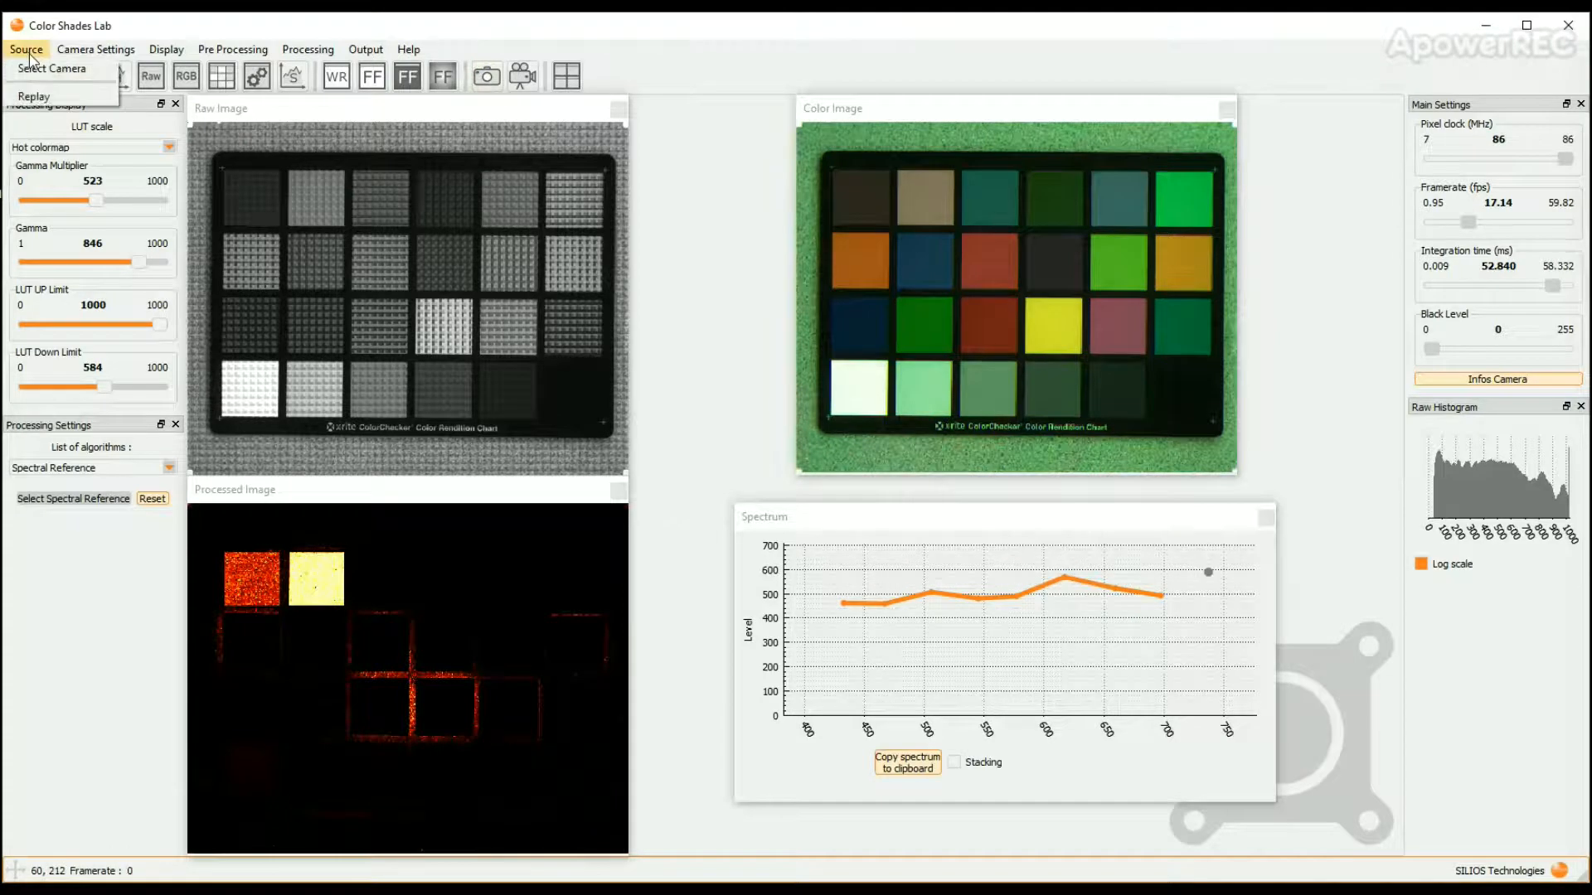
{"action": "left_click", "coordinate": [33, 96]}
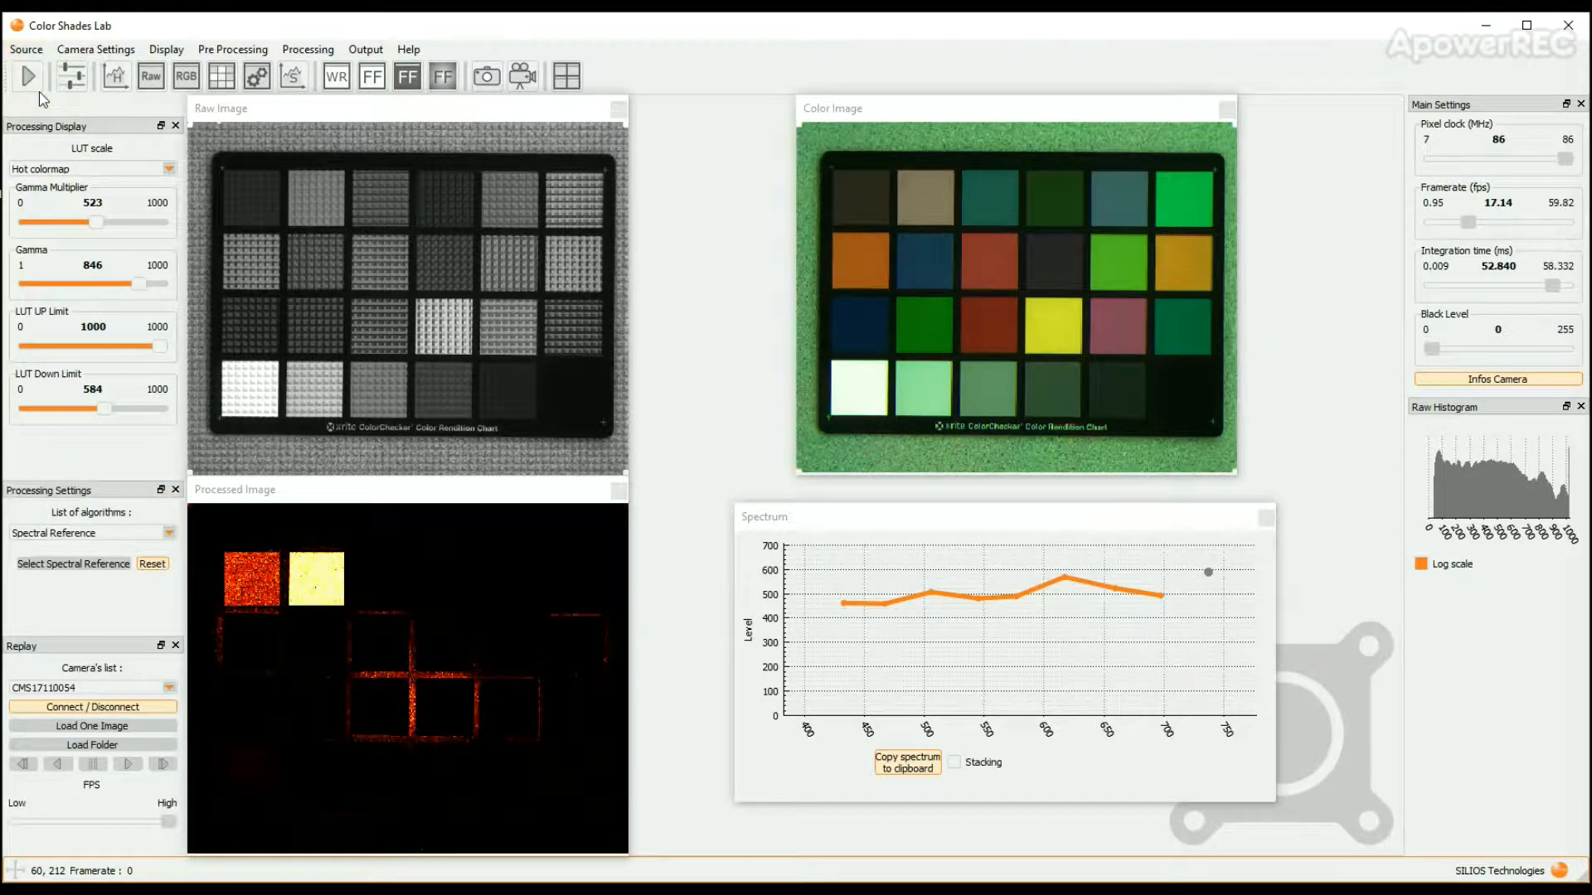
{"action": "mouse_move", "coordinate": [99, 656]}
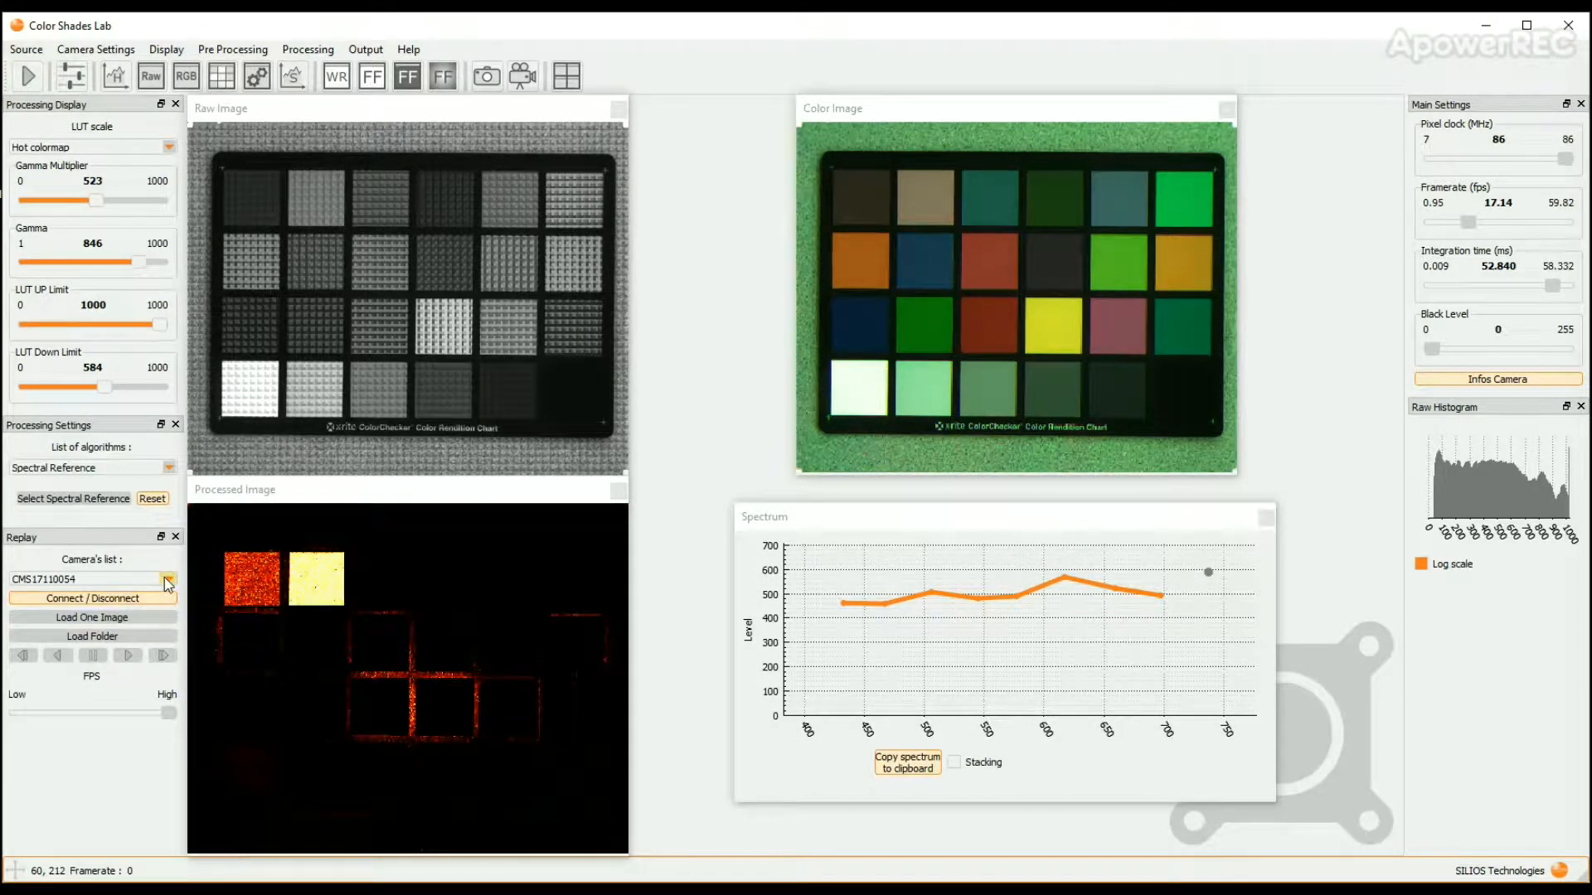
{"action": "left_click", "coordinate": [168, 580]}
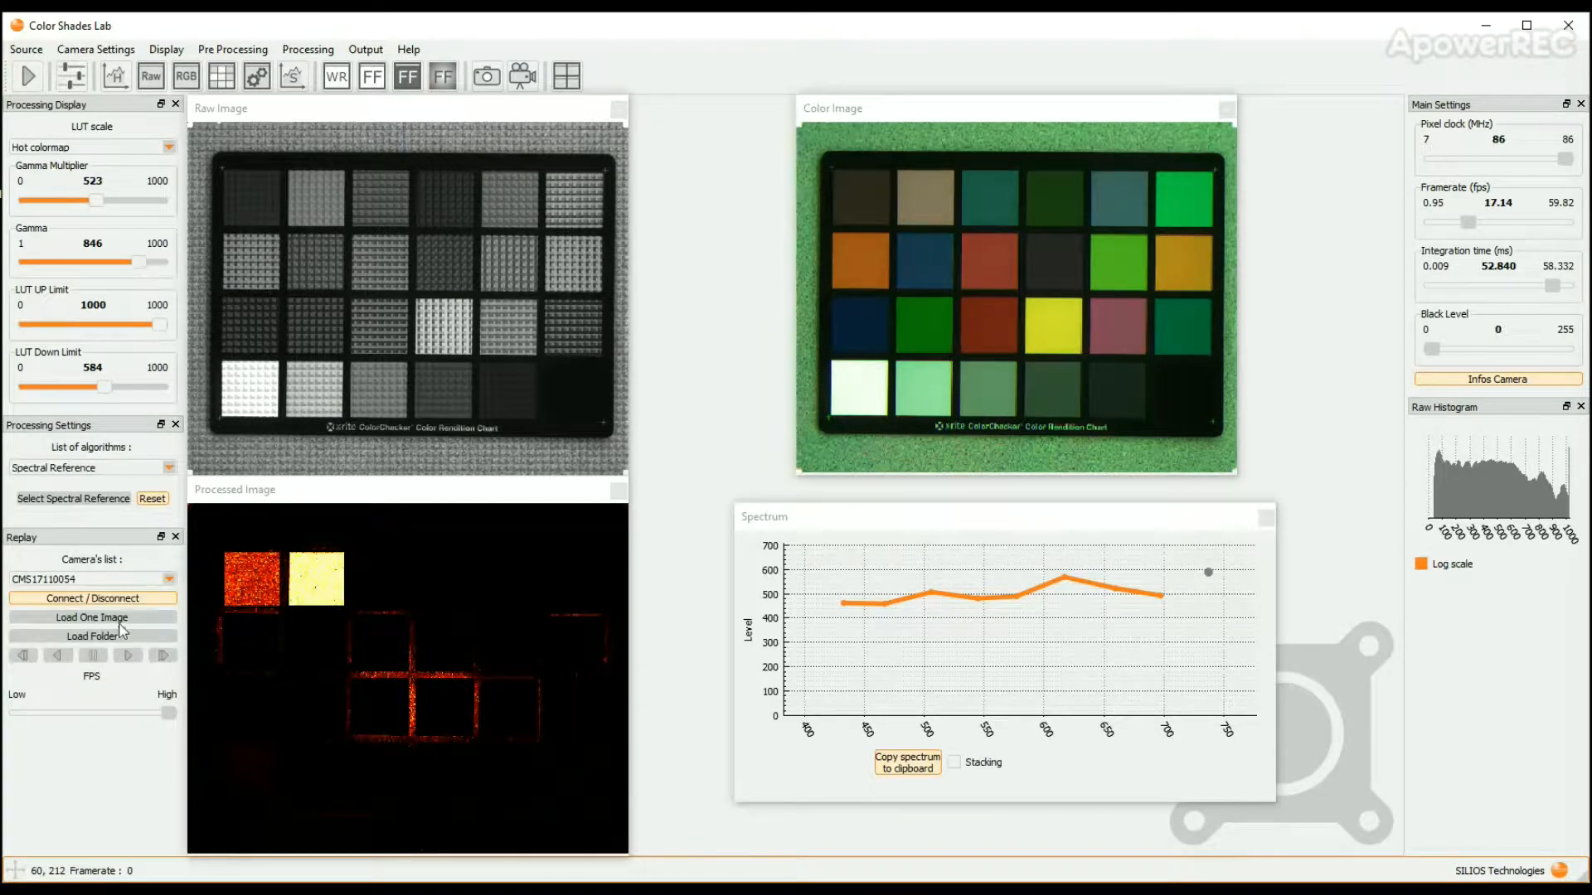
{"action": "mouse_move", "coordinate": [91, 598]}
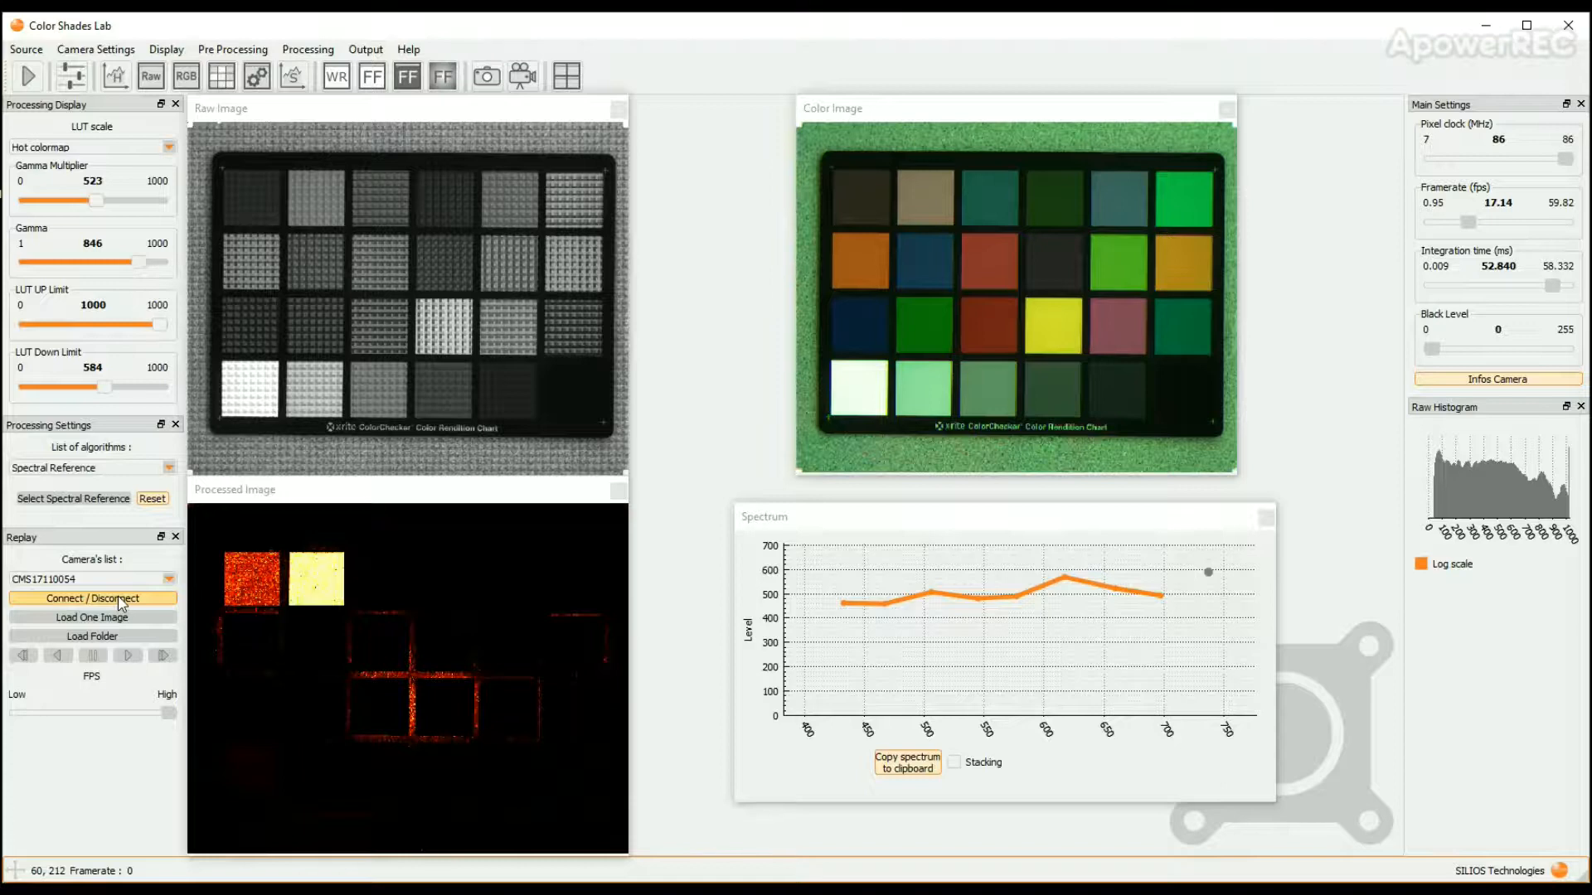
{"action": "left_click", "coordinate": [91, 598]}
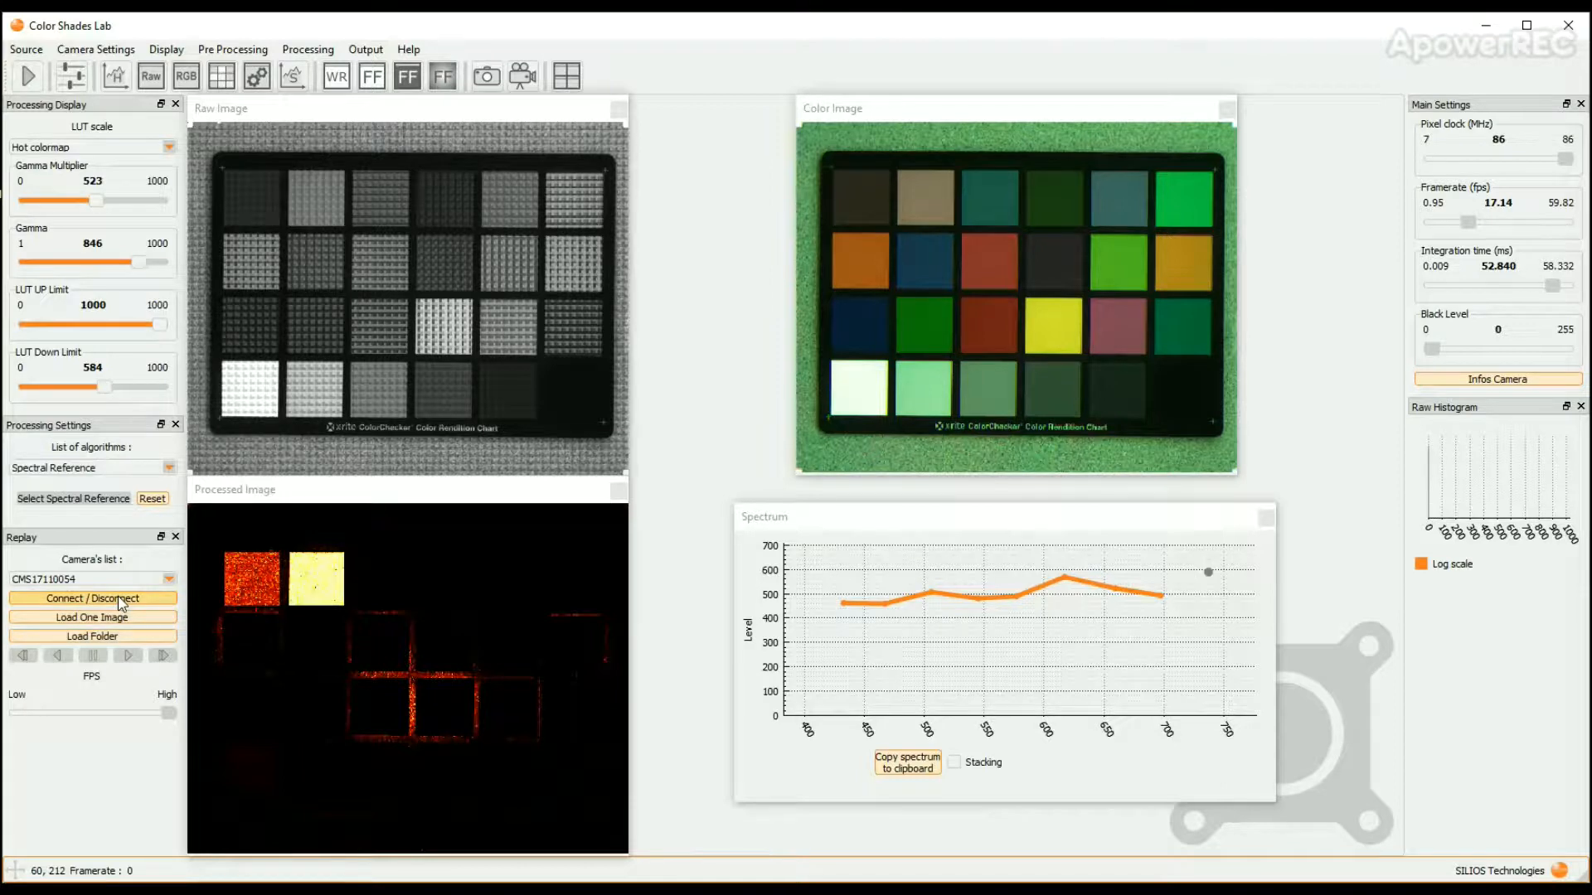
{"action": "mouse_move", "coordinate": [96, 621]}
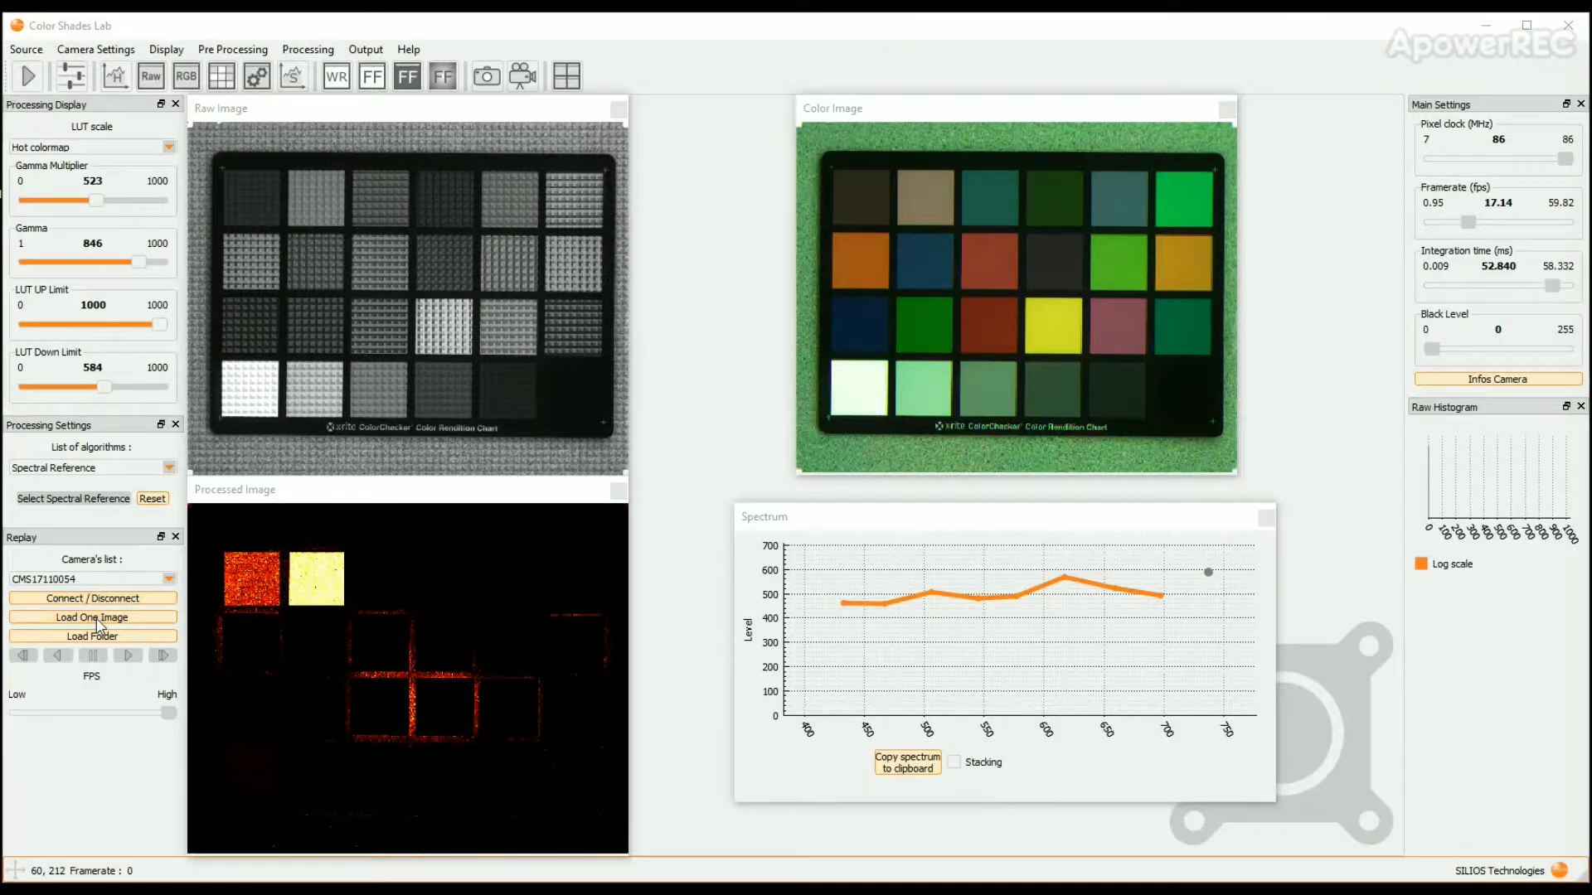
Load one image and select test_00000_raw.png from the A - Tutorial folder.
{"action": "left_click", "coordinate": [91, 617]}
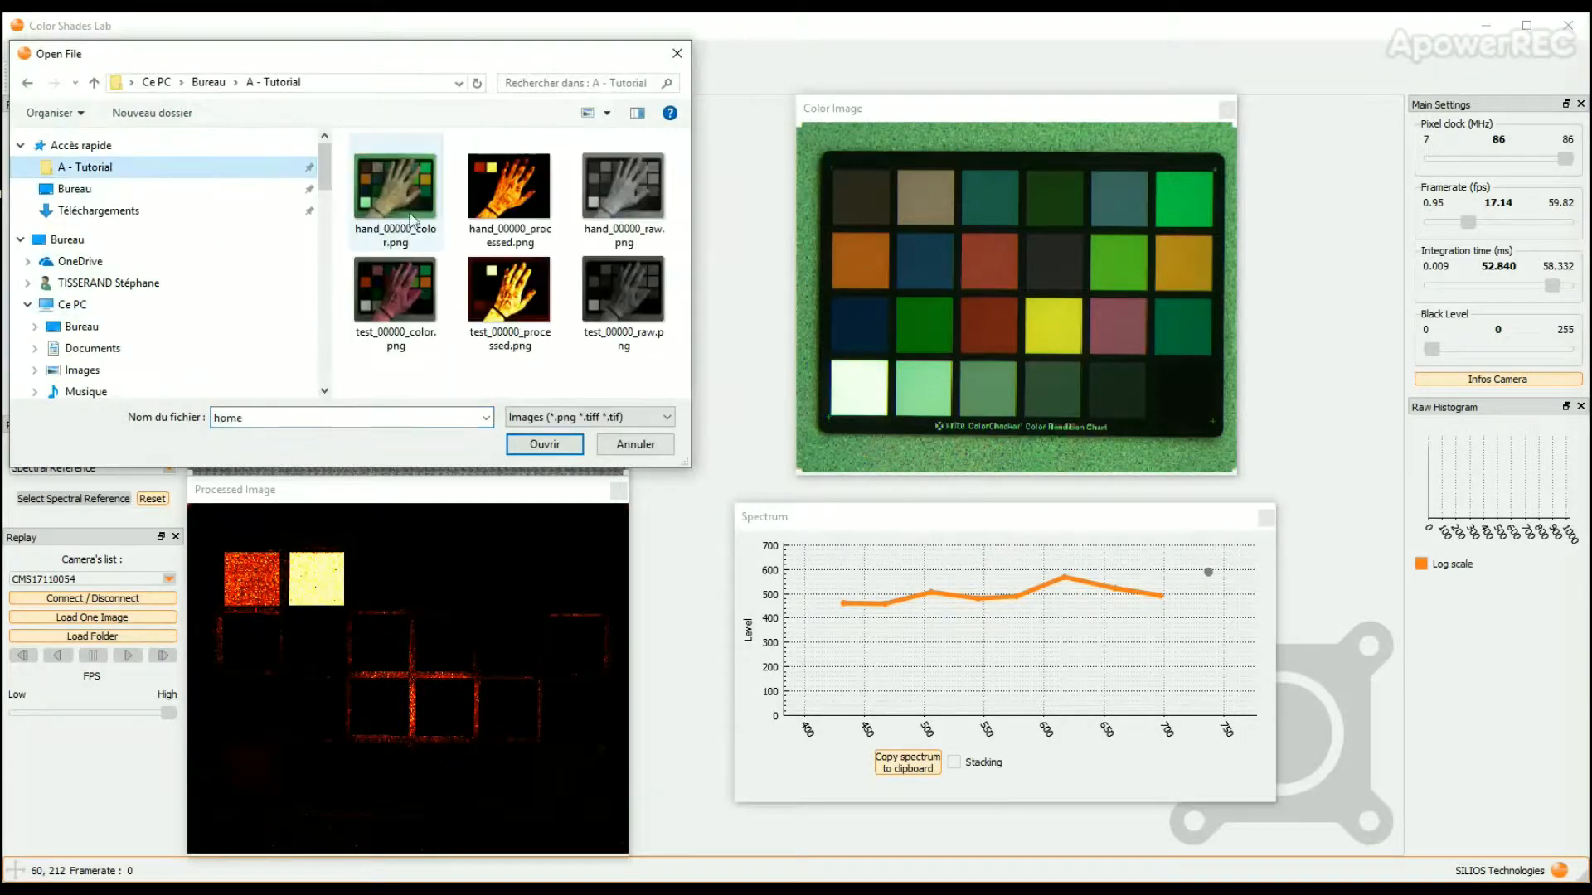
{"action": "mouse_move", "coordinate": [623, 295]}
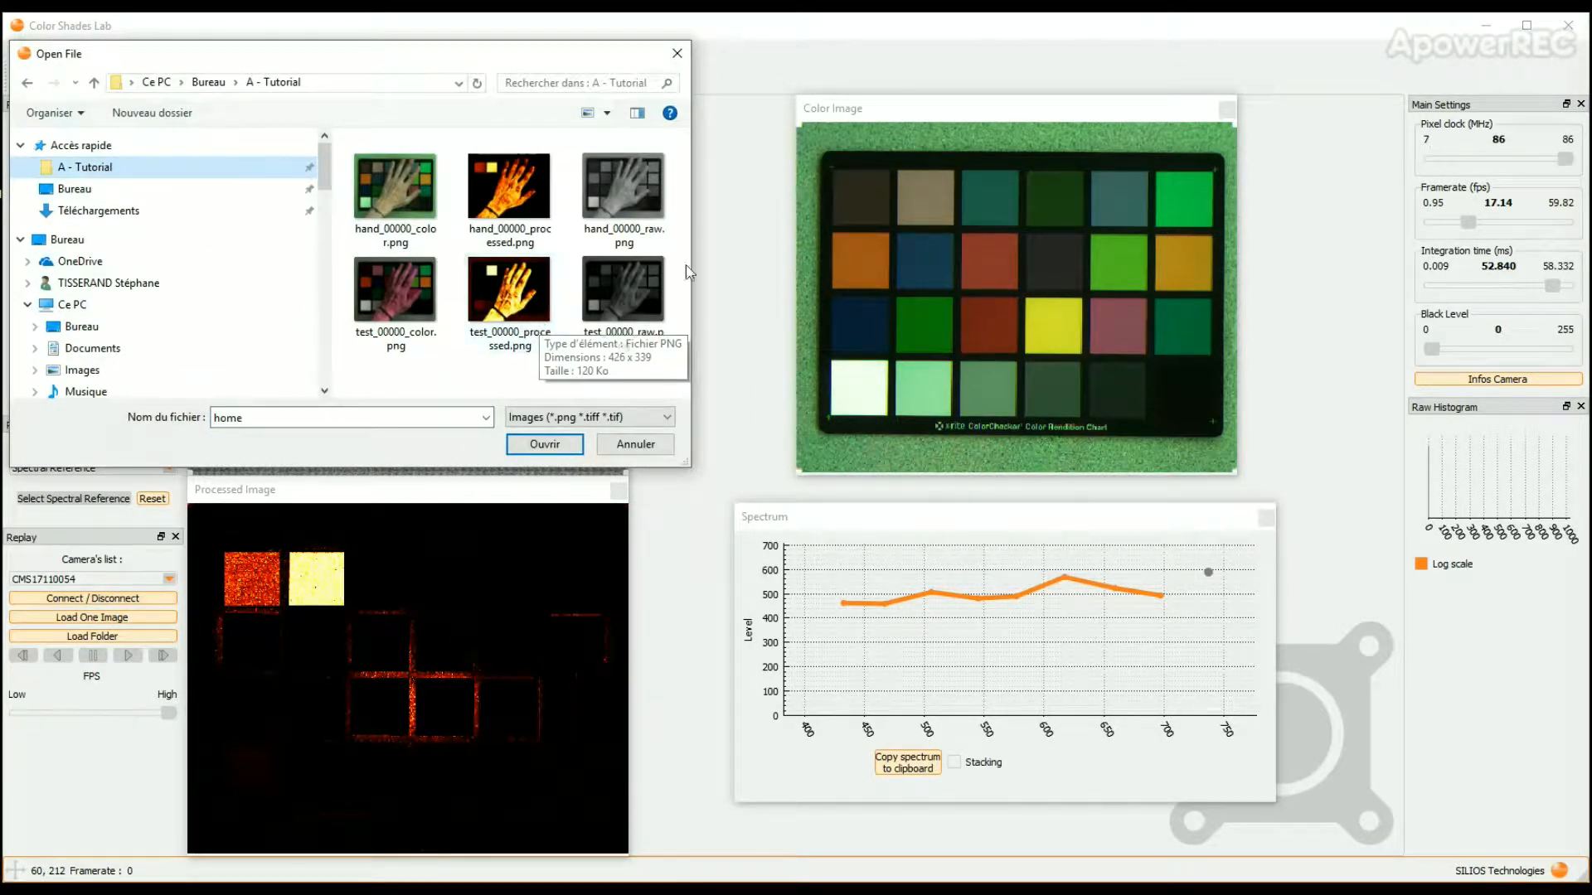
{"action": "mouse_move", "coordinate": [624, 193]}
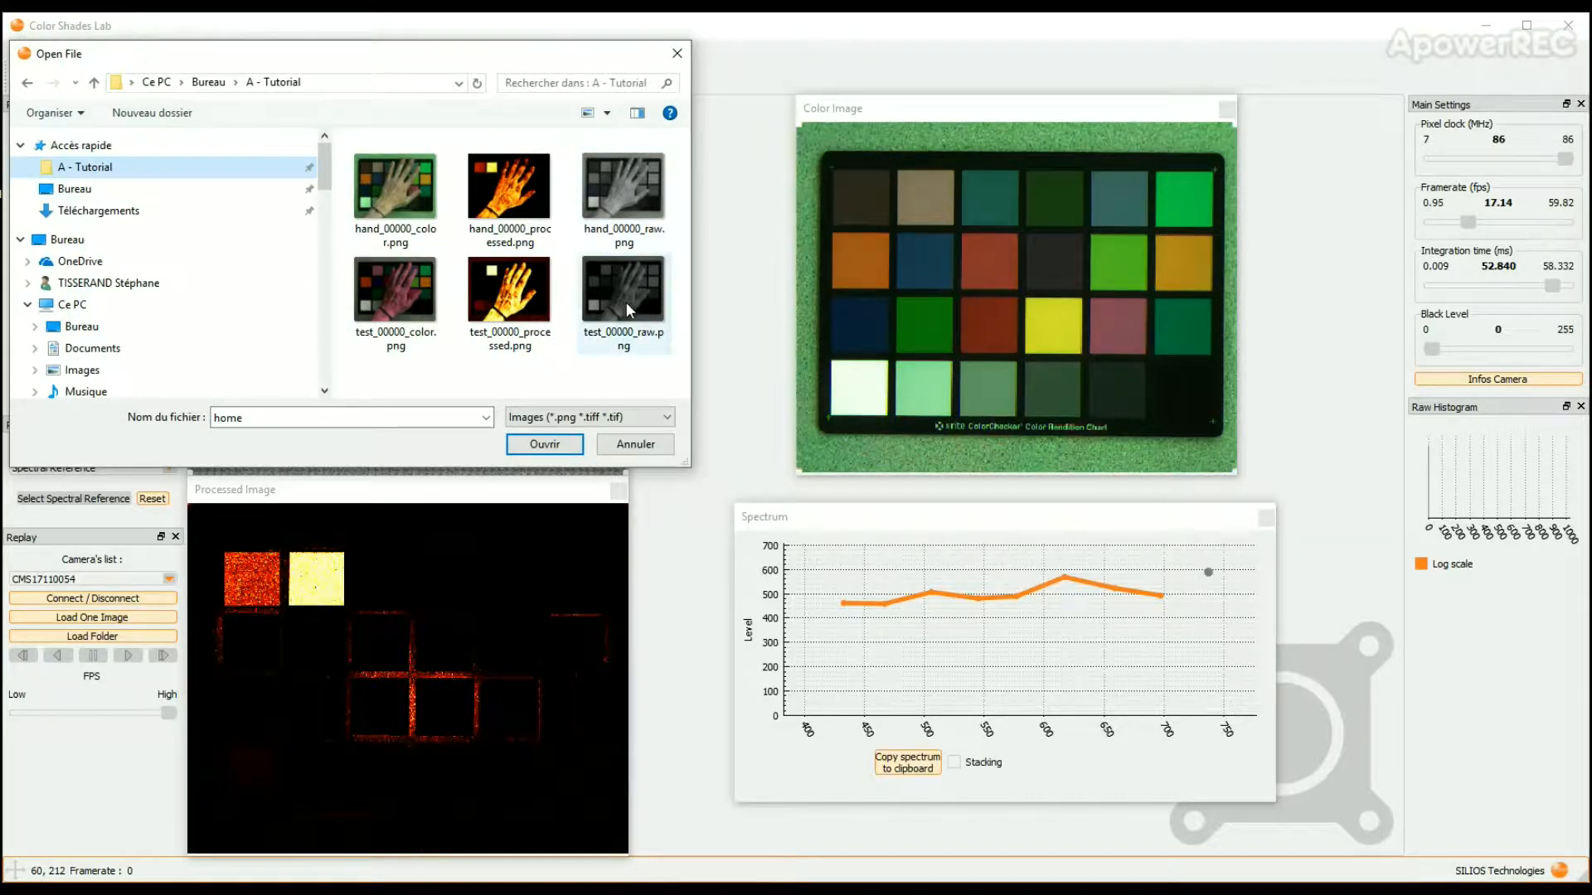
{"action": "mouse_move", "coordinate": [625, 295]}
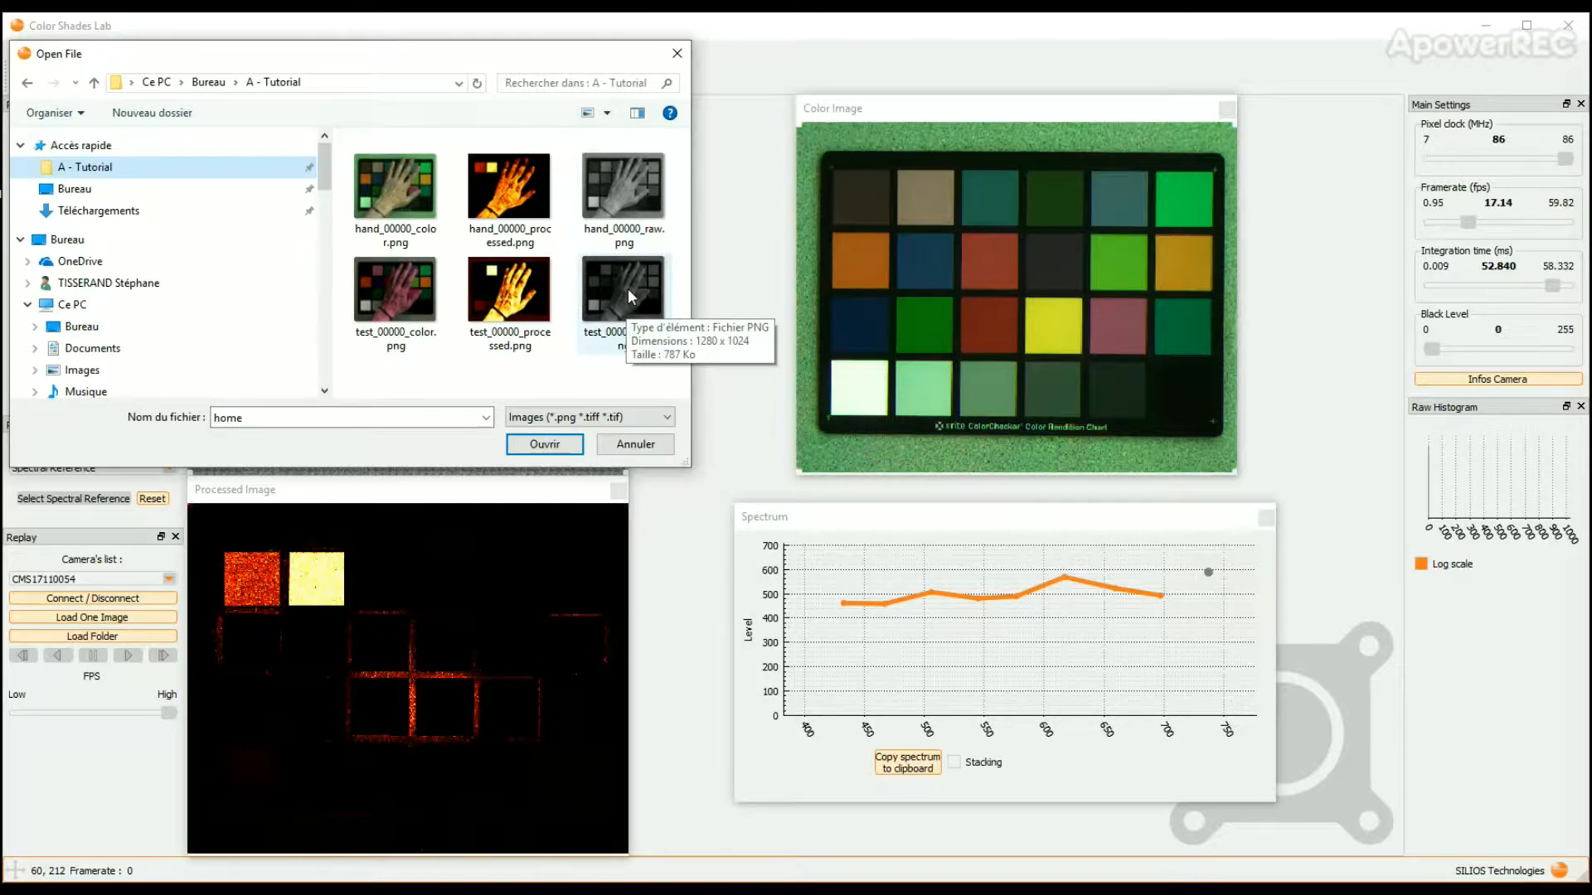
{"action": "left_click", "coordinate": [624, 295]}
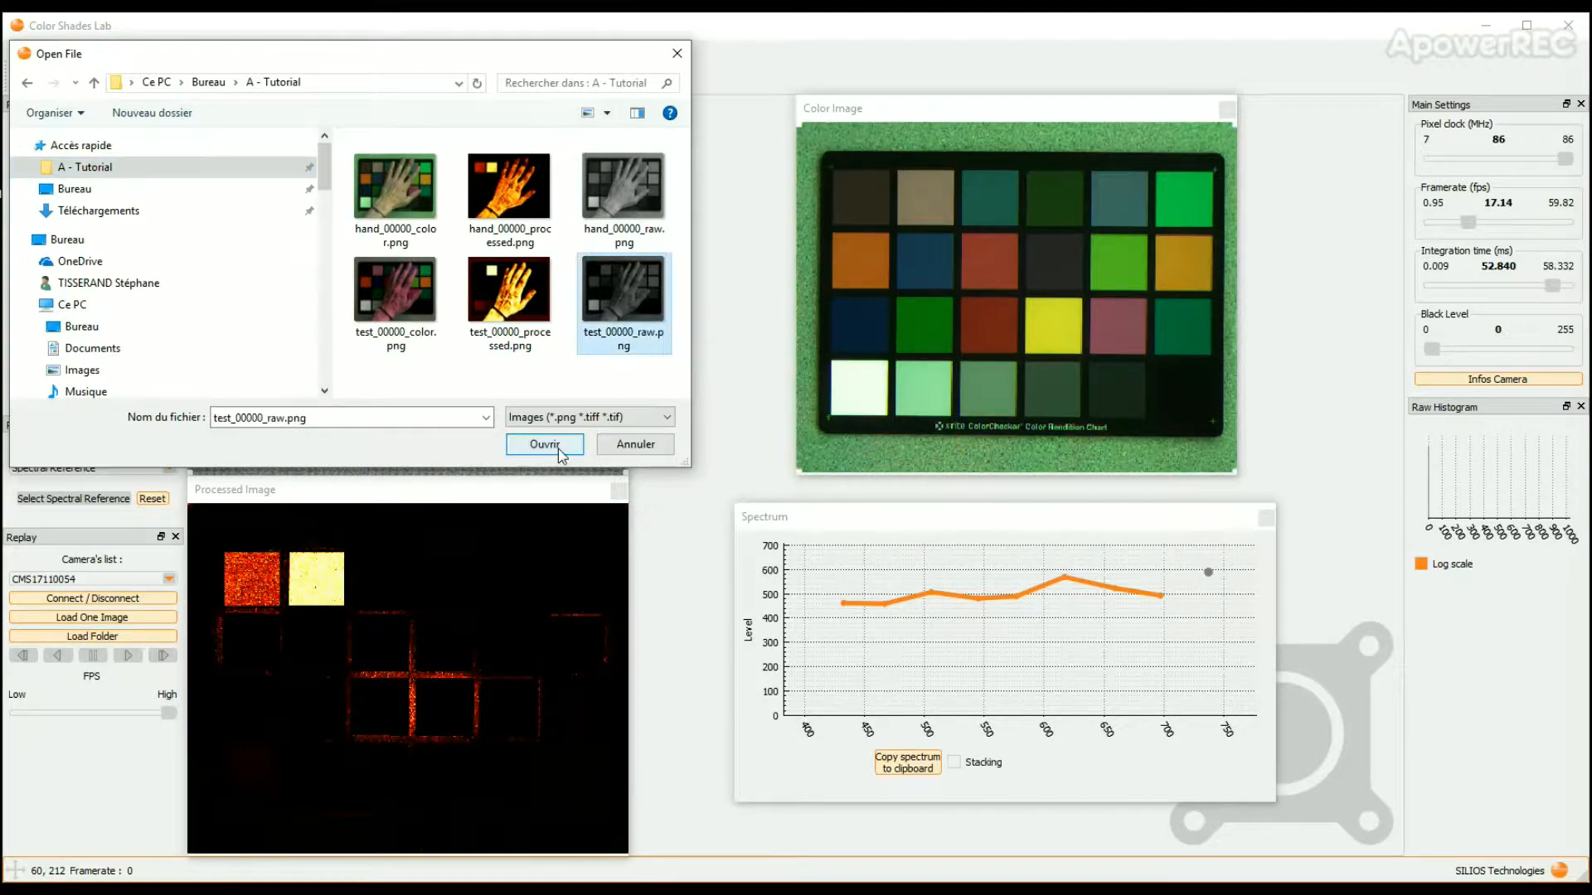
Replay the hand image, reset and pick a new spectral reference, and set gamma multiplier near 550.
{"action": "left_click", "coordinate": [544, 445]}
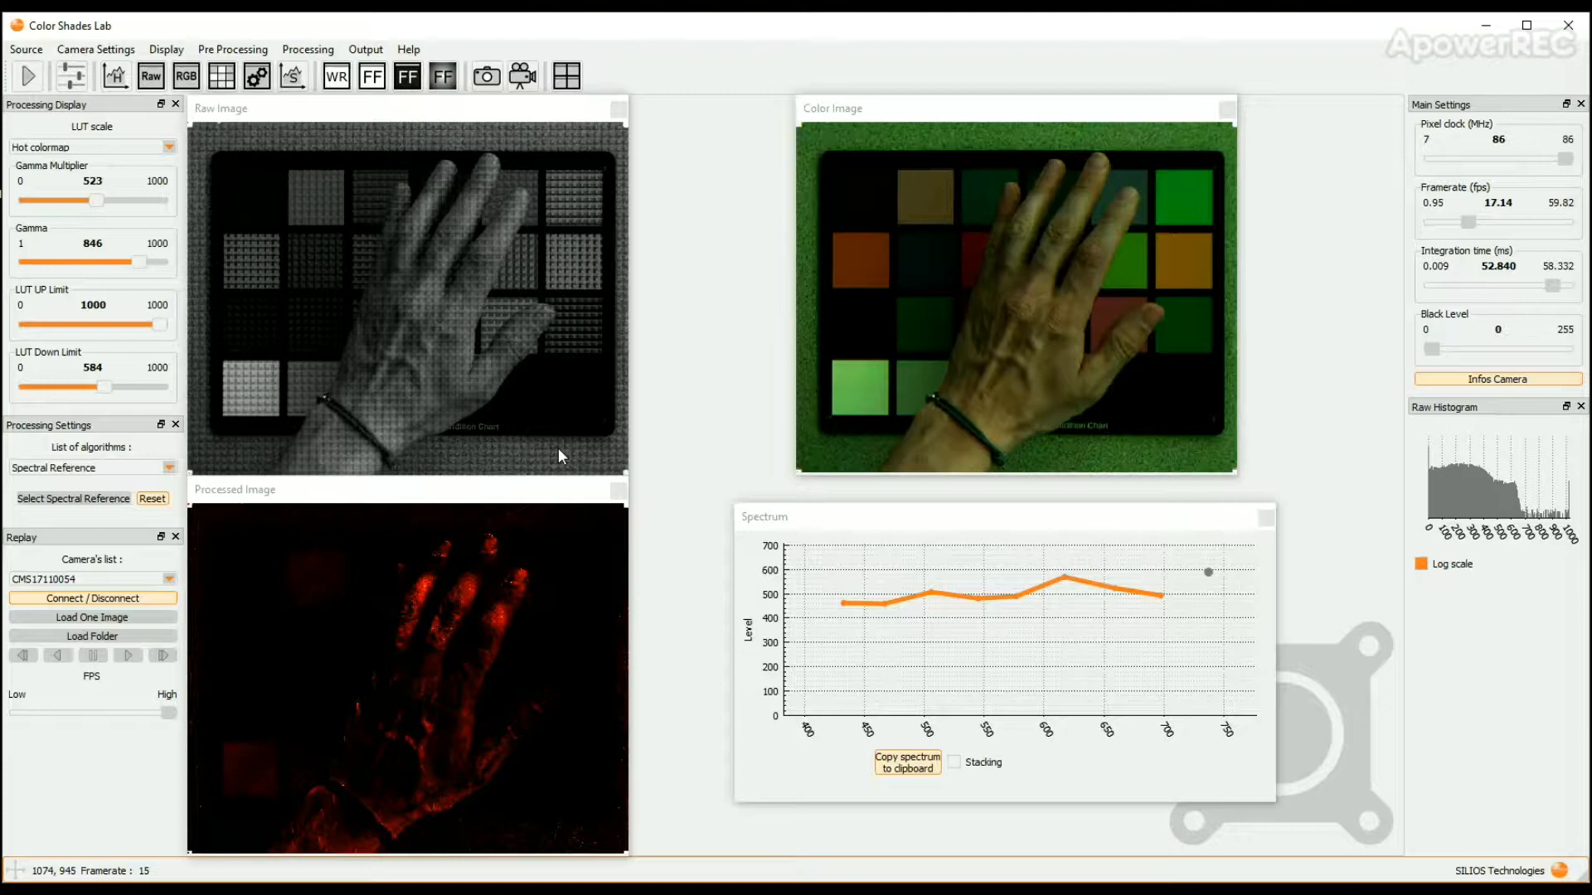
{"action": "mouse_move", "coordinate": [557, 458]}
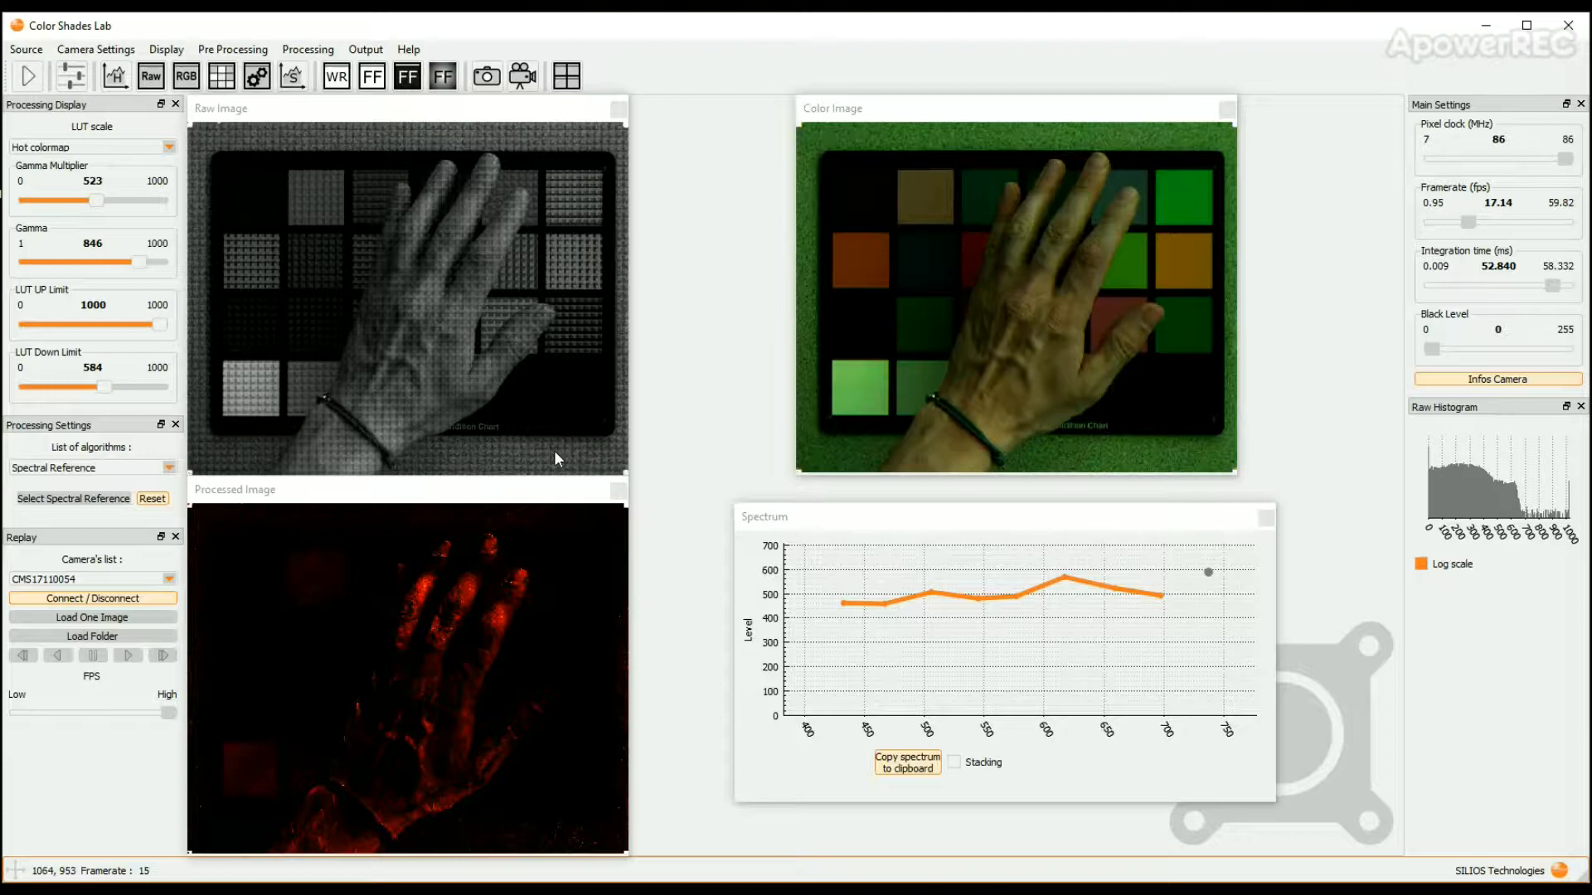
{"action": "mouse_move", "coordinate": [364, 590]}
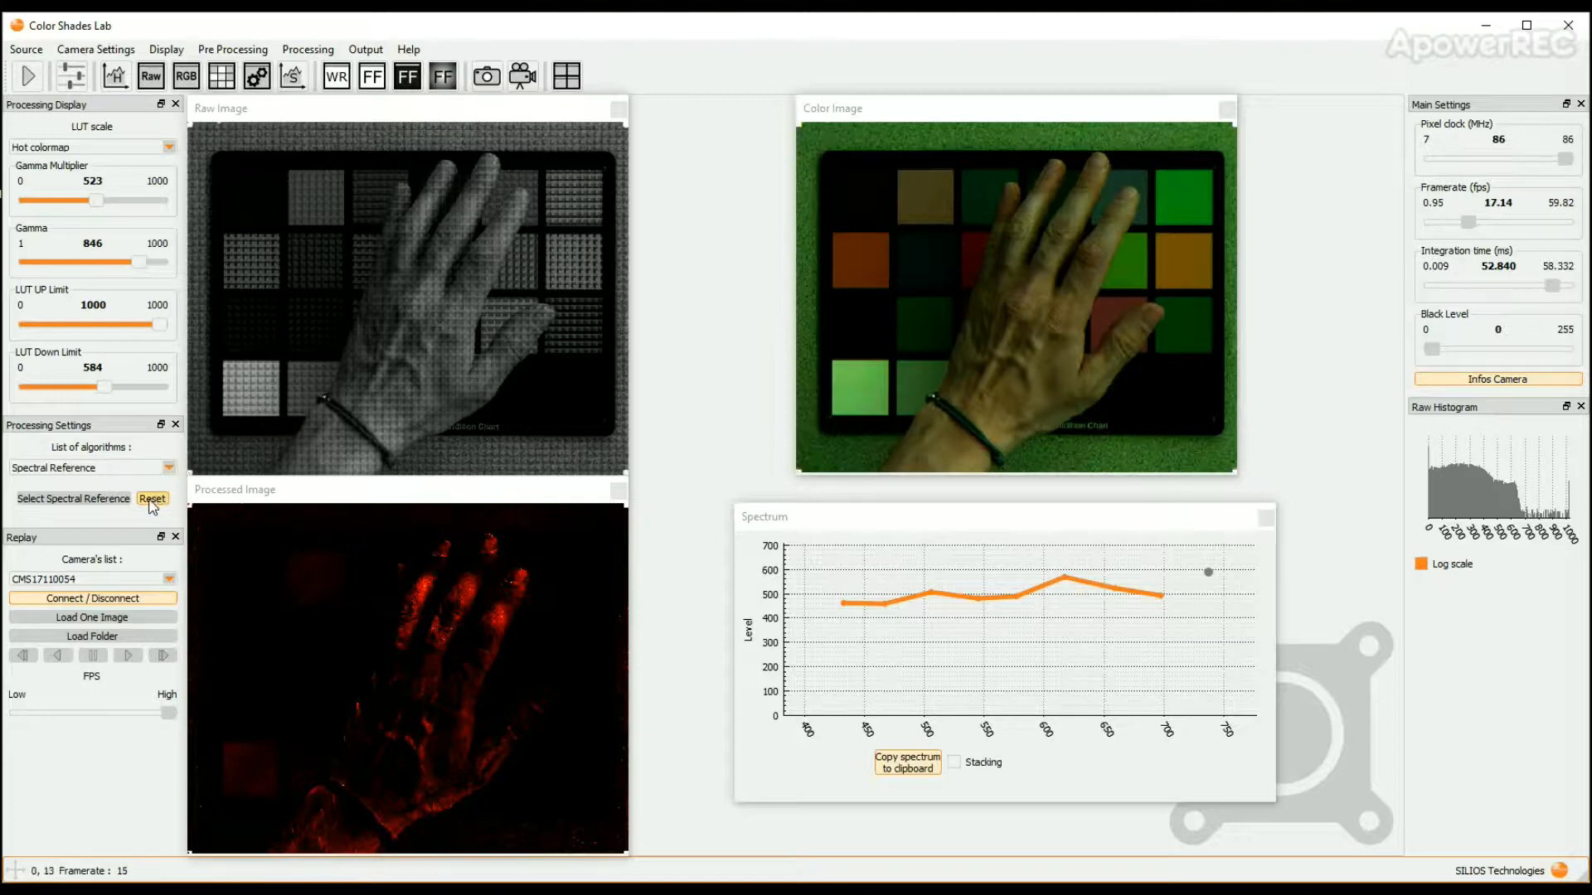
{"action": "left_click", "coordinate": [151, 499]}
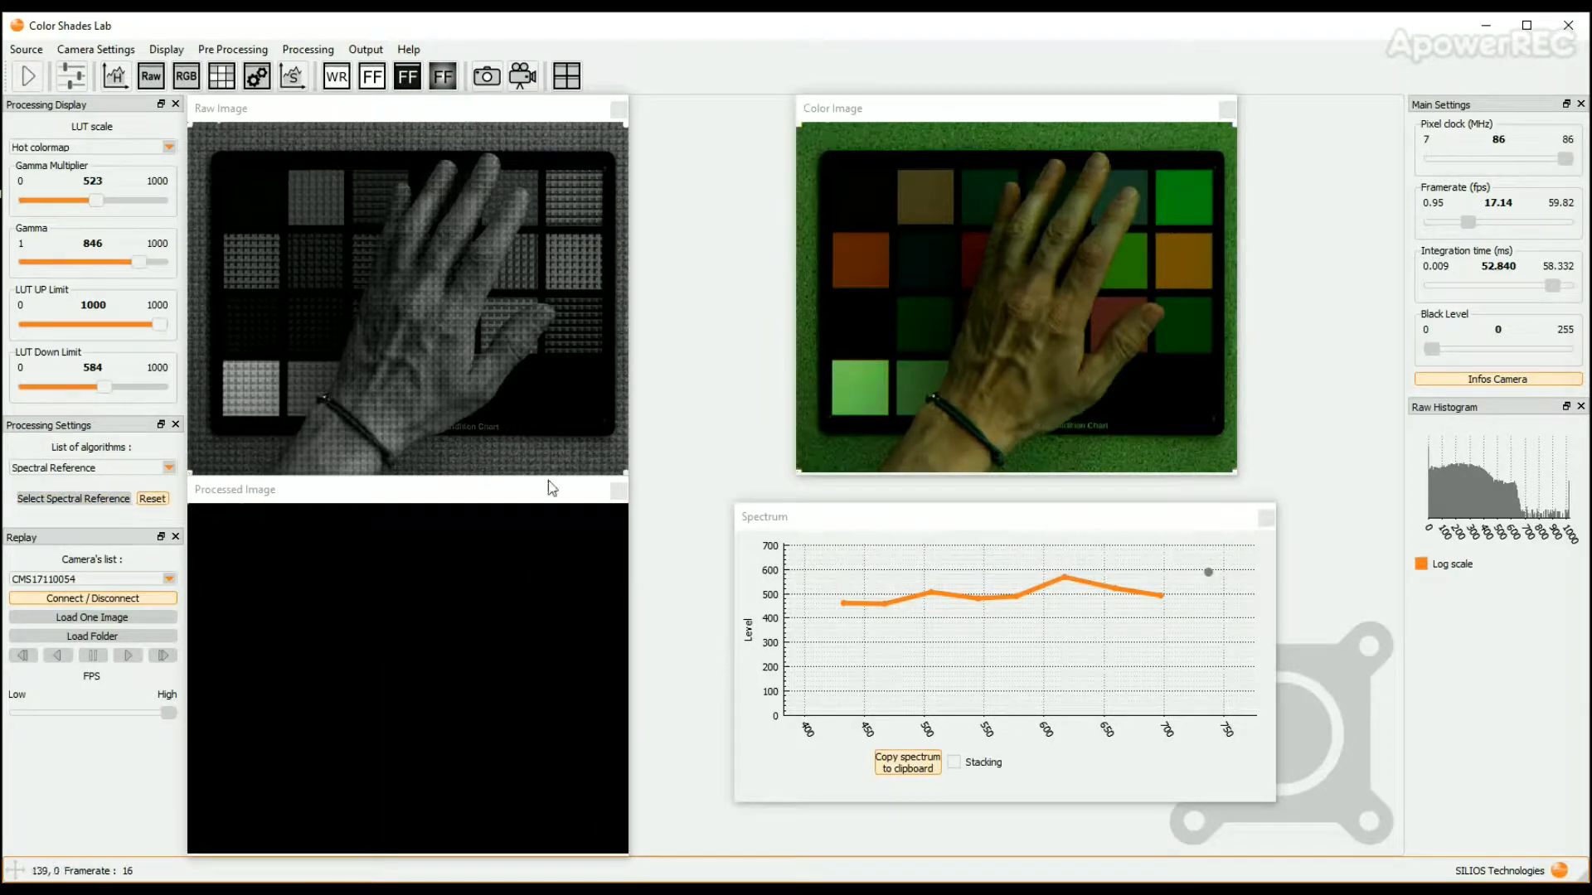
{"action": "left_click", "coordinate": [922, 196]}
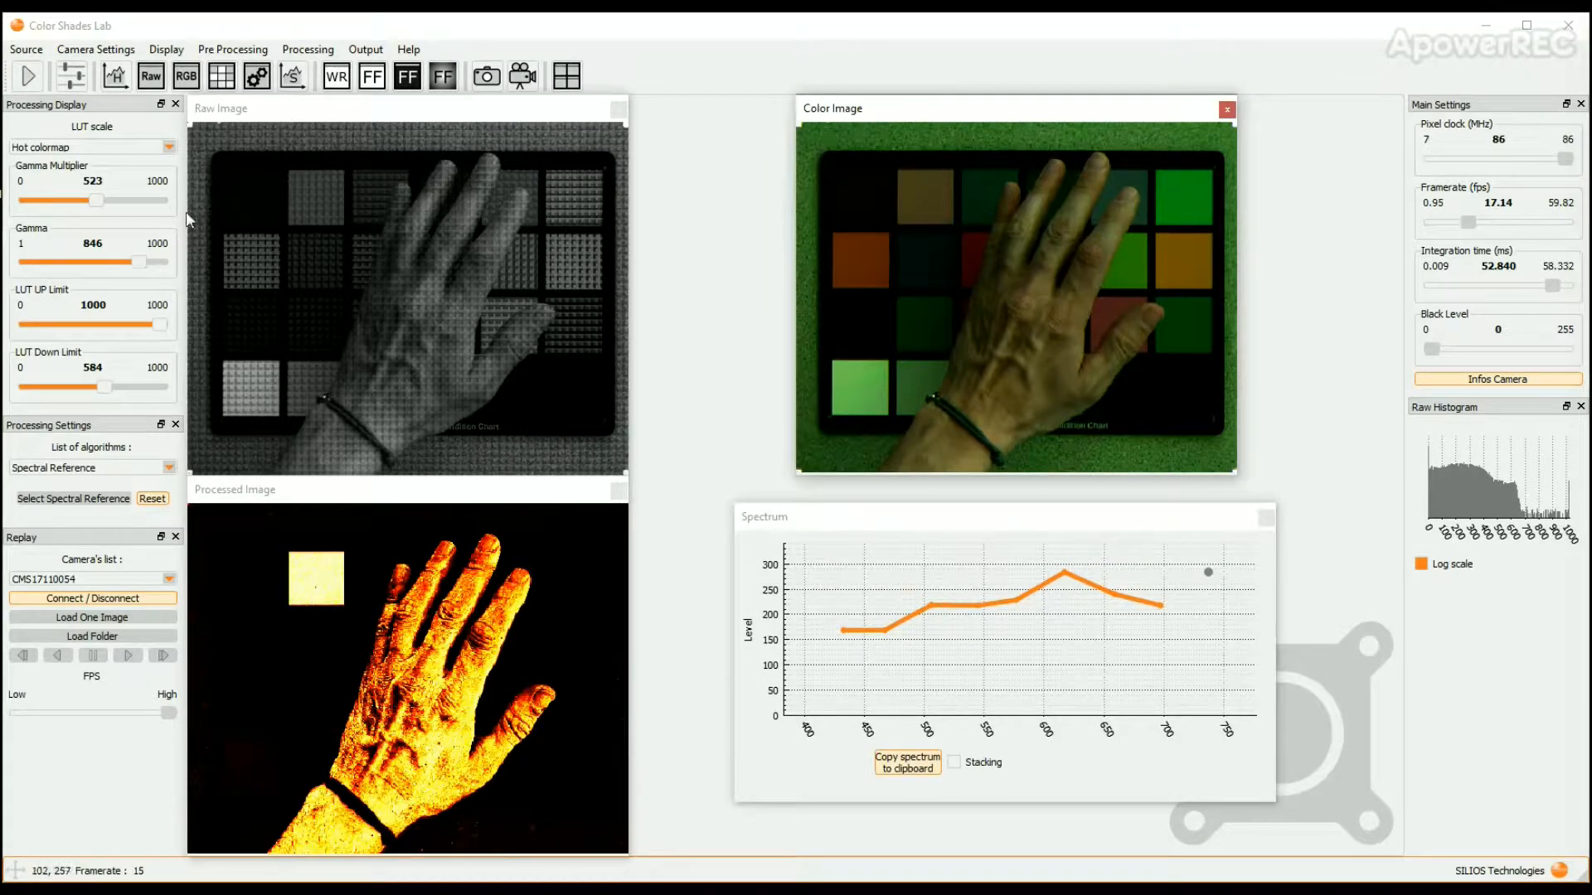
{"action": "left_click_drag", "start_coordinate": [100, 201], "coordinate": [44, 201]}
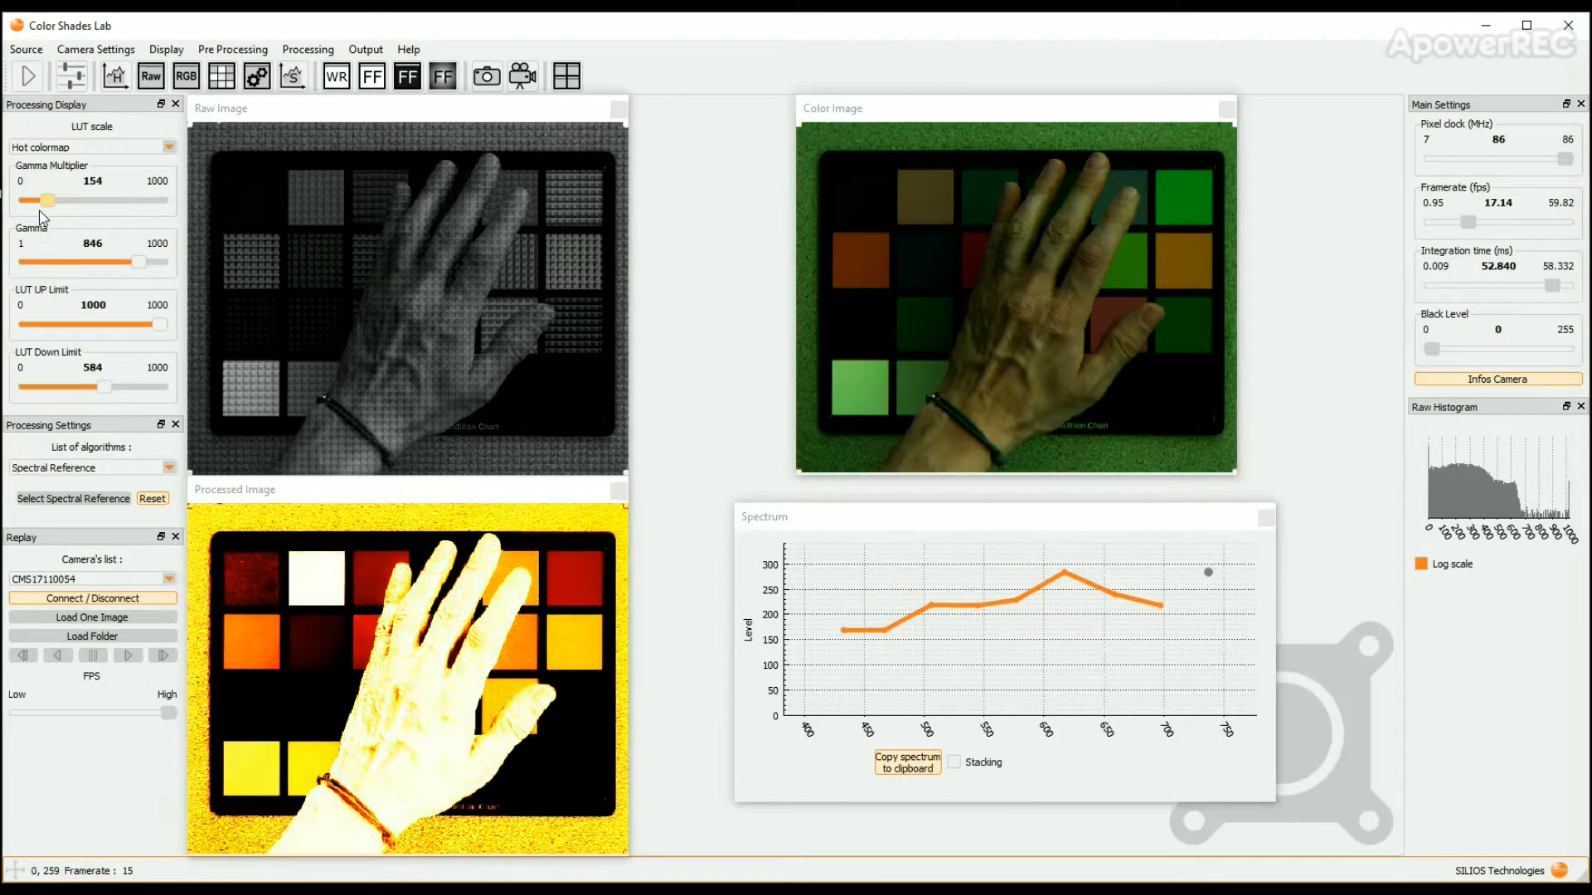
{"action": "left_click_drag", "start_coordinate": [47, 201], "coordinate": [98, 201]}
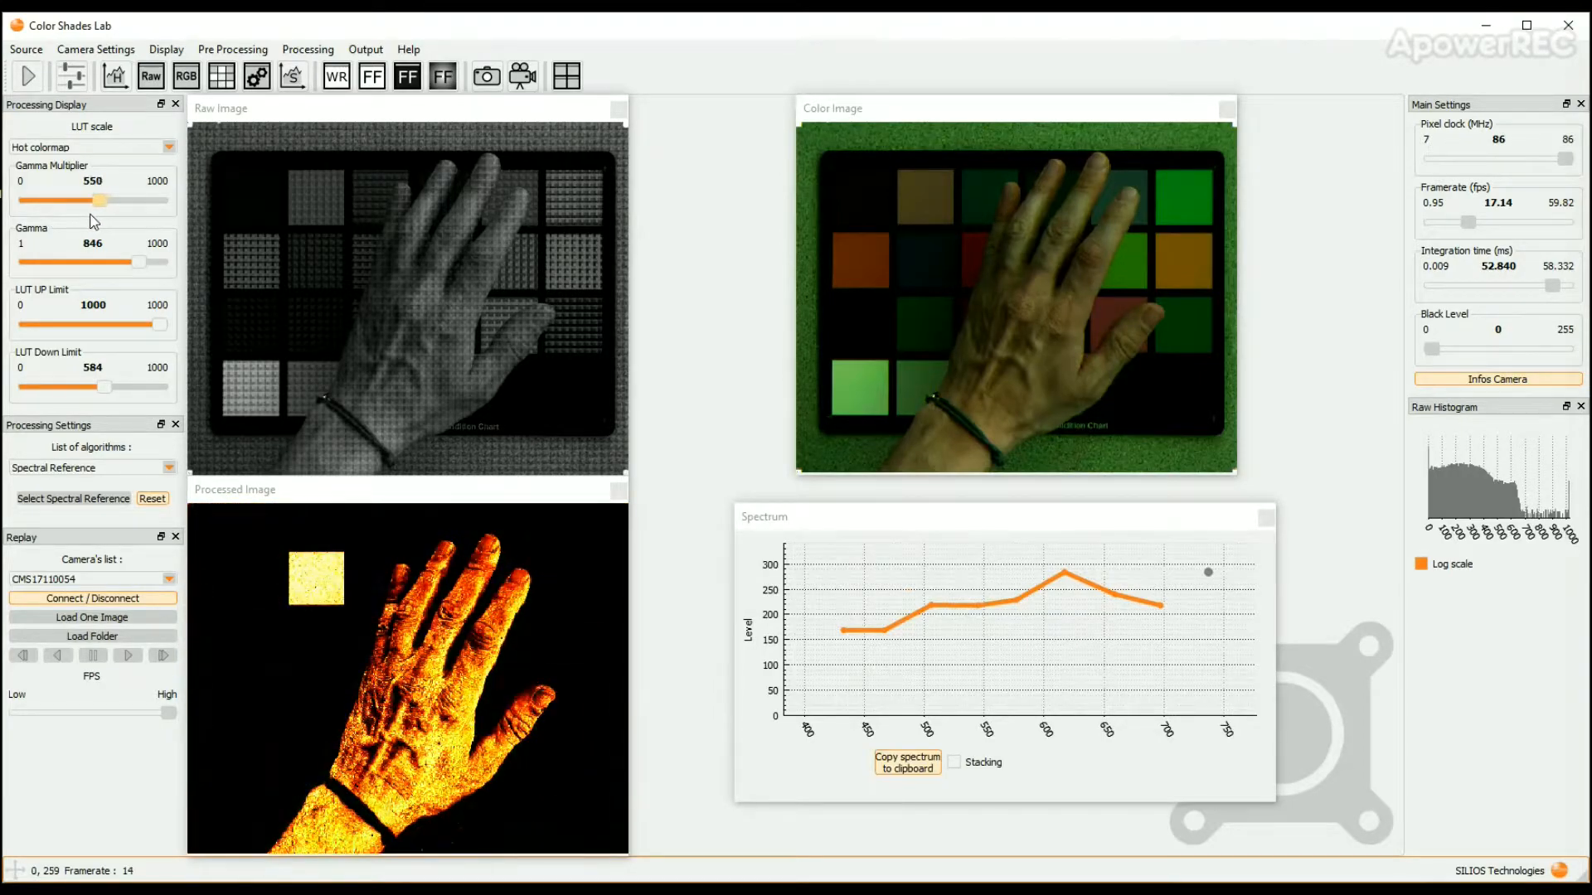
{"action": "left_click", "coordinate": [28, 74]}
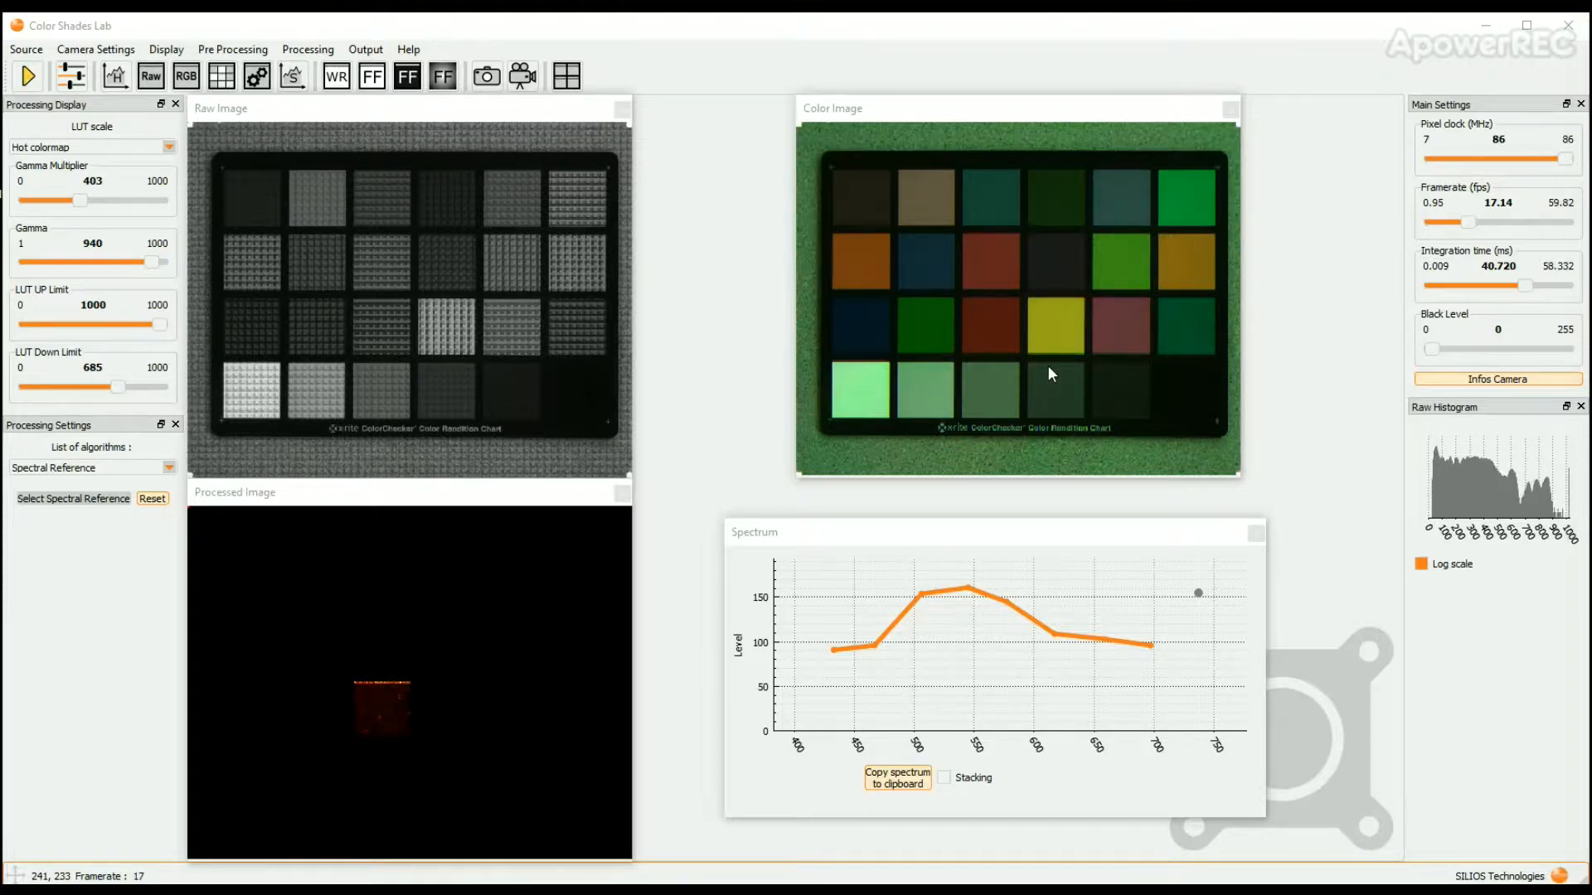
{"action": "mouse_move", "coordinate": [608, 546]}
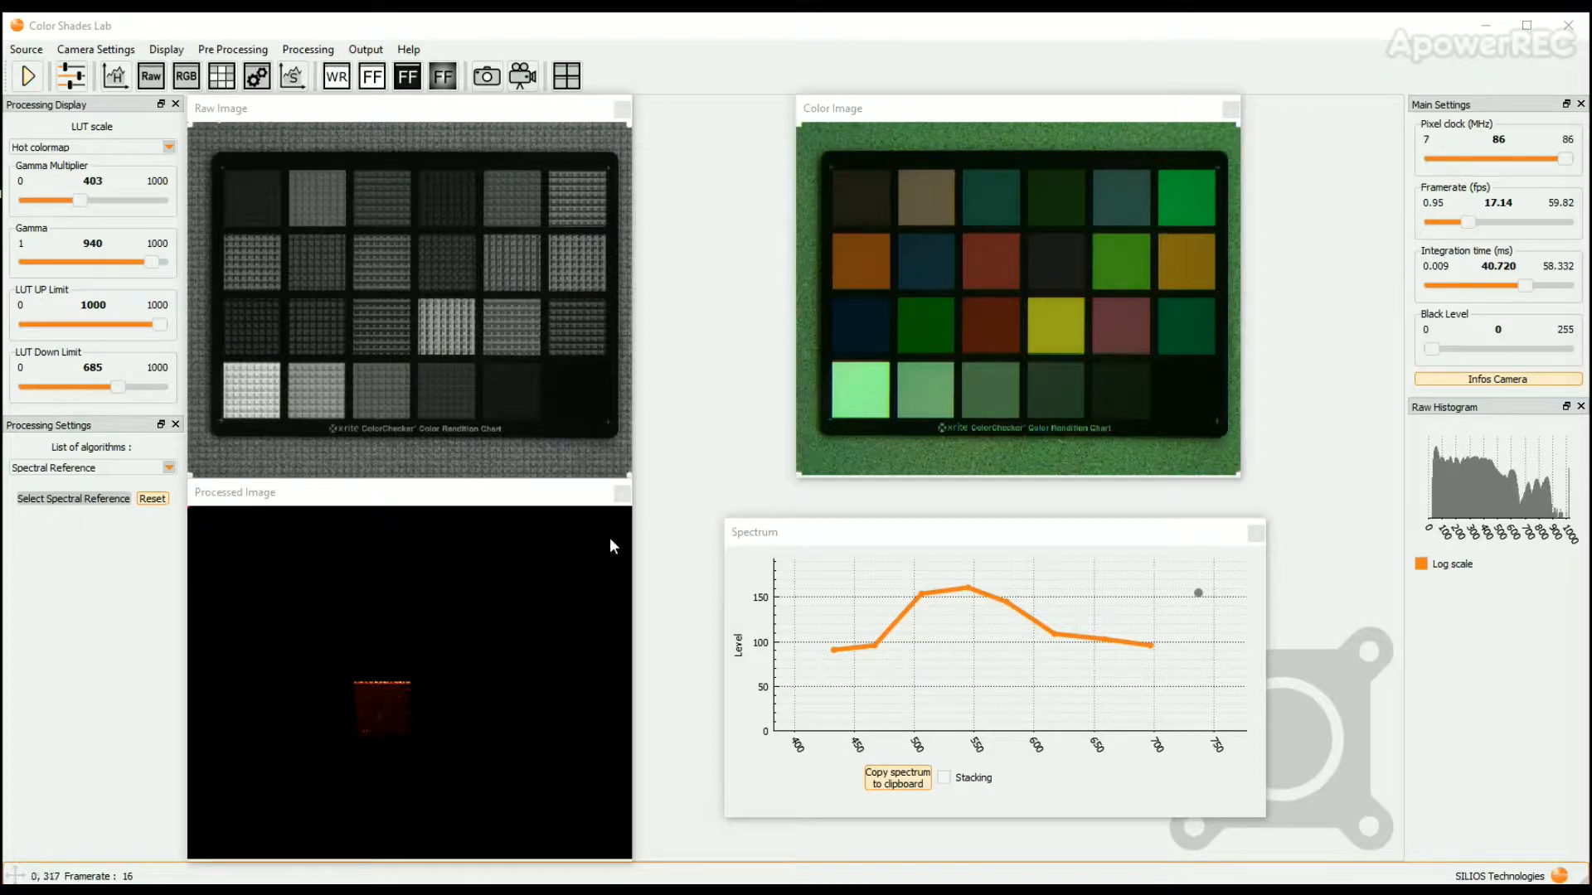
{"action": "mouse_move", "coordinate": [550, 584]}
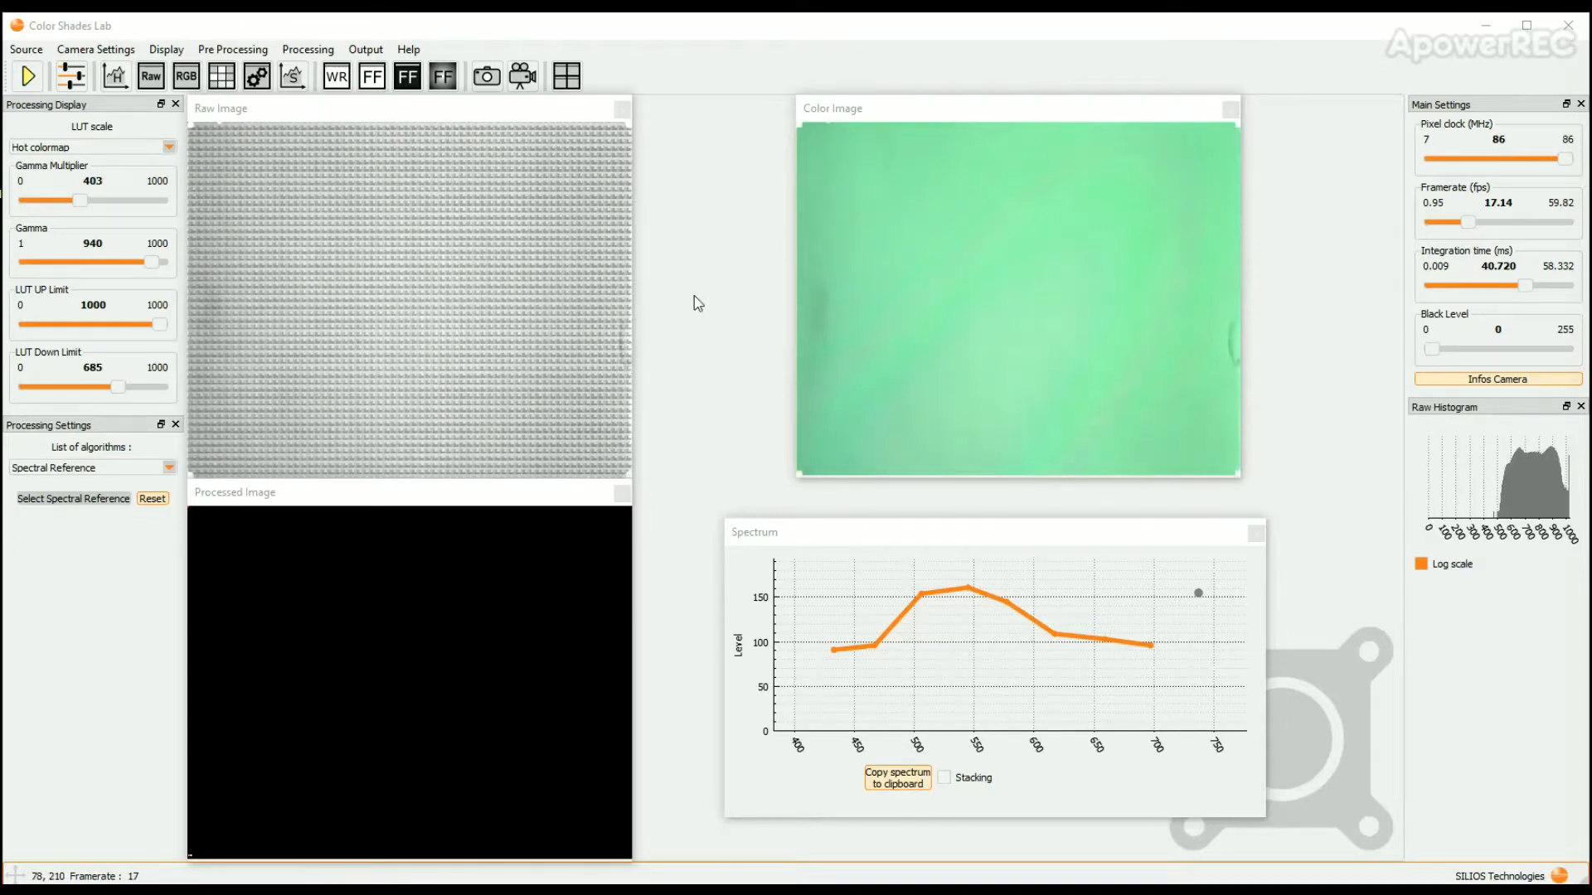
{"action": "mouse_move", "coordinate": [371, 77]}
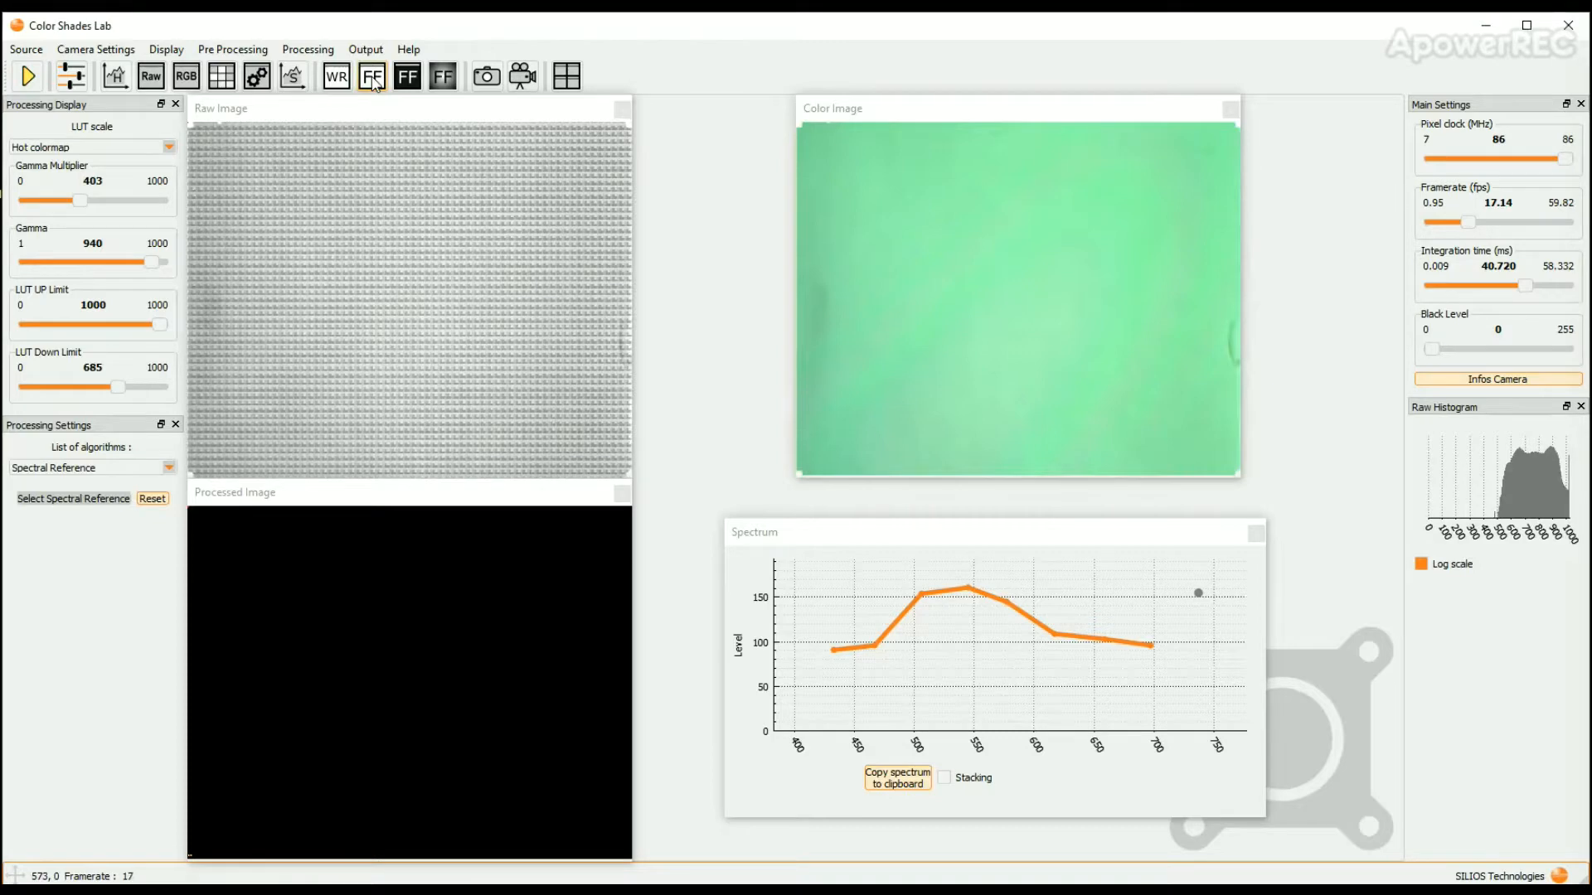
{"action": "mouse_move", "coordinate": [406, 76]}
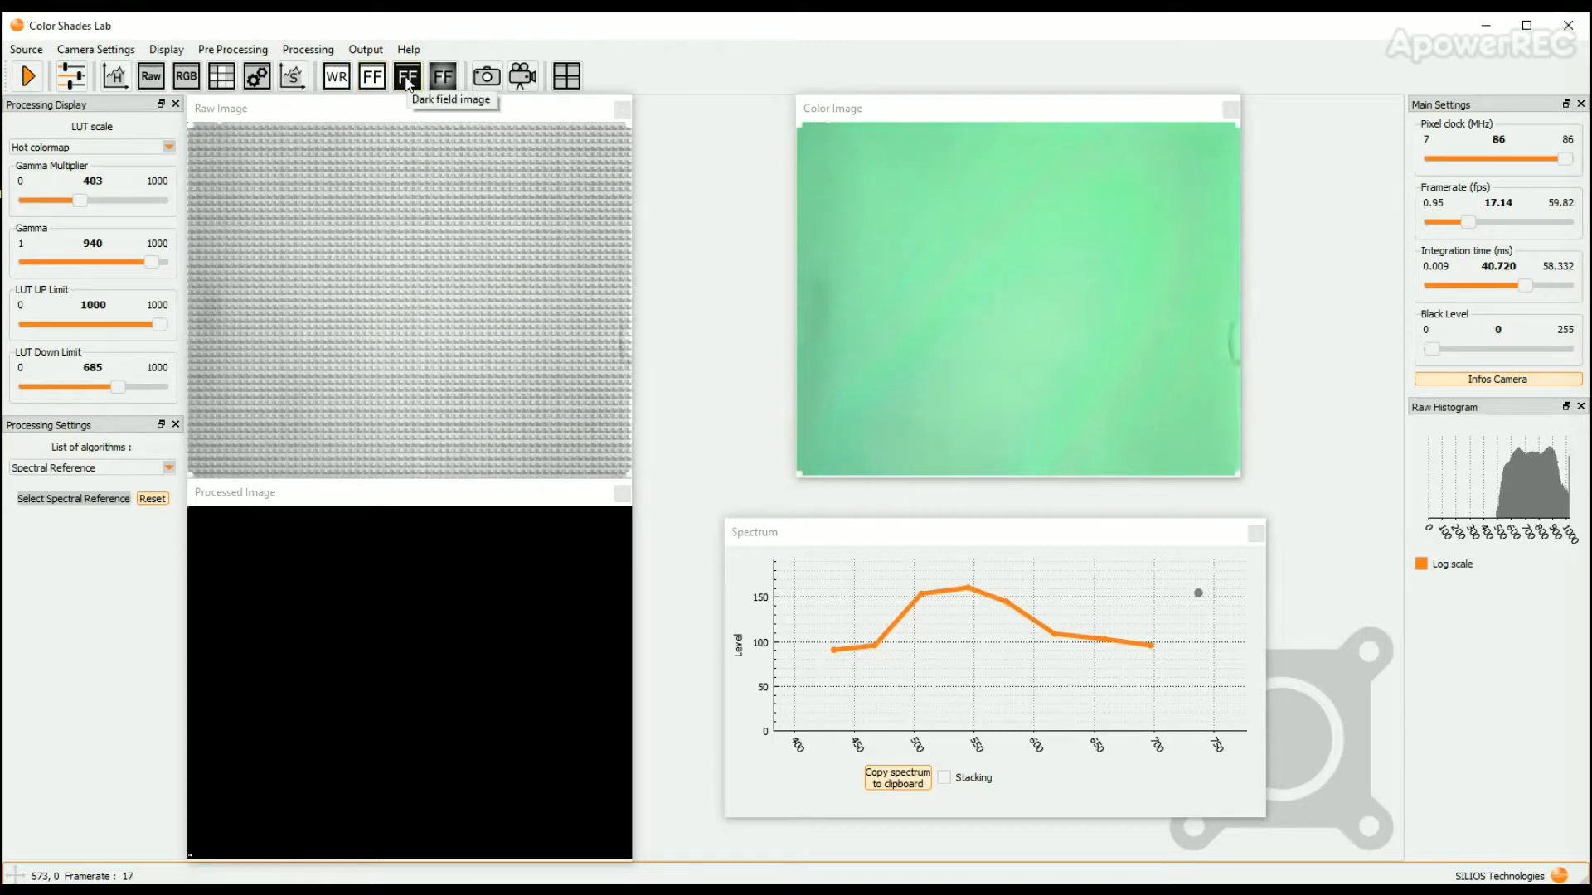
Record the dark field reference and turn on flat field correction for the live view.
{"action": "left_click", "coordinate": [406, 76]}
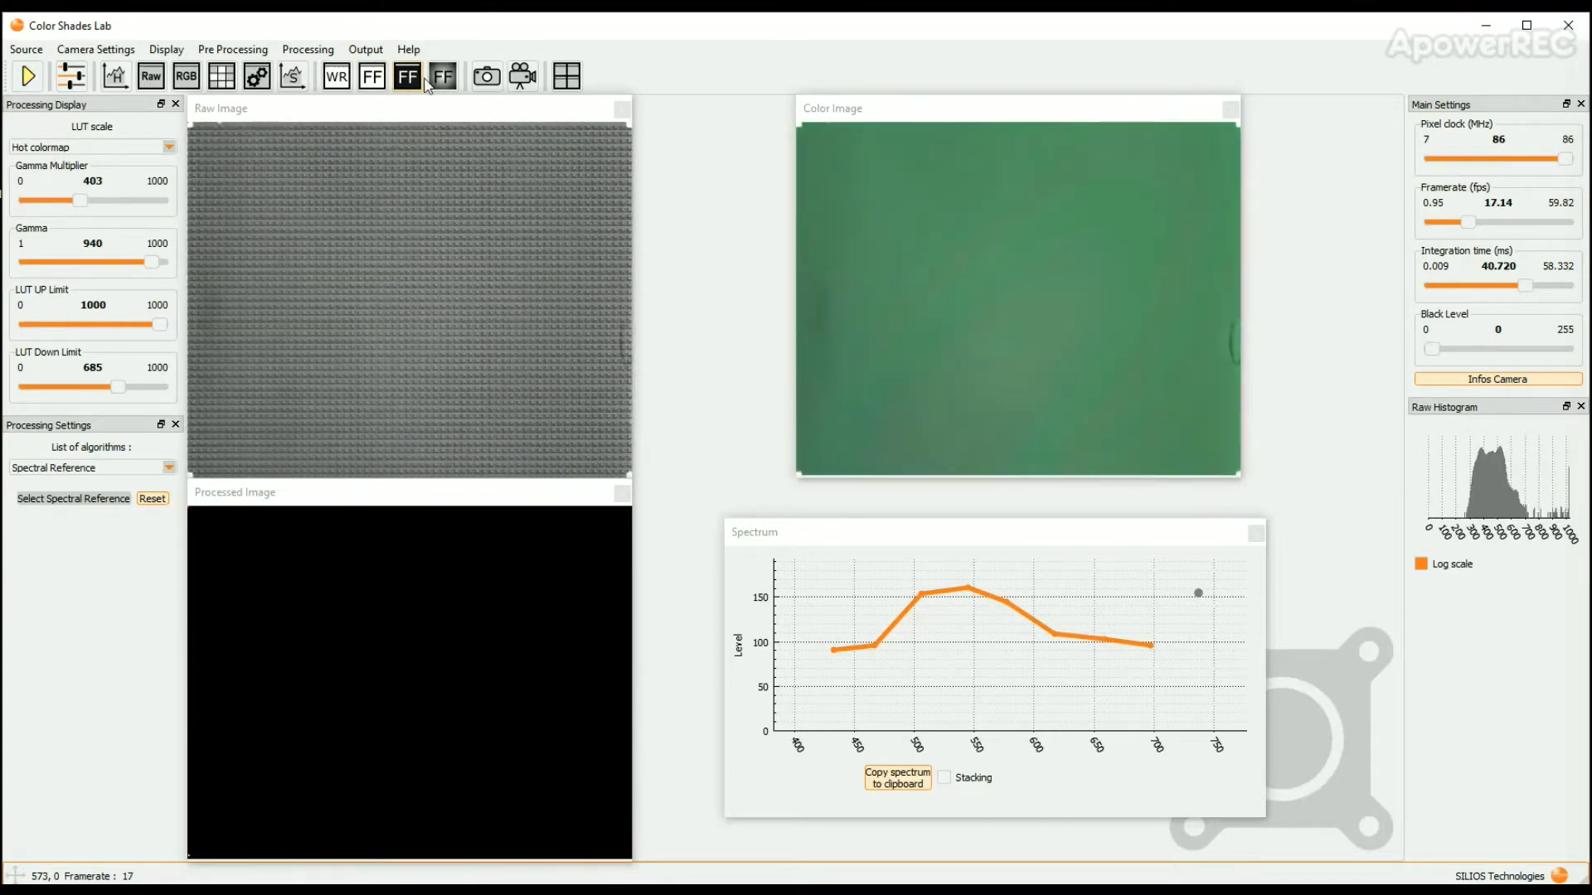
{"action": "left_click", "coordinate": [441, 76]}
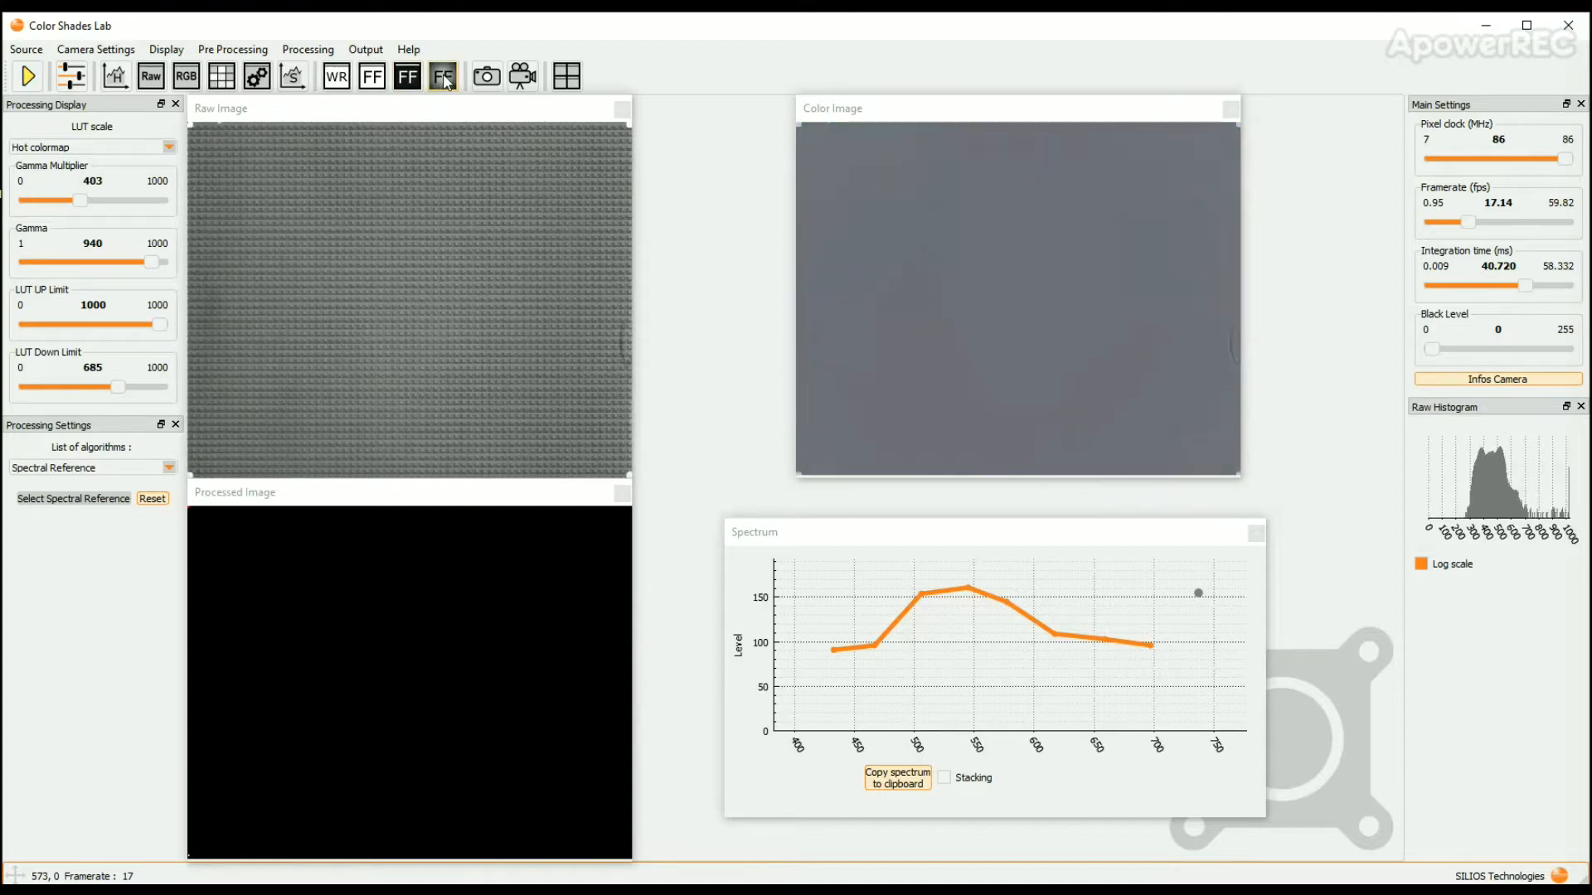
{"action": "left_click", "coordinate": [443, 77]}
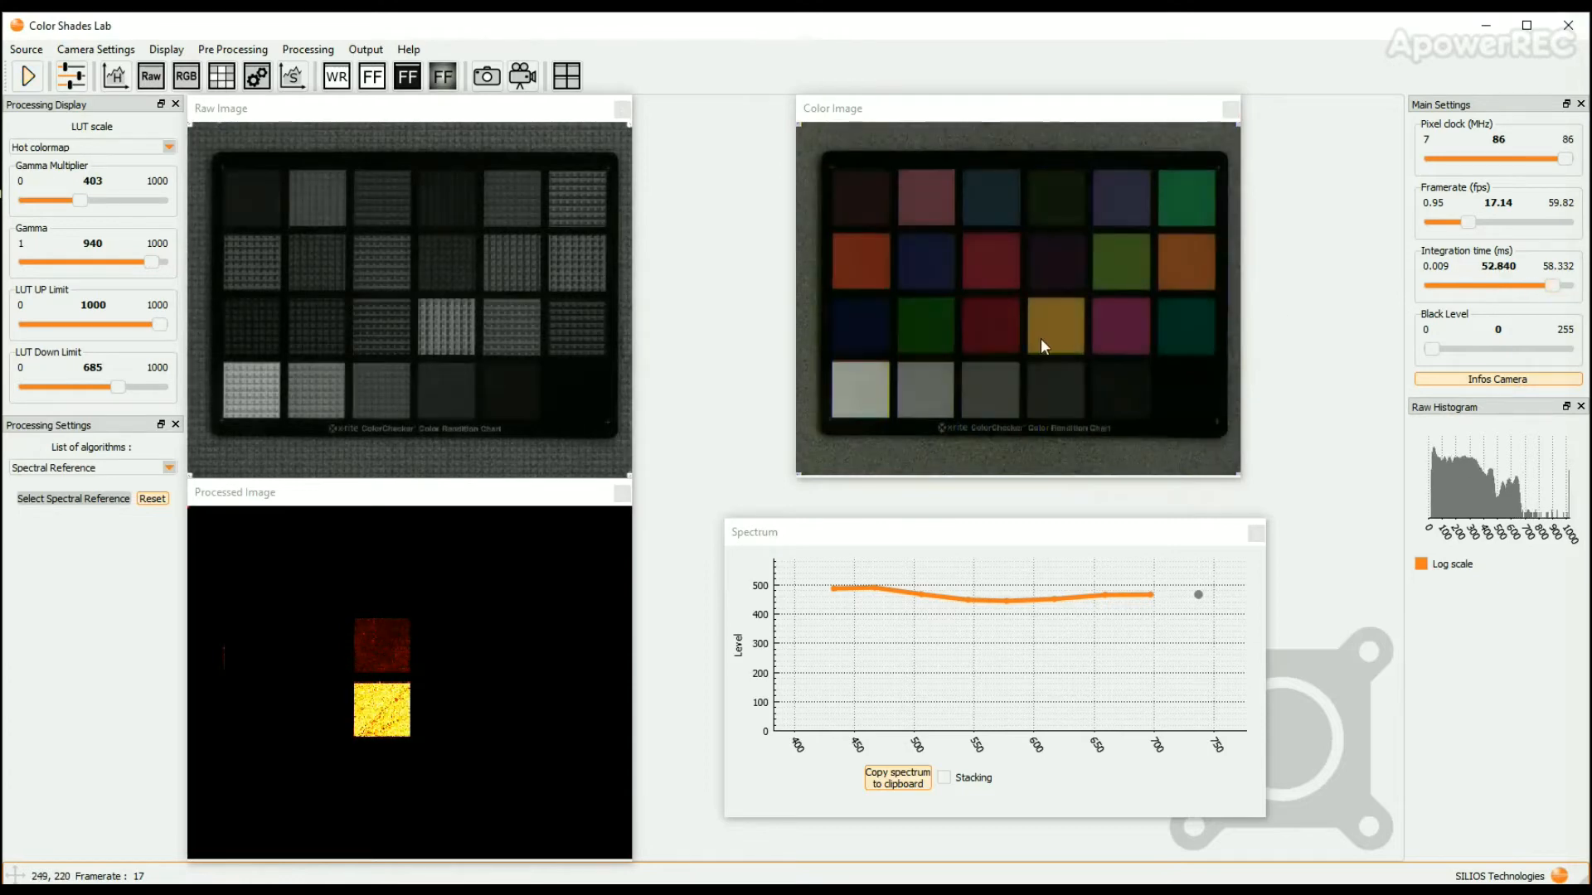
Measure a grey patch's spectrum, then close the Spectrum and Processed Image panels.
{"action": "left_click", "coordinate": [947, 383]}
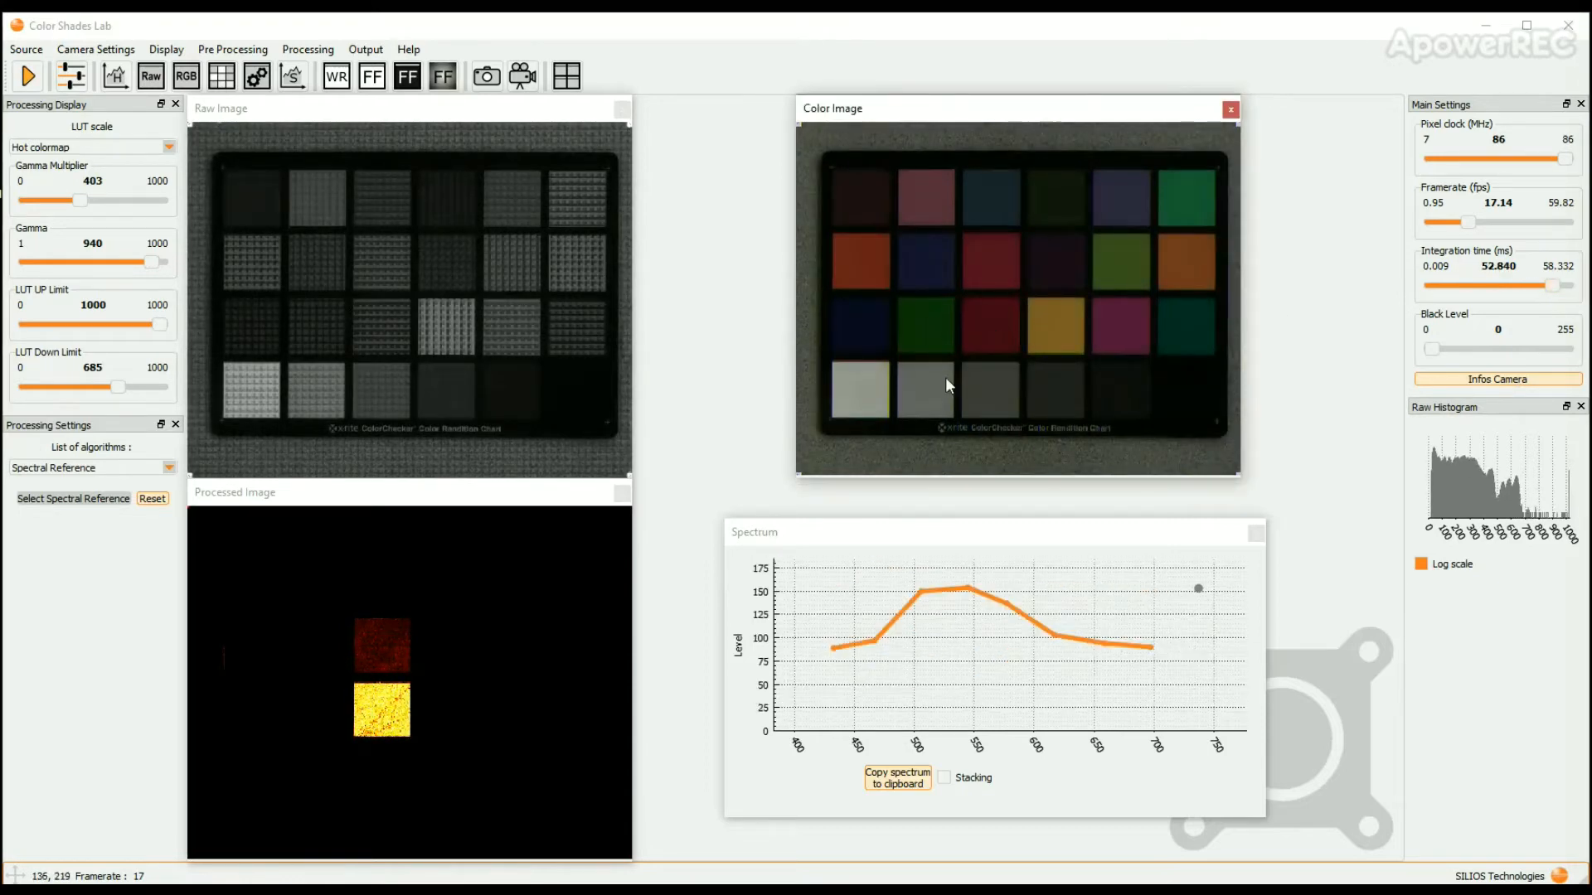
{"action": "mouse_move", "coordinate": [1064, 403]}
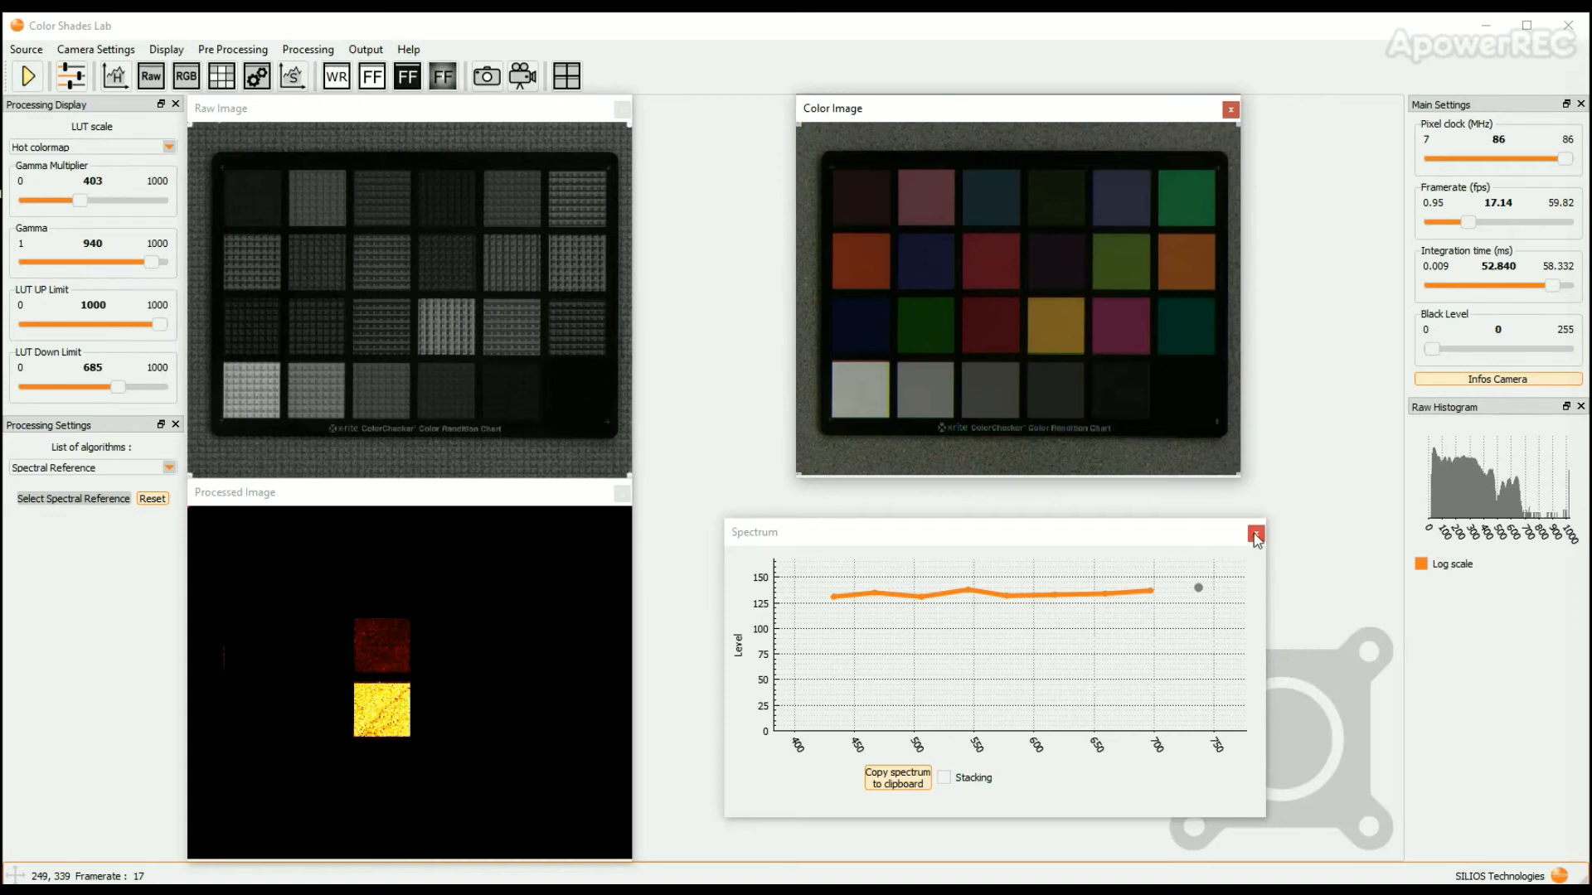
{"action": "left_click", "coordinate": [1255, 535]}
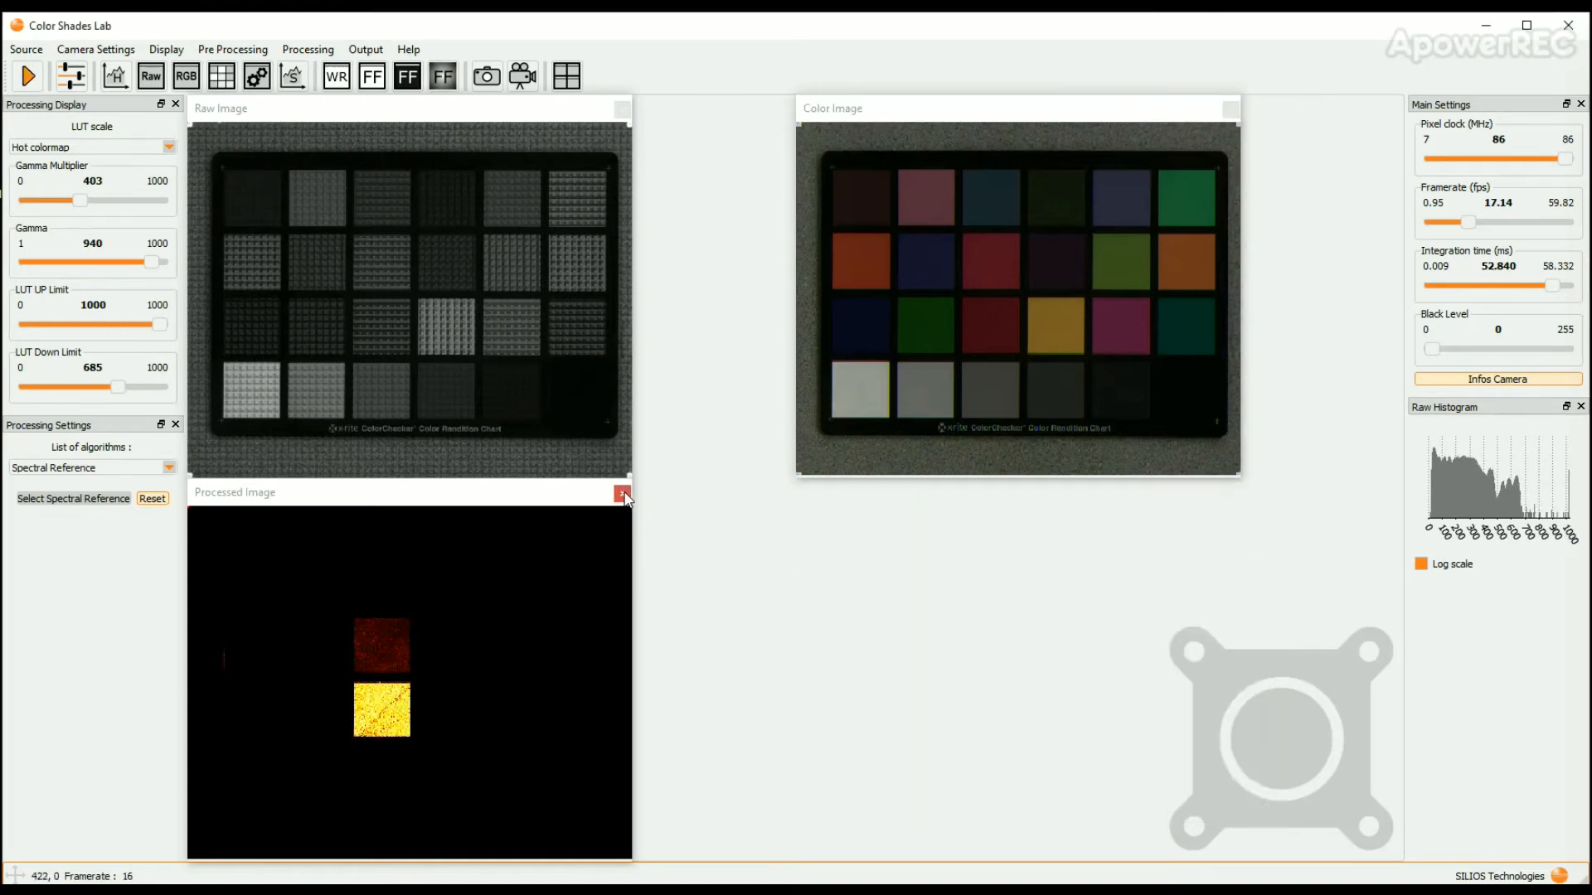
{"action": "left_click", "coordinate": [566, 75]}
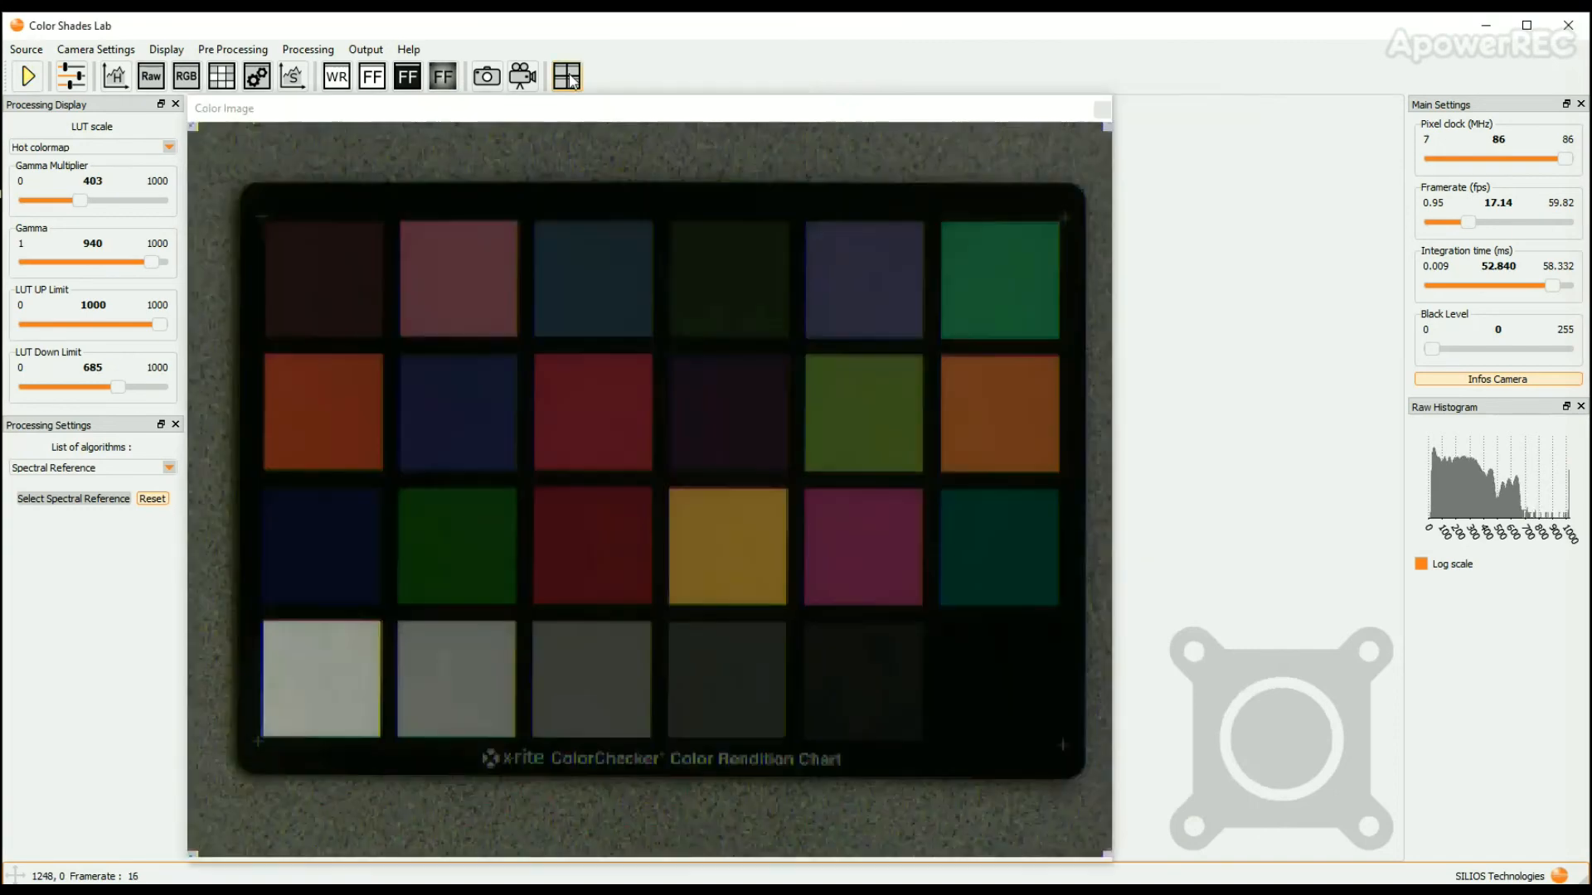